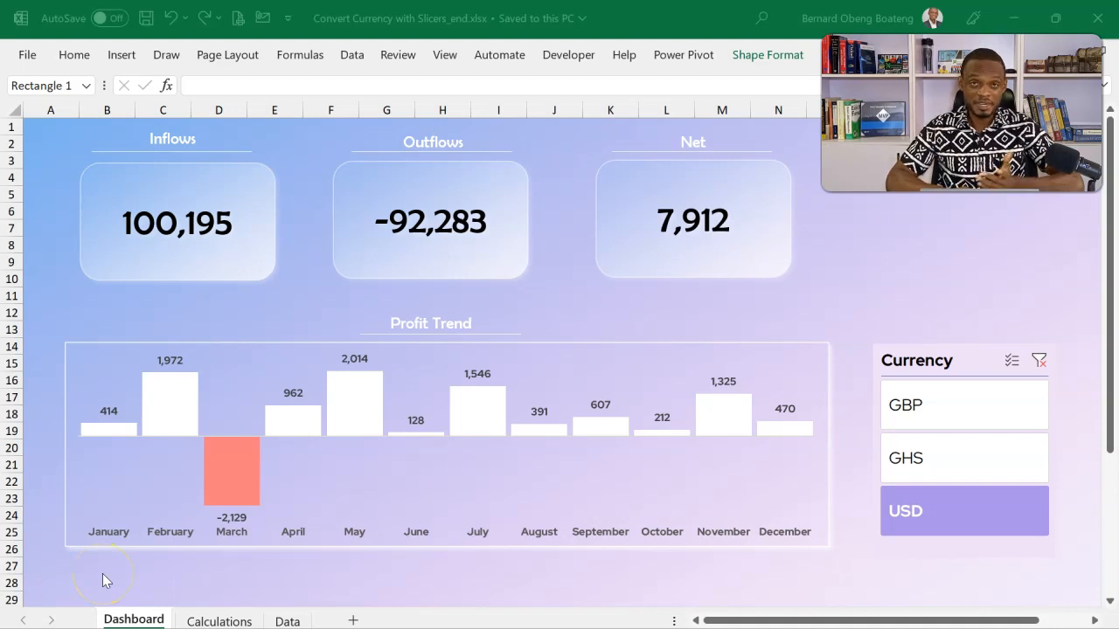
mouse_move(169, 420)
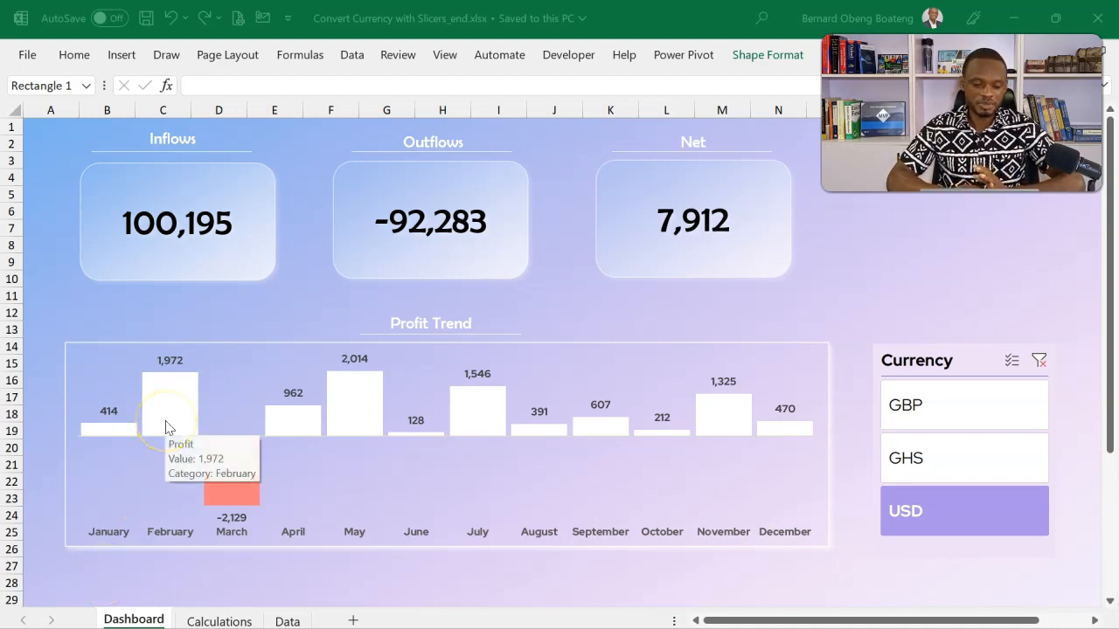
mouse_move(489, 280)
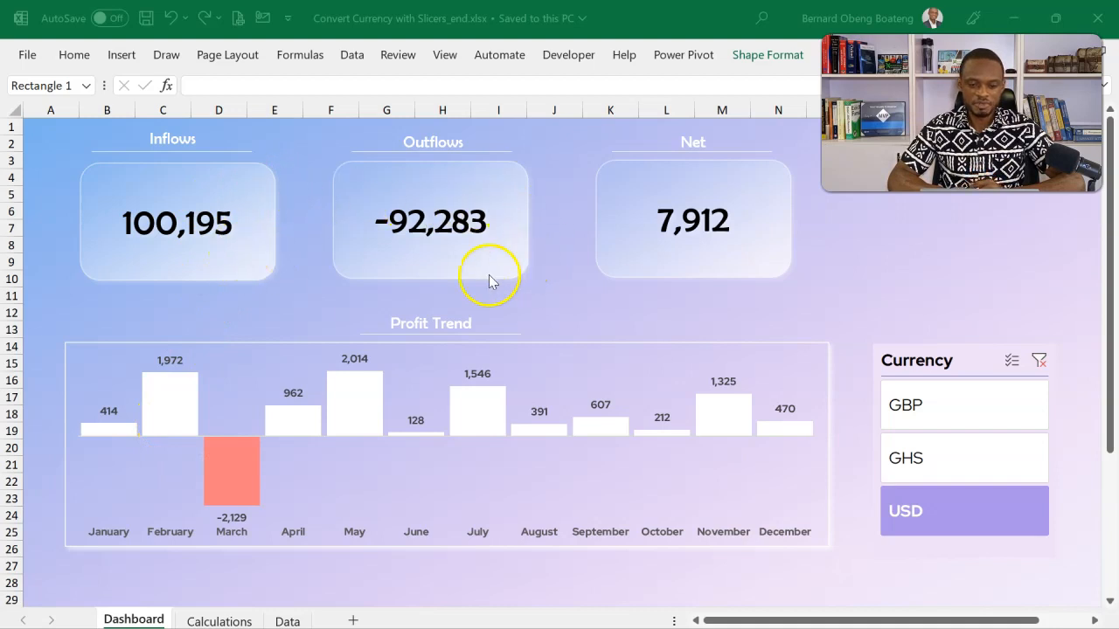
mouse_move(330, 418)
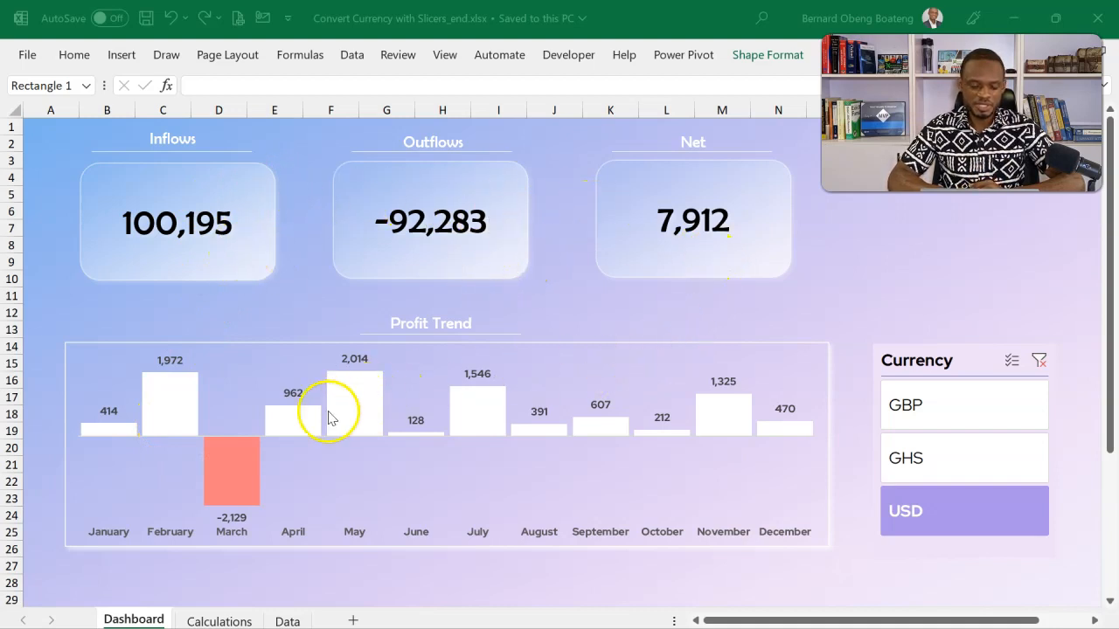
mouse_move(540, 448)
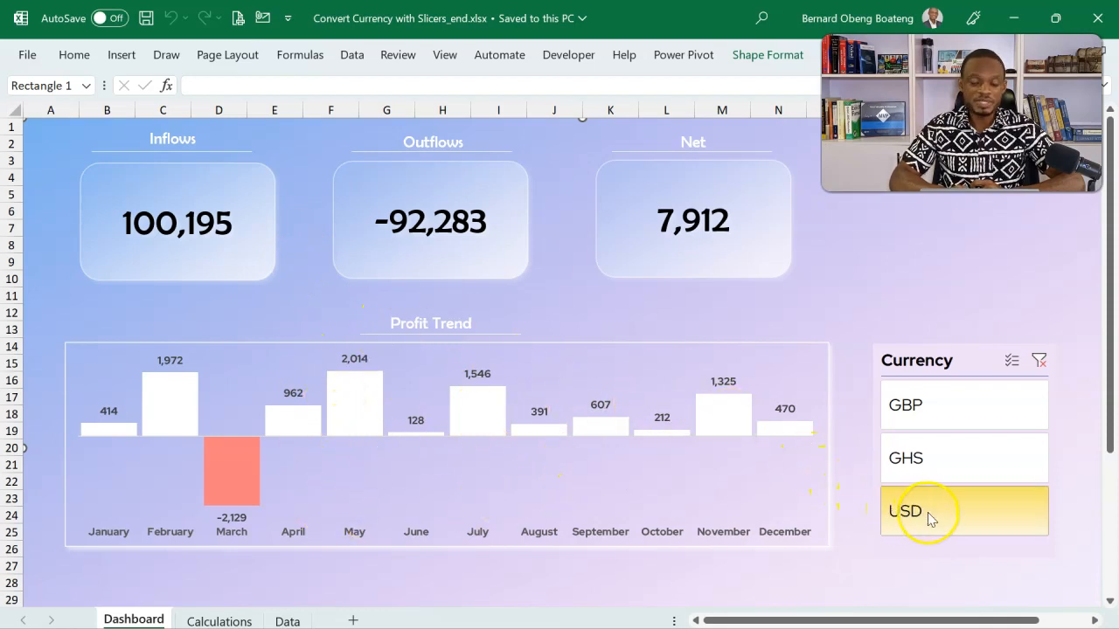
- Cycle the Currency slicer through USD and GBP, settling on GHS
click(904, 511)
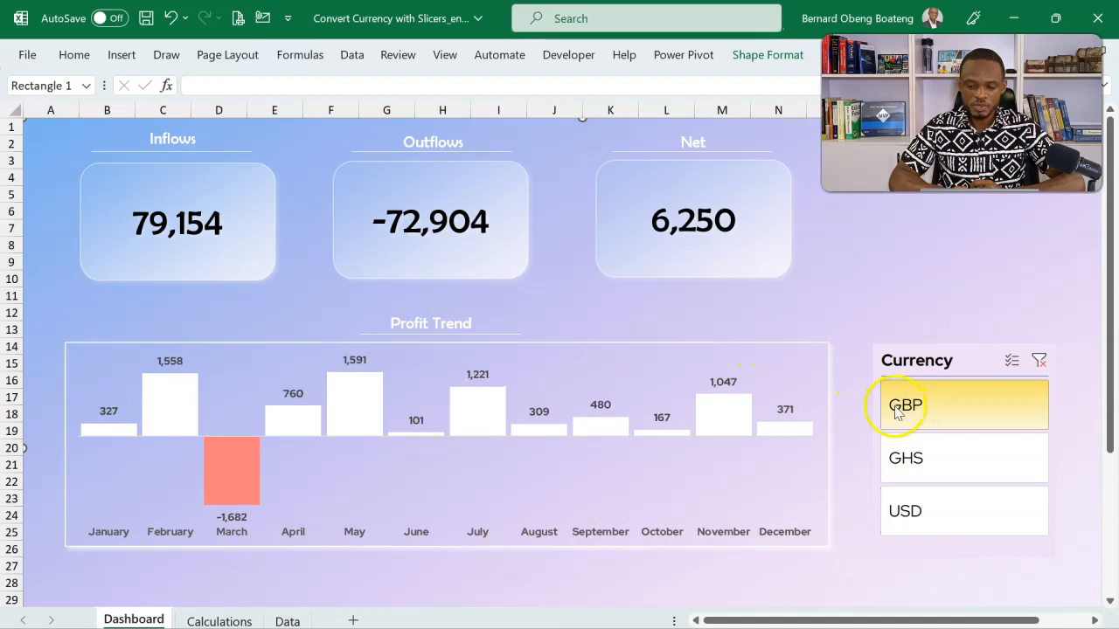
click(906, 404)
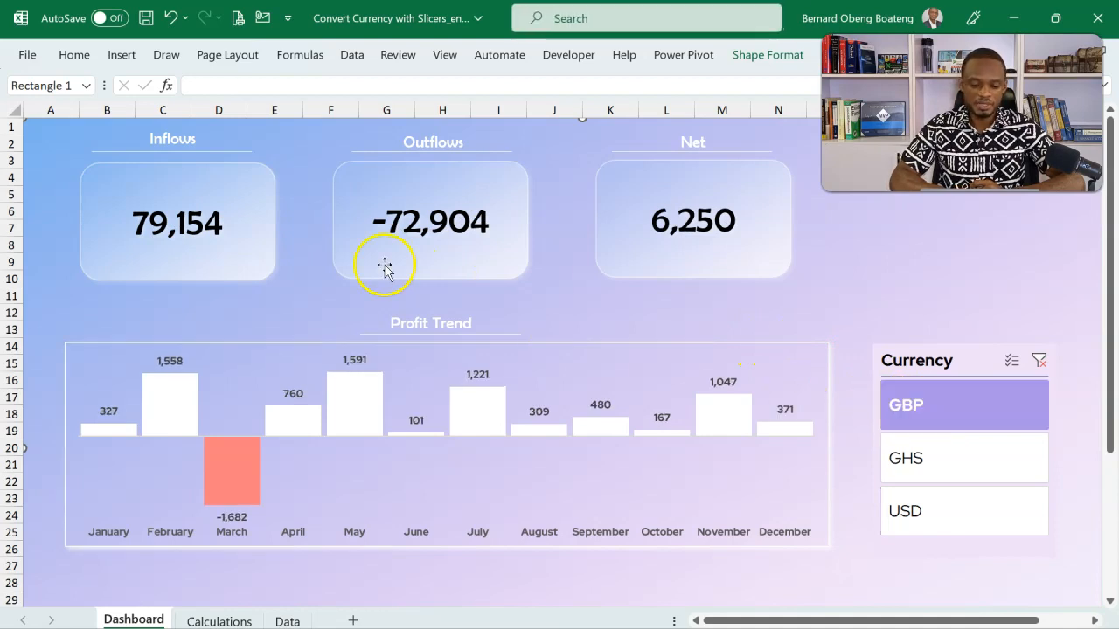
mouse_move(323, 423)
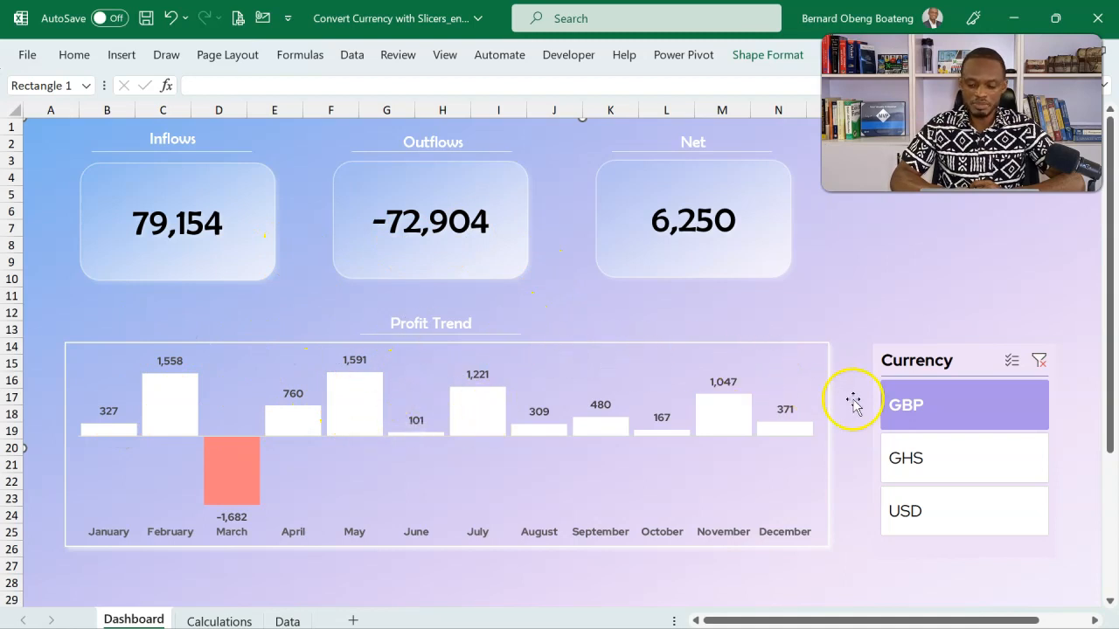
click(905, 458)
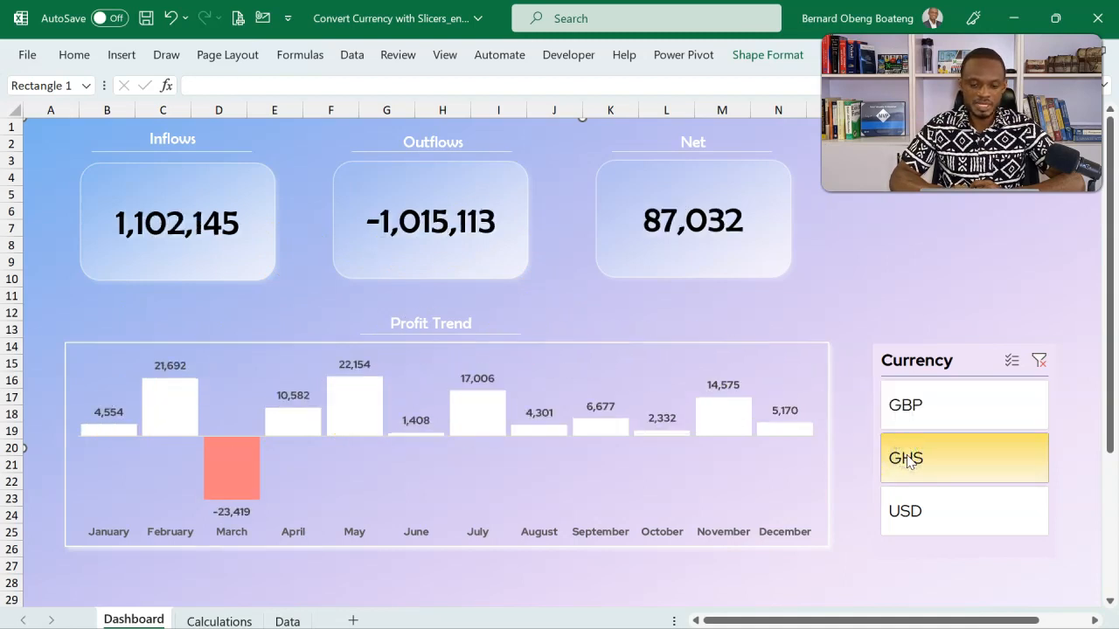
click(905, 458)
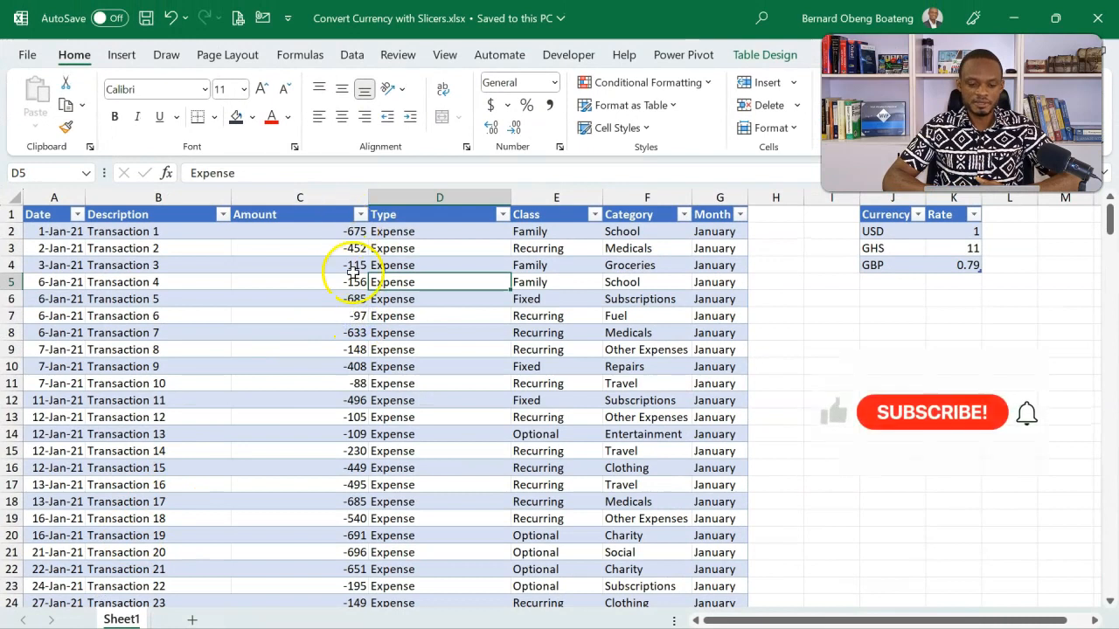
- Review the transactions' Type entries, the USD rate, and the Type column on Sheet1
click(471, 299)
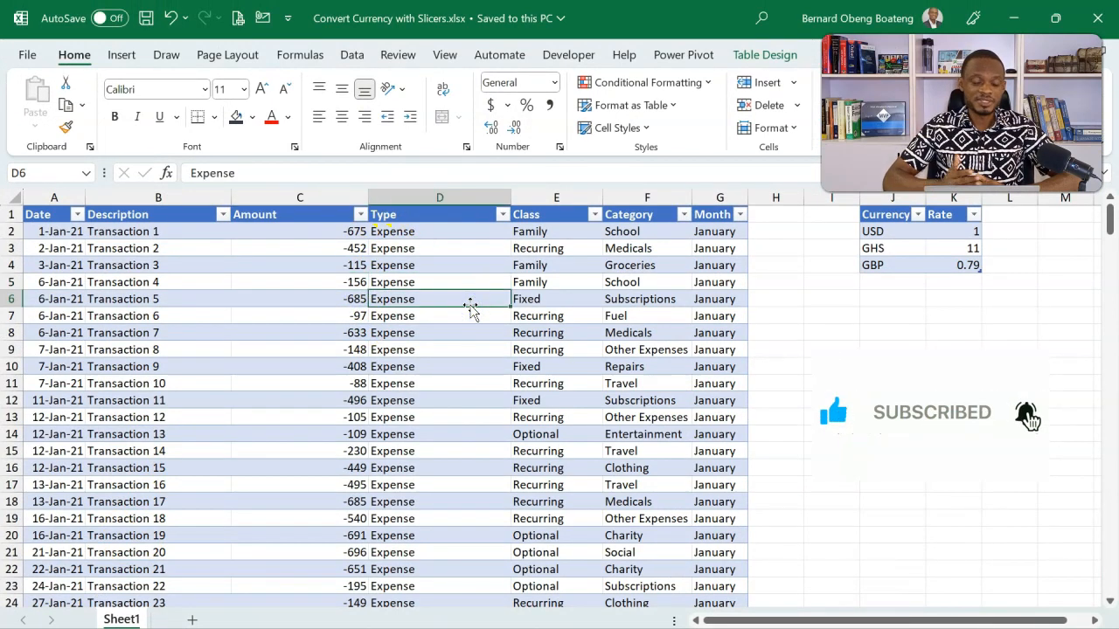
click(892, 230)
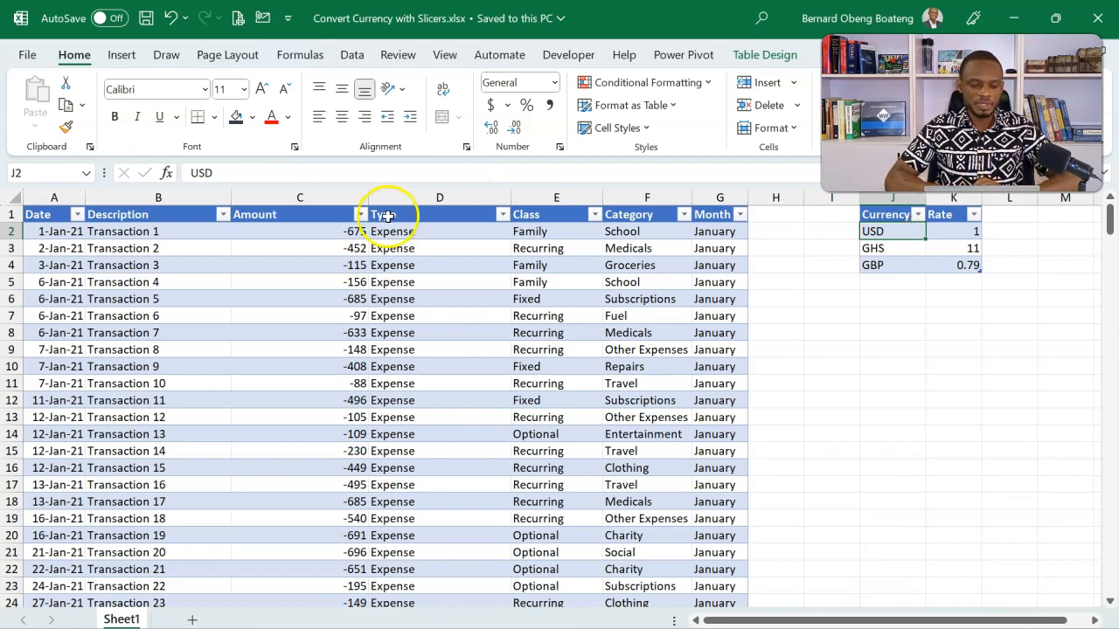
click(157, 282)
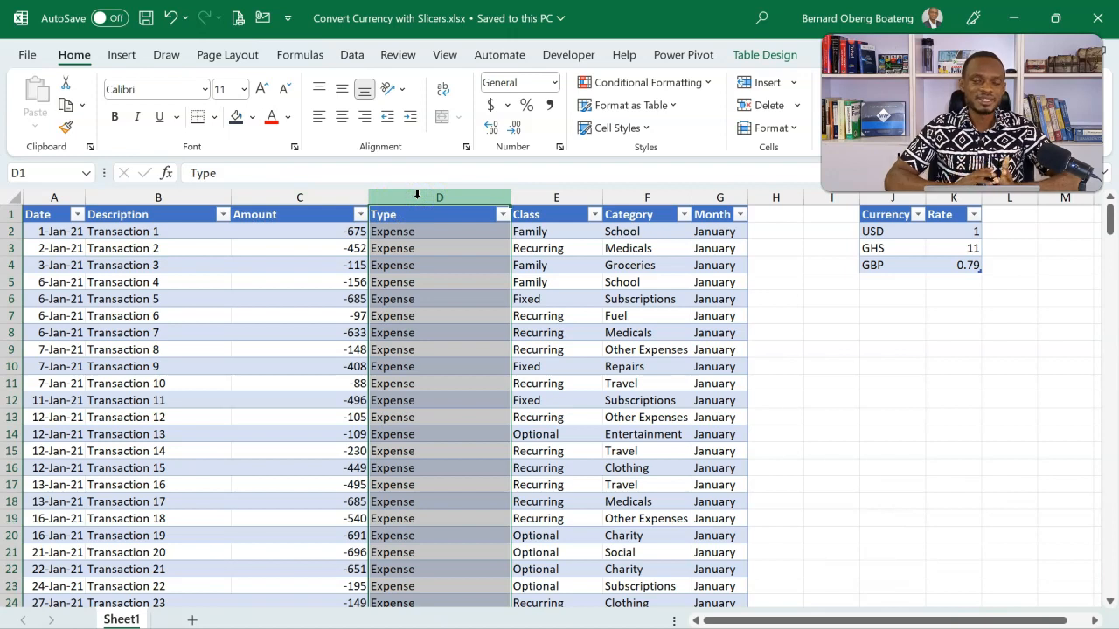
click(556, 214)
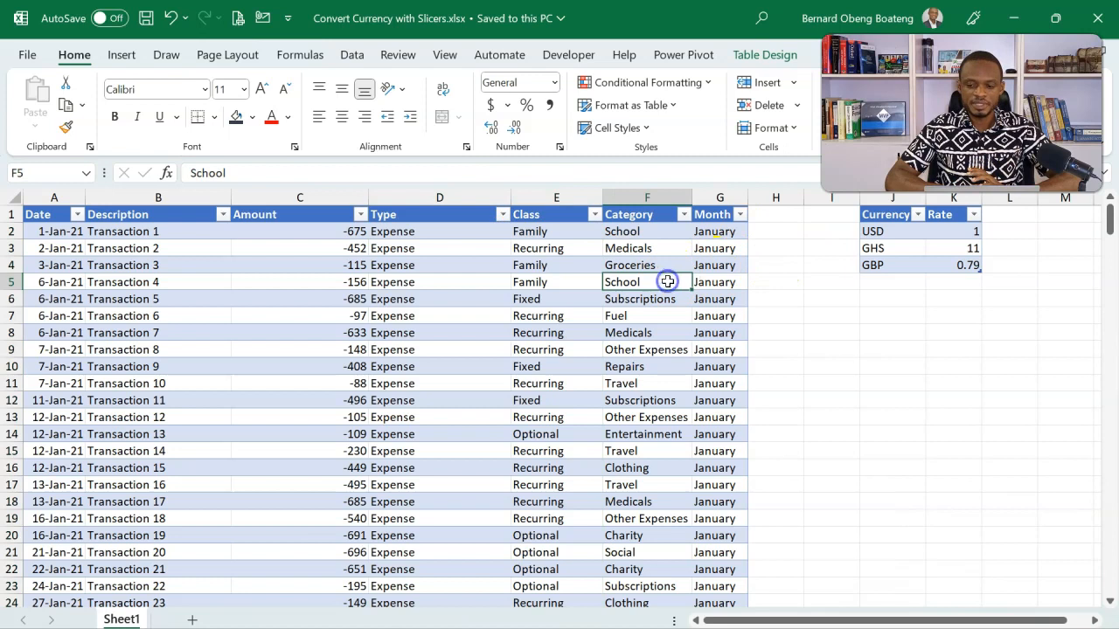
- Name the main transaction table 'Transactions' in Table Design
click(764, 54)
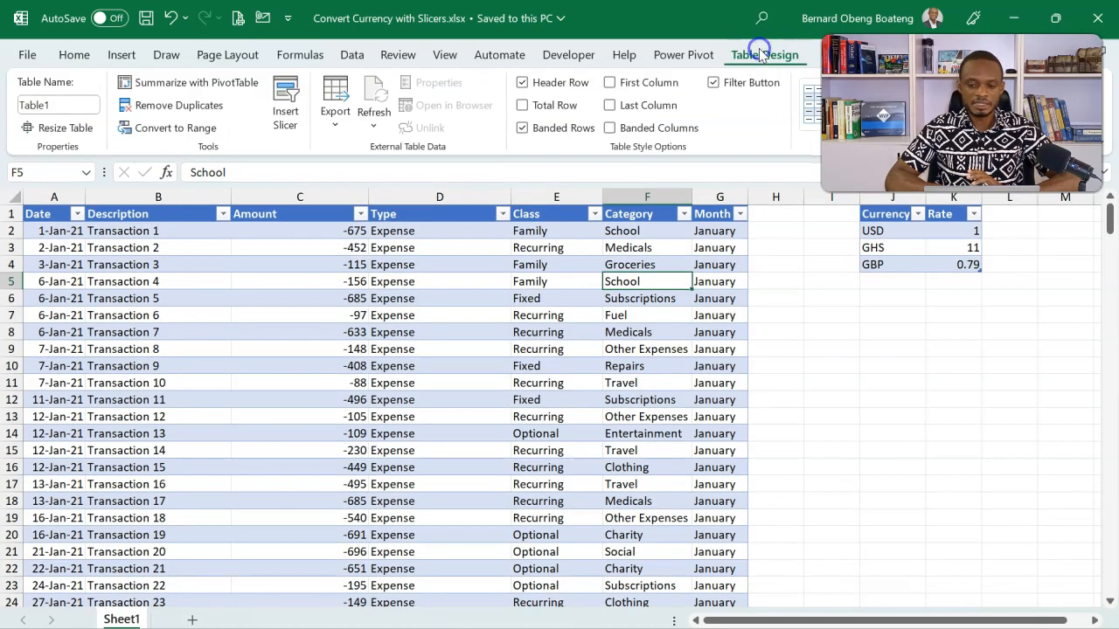
click(53, 105)
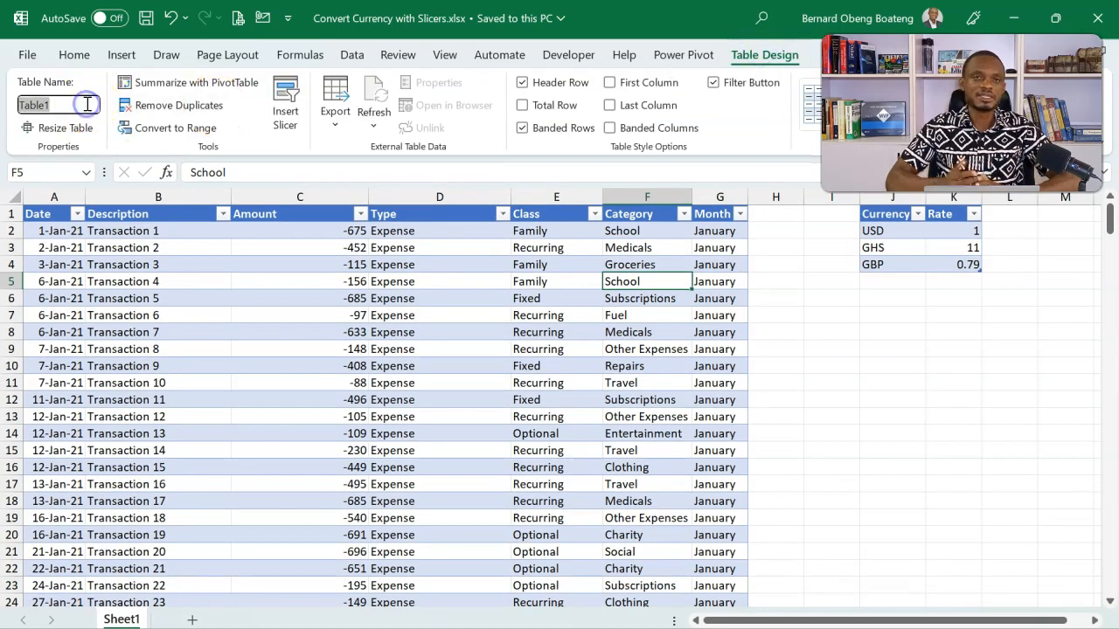
text(Tr)
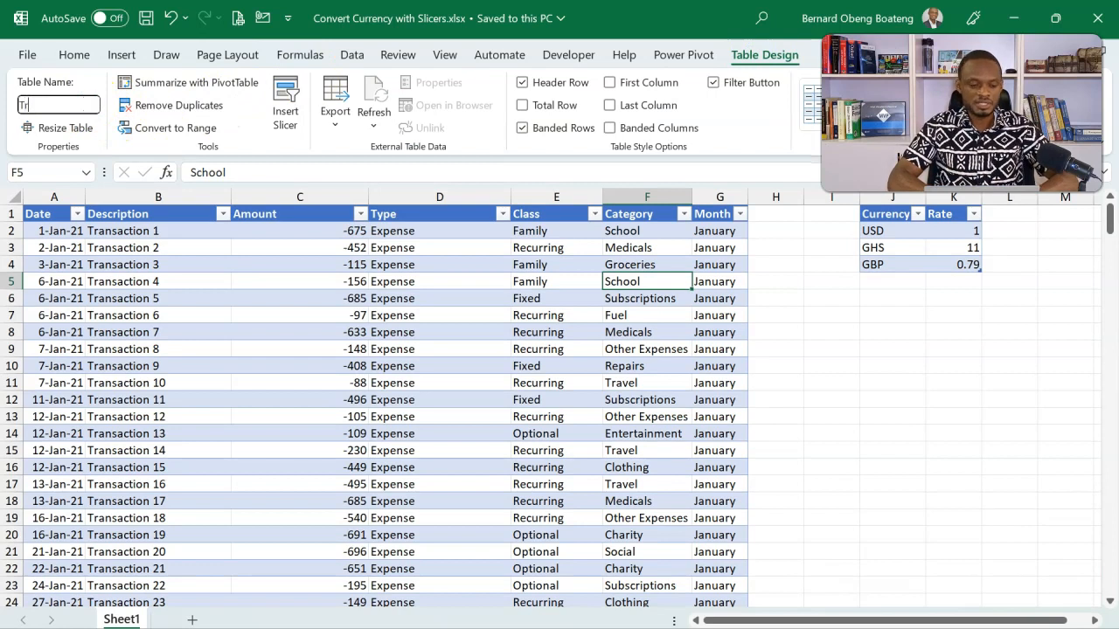
text(Transactions)
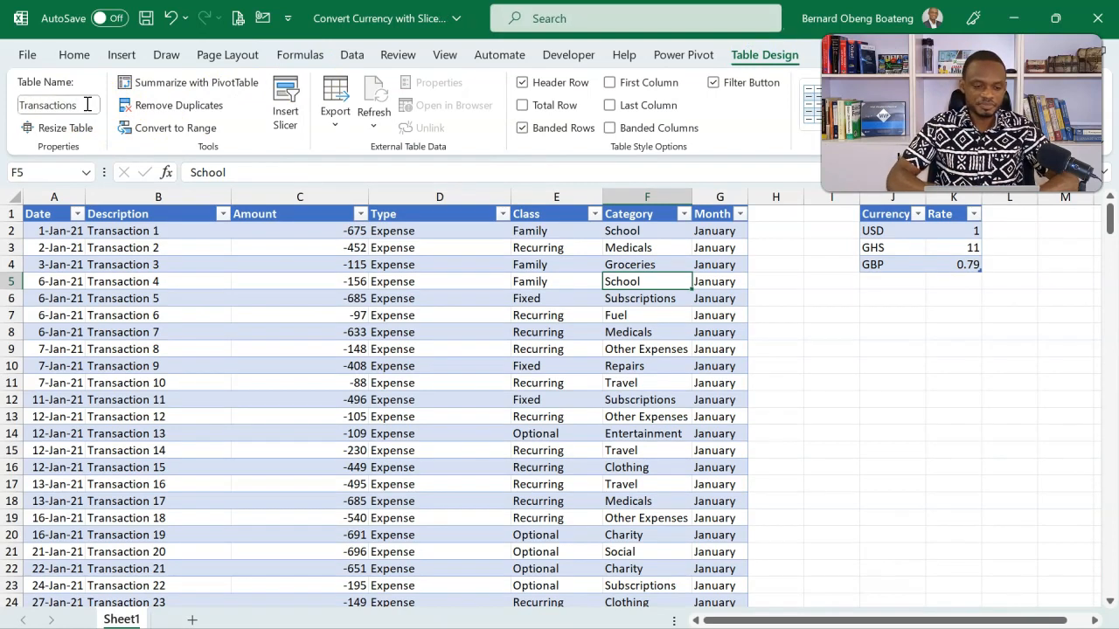
- Name the currency rates table 'Rates' and check both tables
click(894, 242)
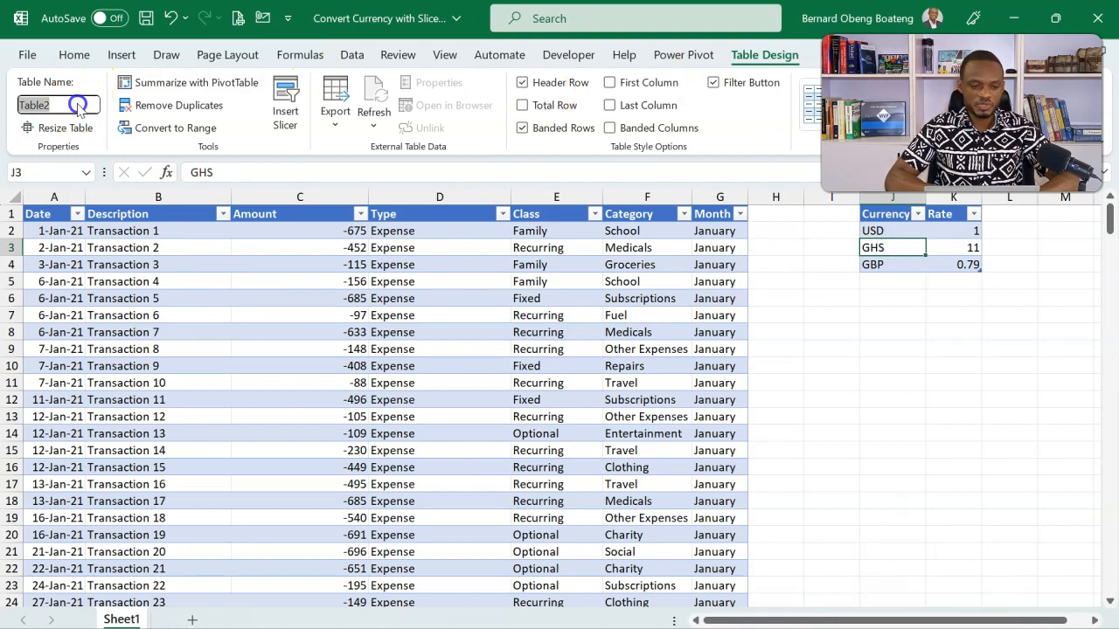
text(Rates)
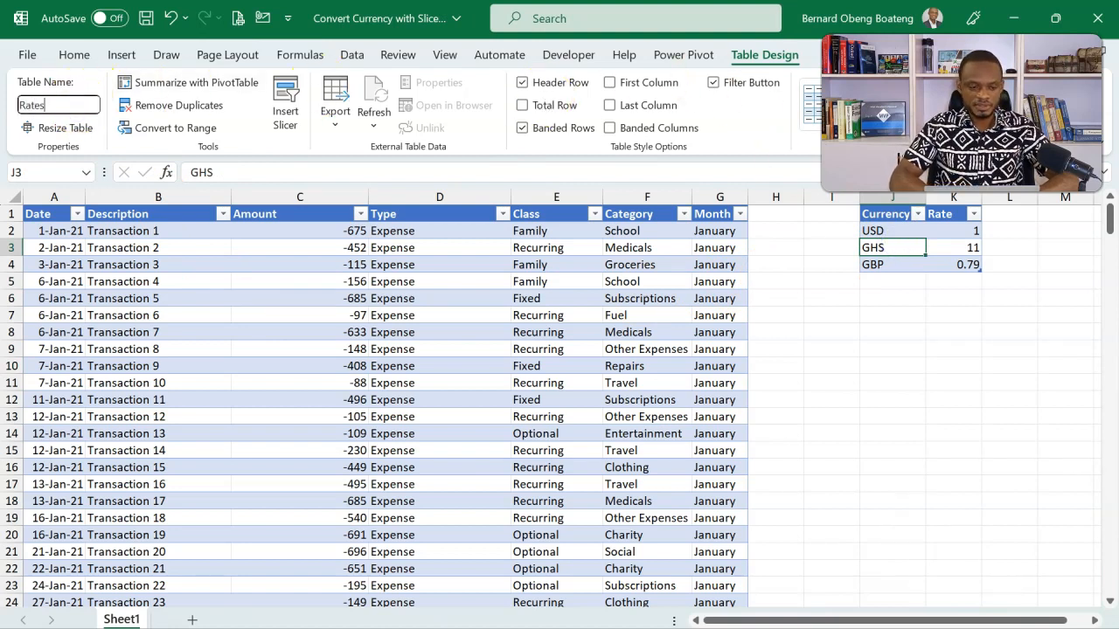
mouse_move(324, 324)
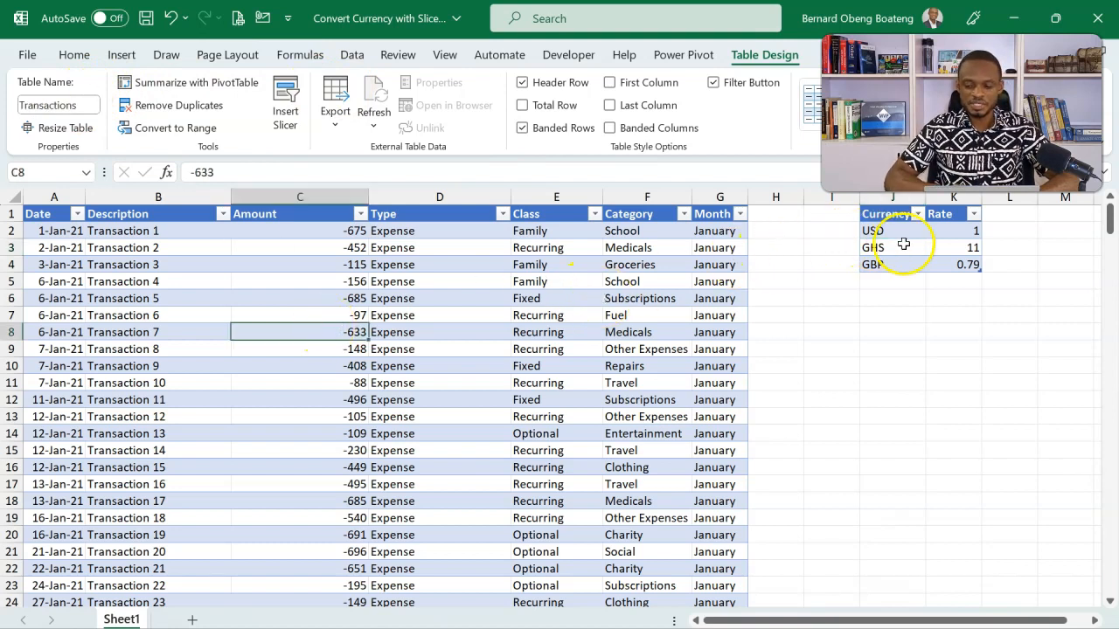
click(646, 349)
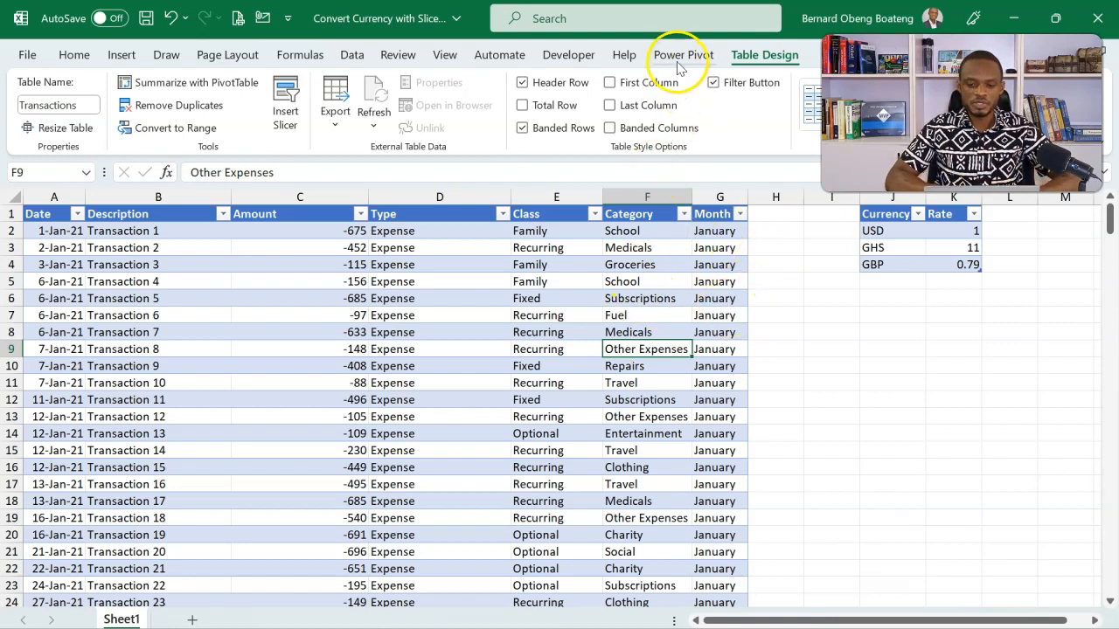
- Add the Rates table to the Power Pivot data model, then close the Power Pivot window
click(684, 54)
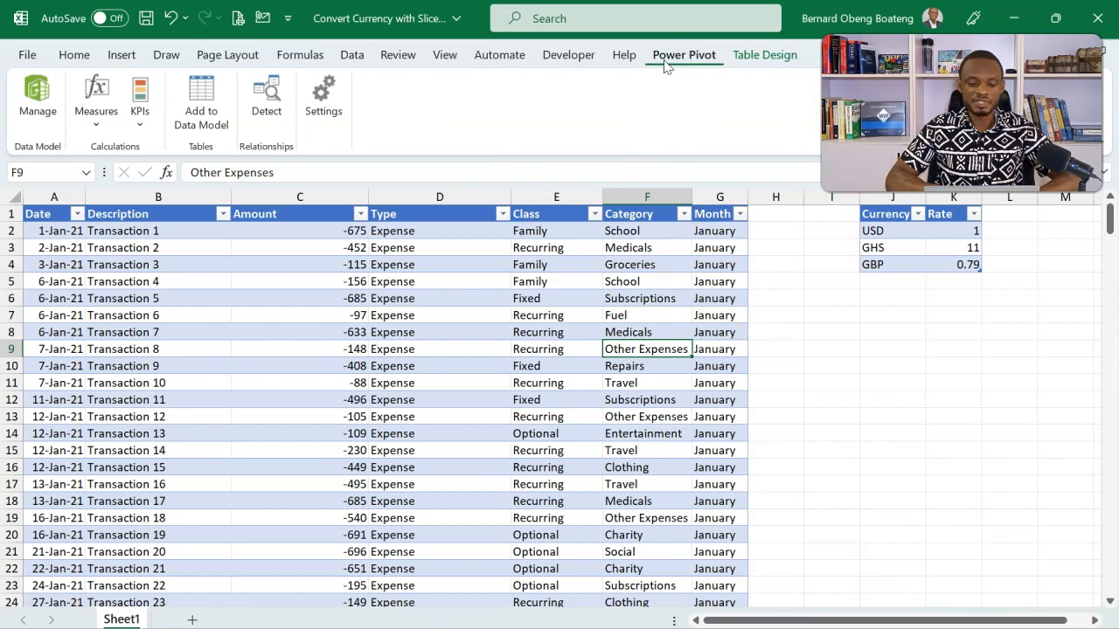
click(351, 54)
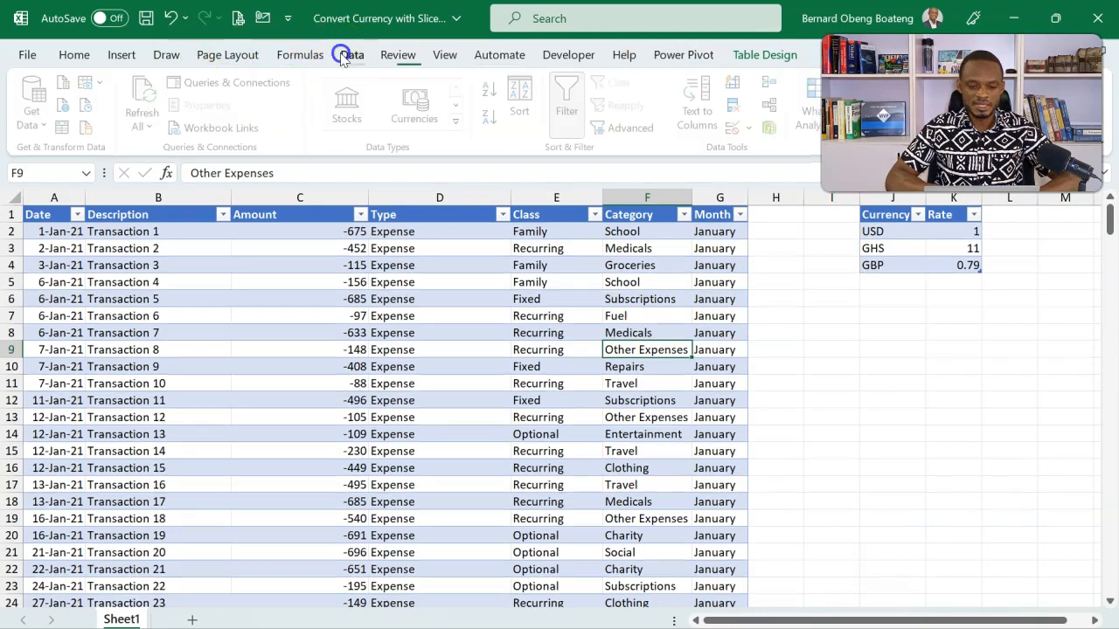
click(351, 54)
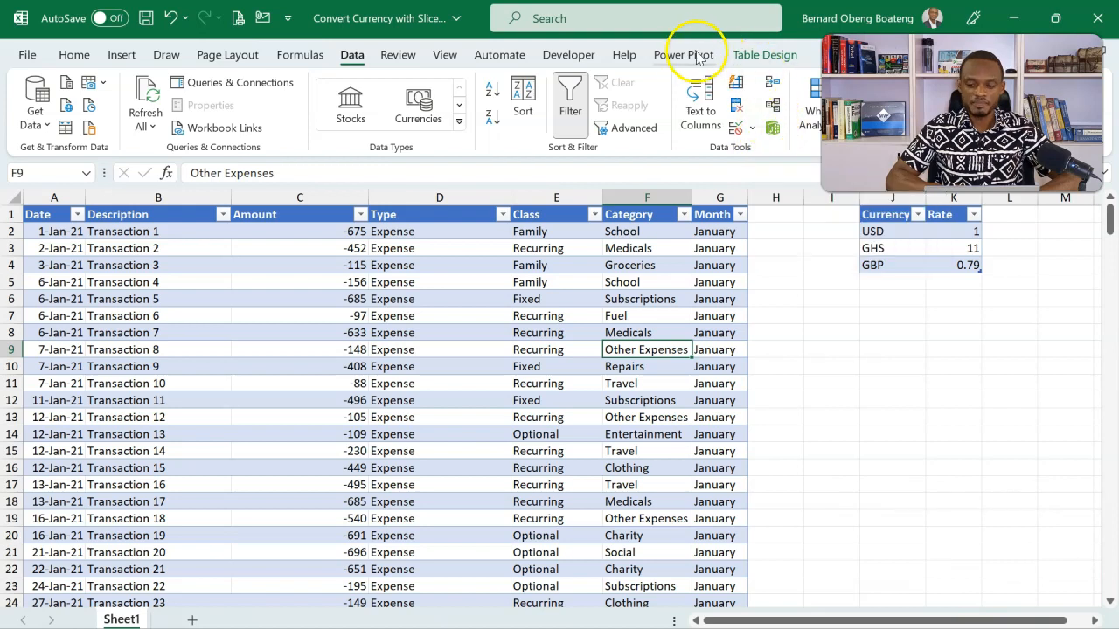
click(683, 54)
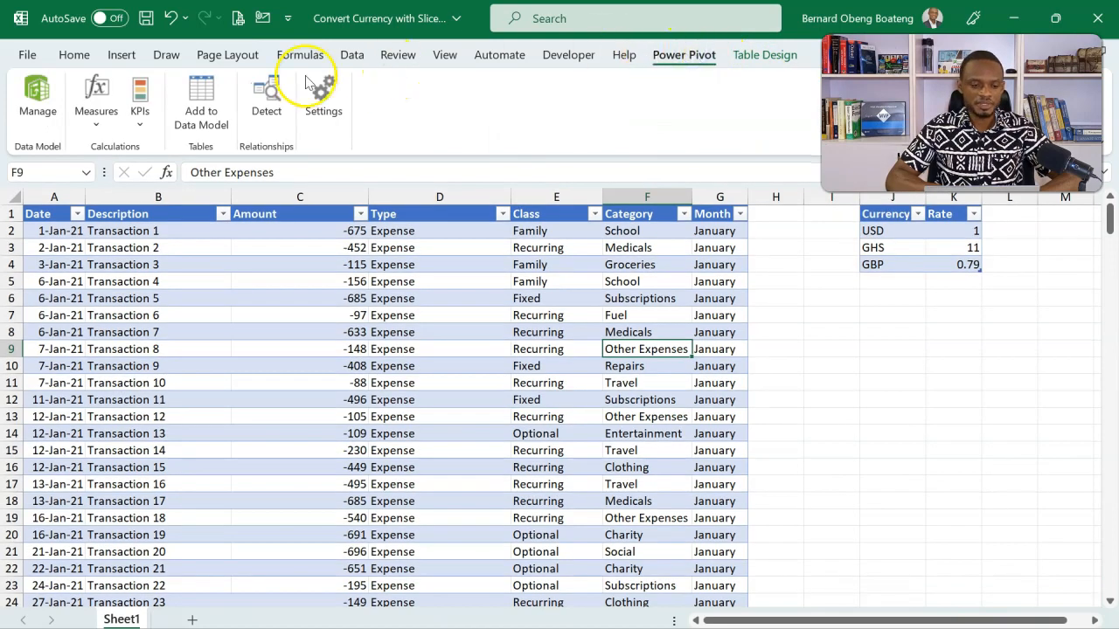
click(300, 332)
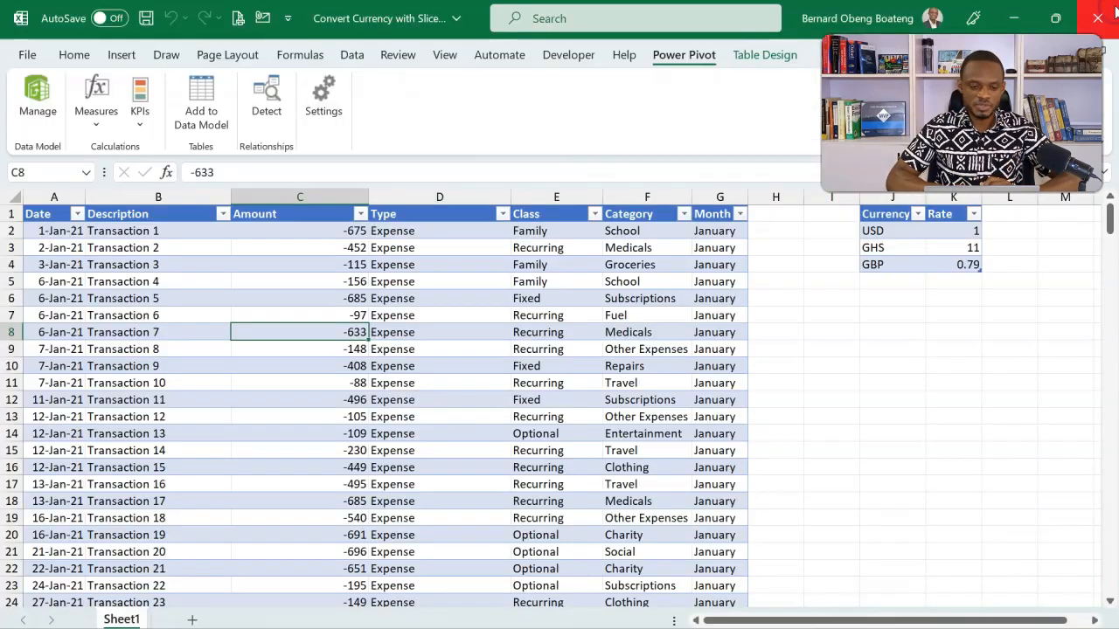
click(892, 229)
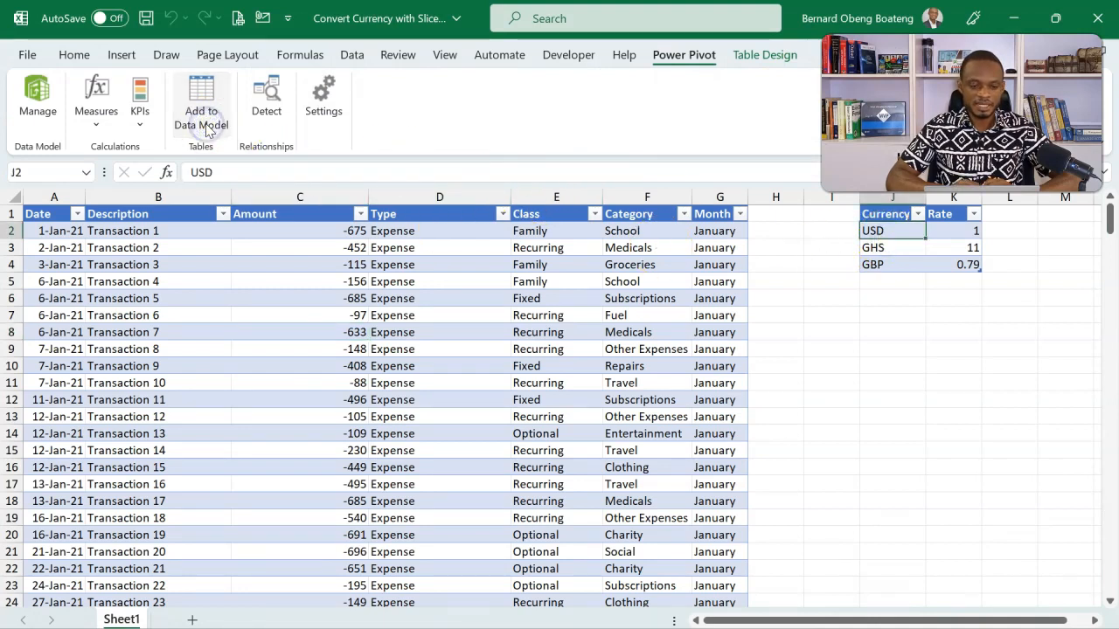
click(201, 105)
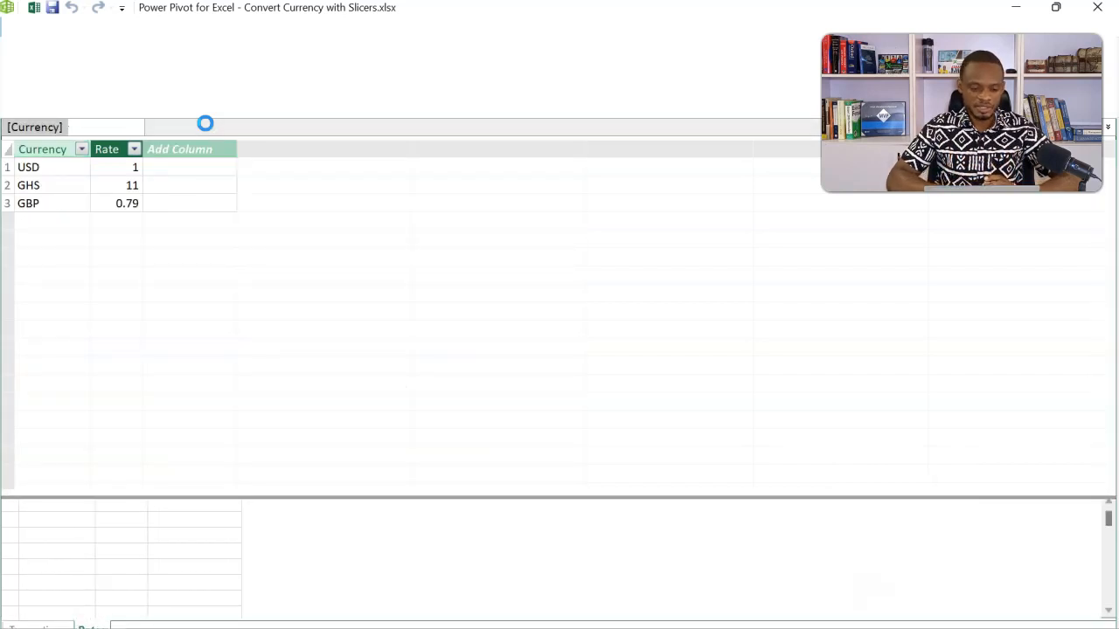
click(72, 27)
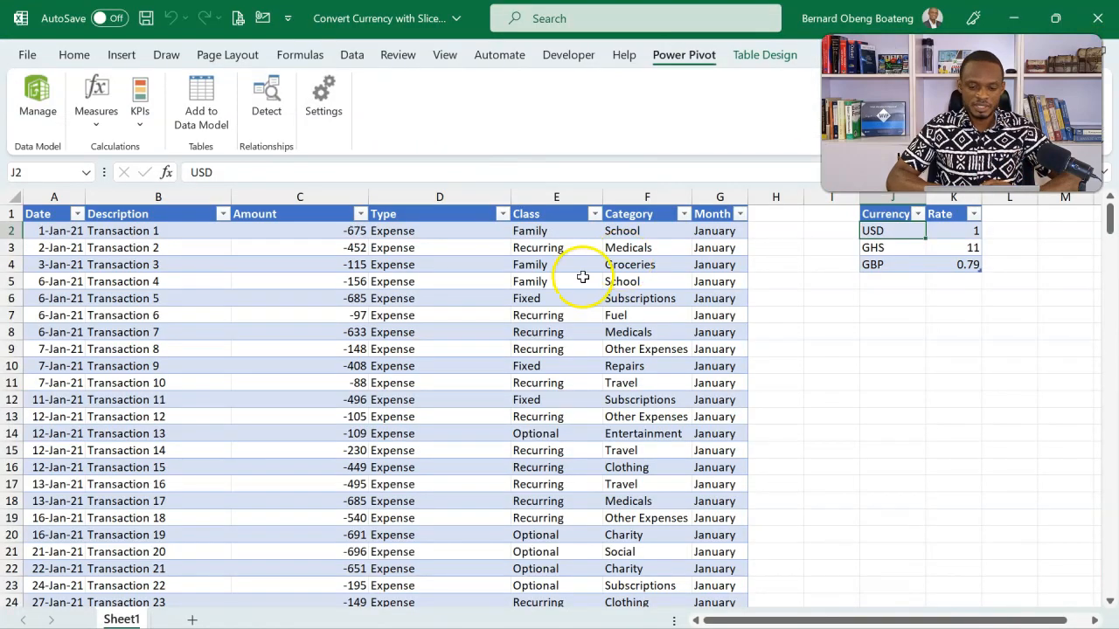
- Insert a PivotTable from the Data Model on the existing sheet at Sheet1!$M$1
click(557, 281)
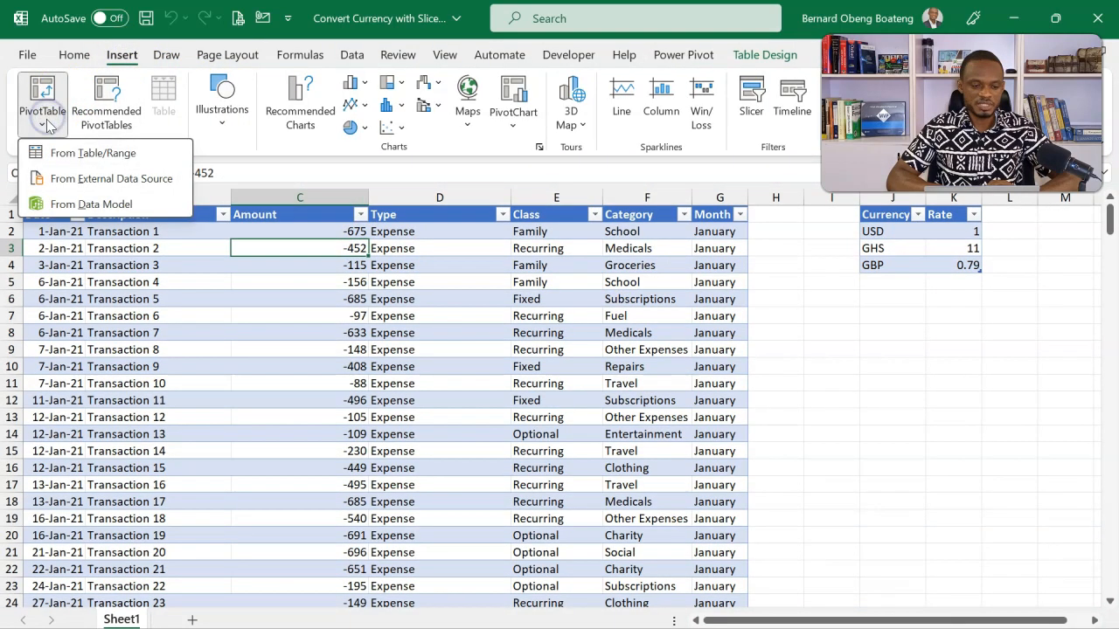
mouse_move(91, 204)
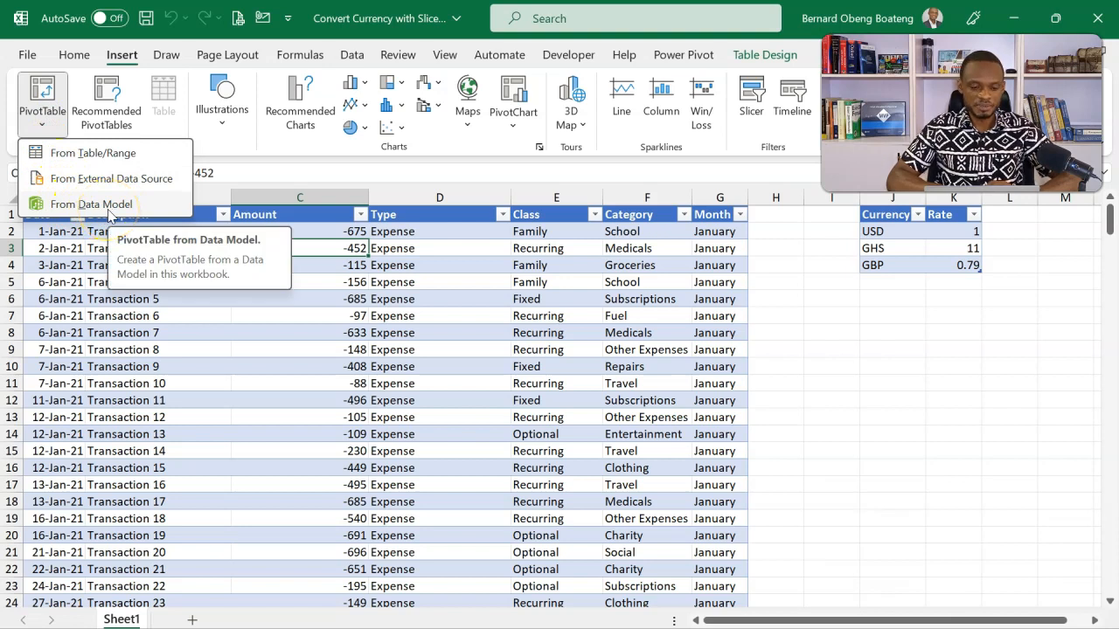
click(91, 204)
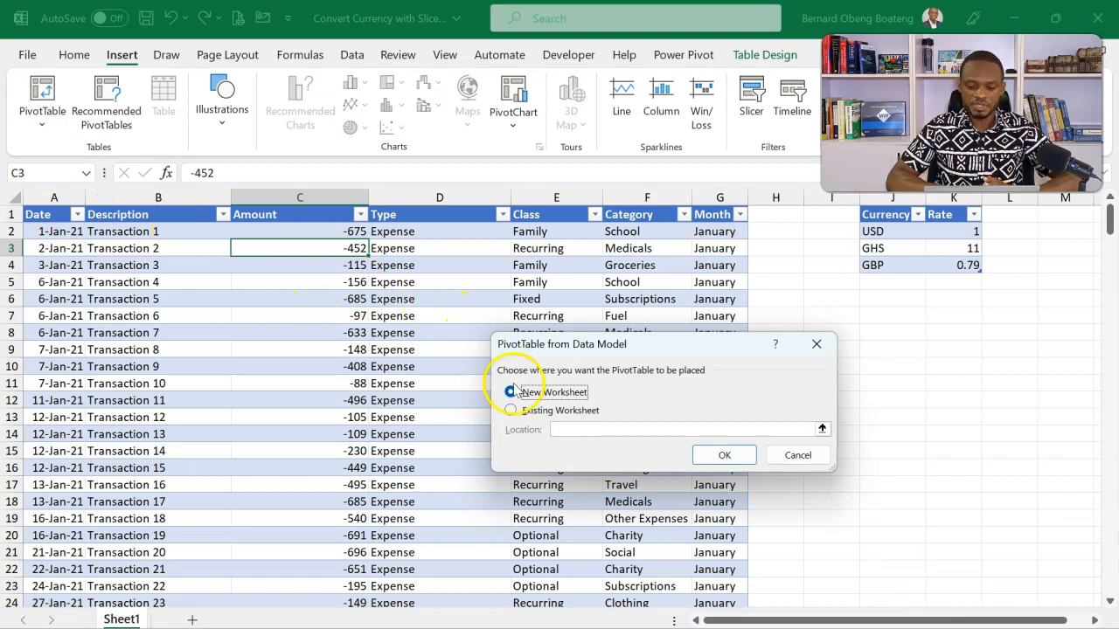
click(509, 410)
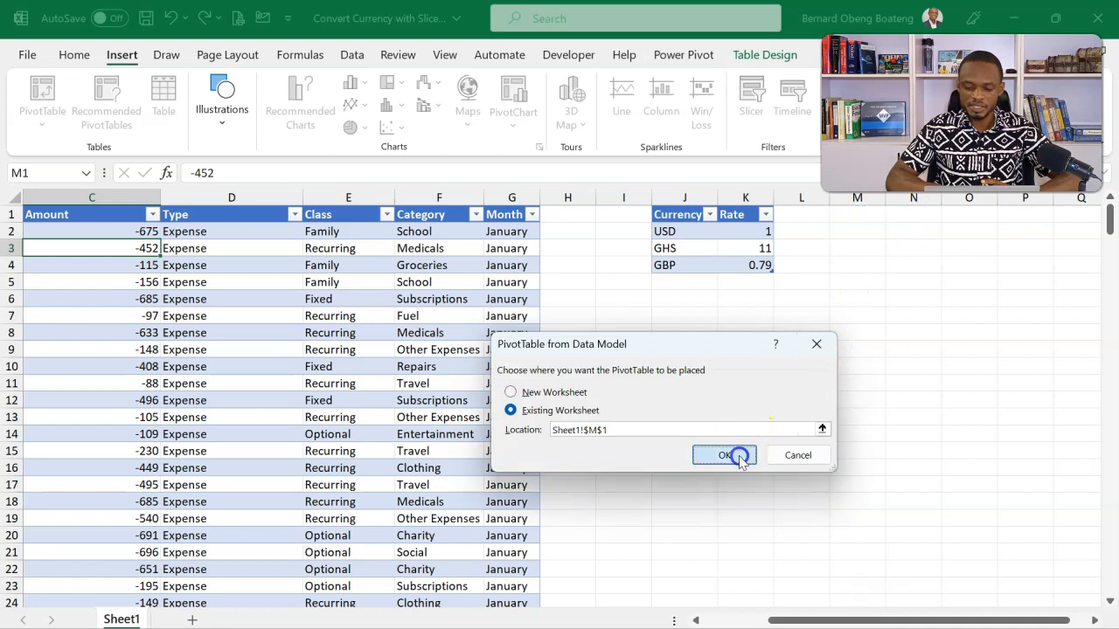
click(724, 456)
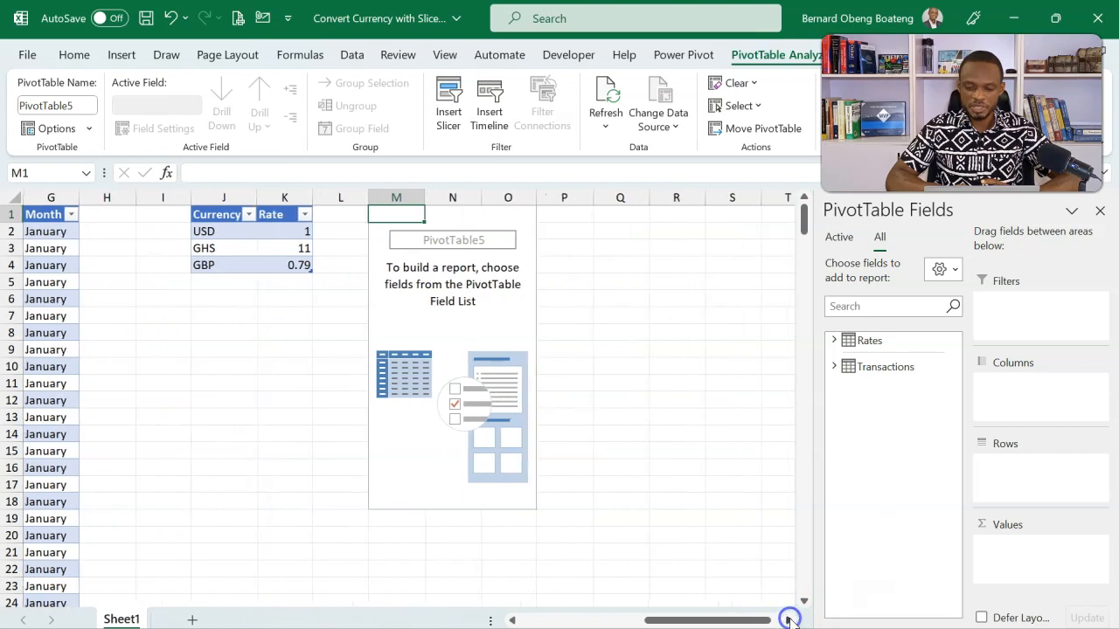
mouse_move(865, 340)
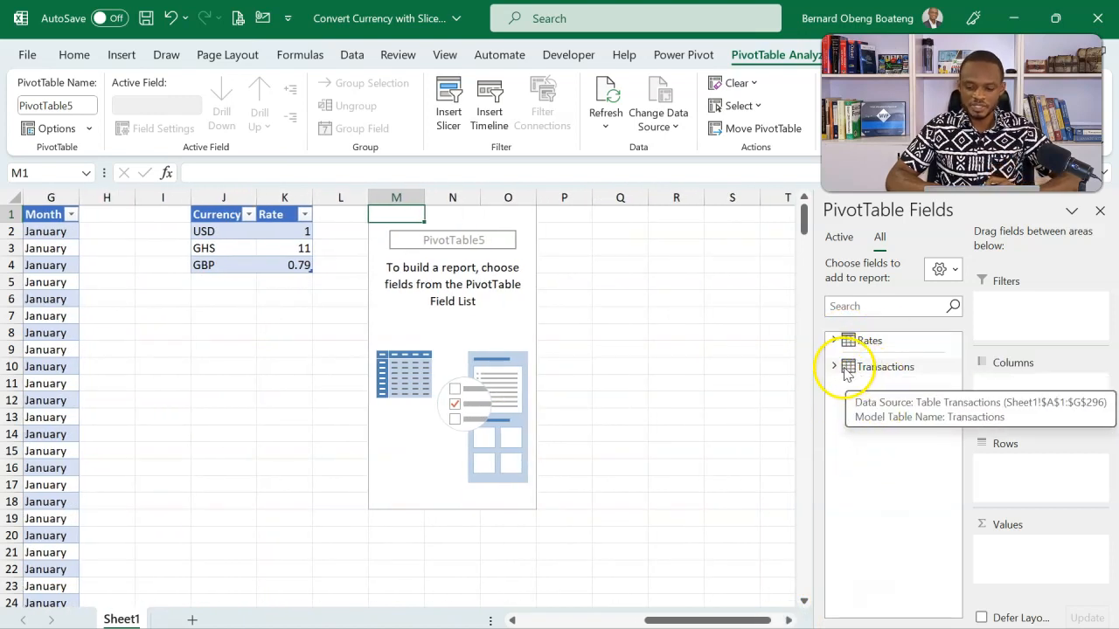
- Add Transactions' Amount to Values and check the 7912 Sum of Amount total
click(833, 366)
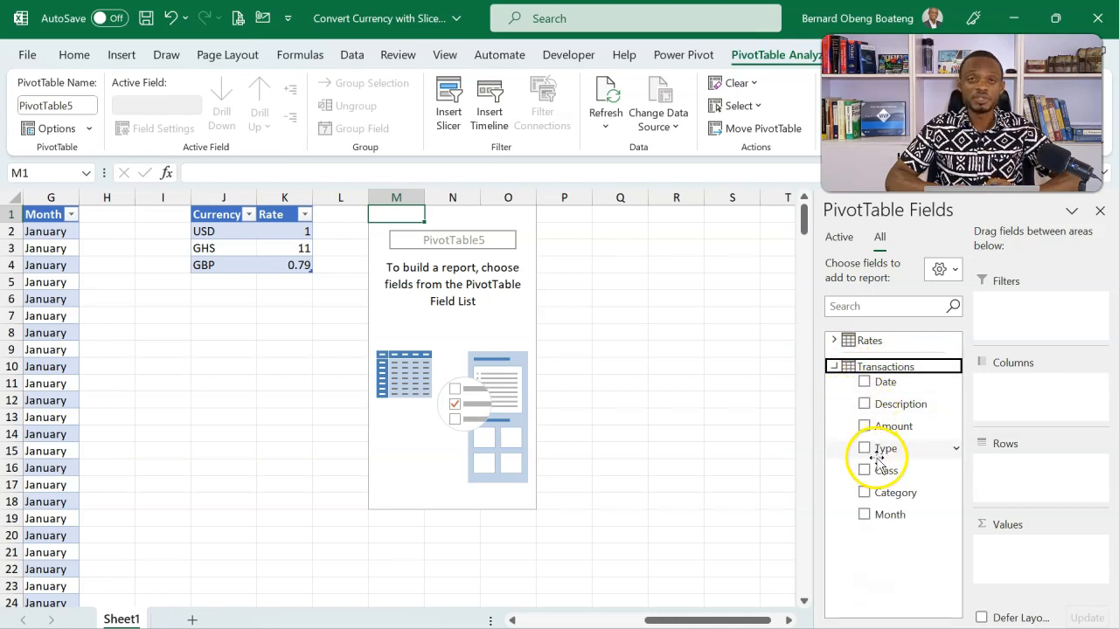
click(865, 426)
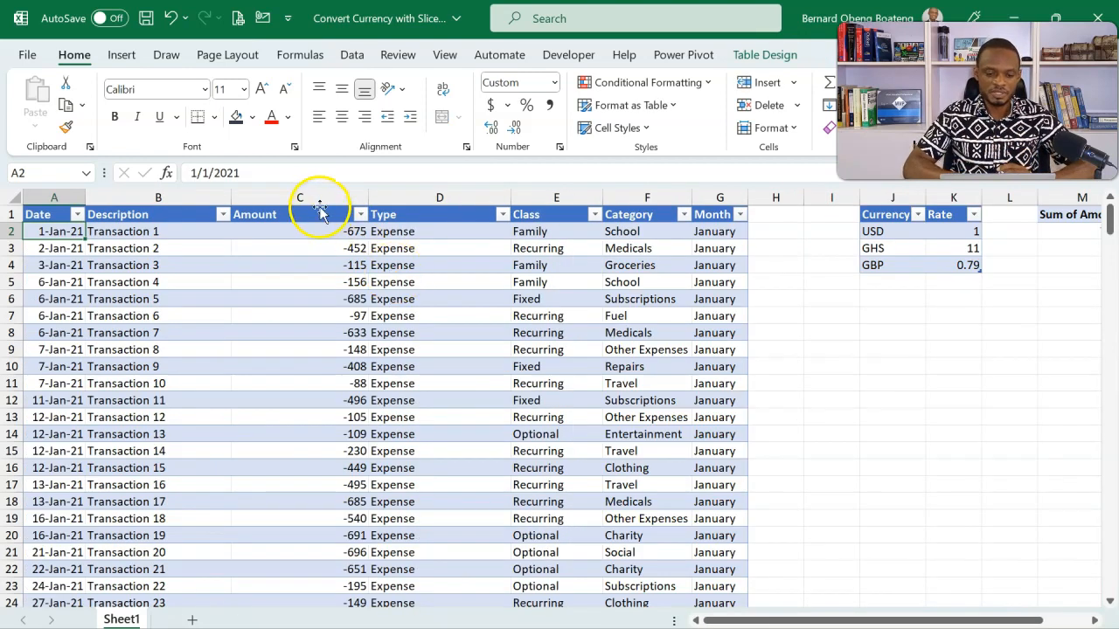
click(300, 214)
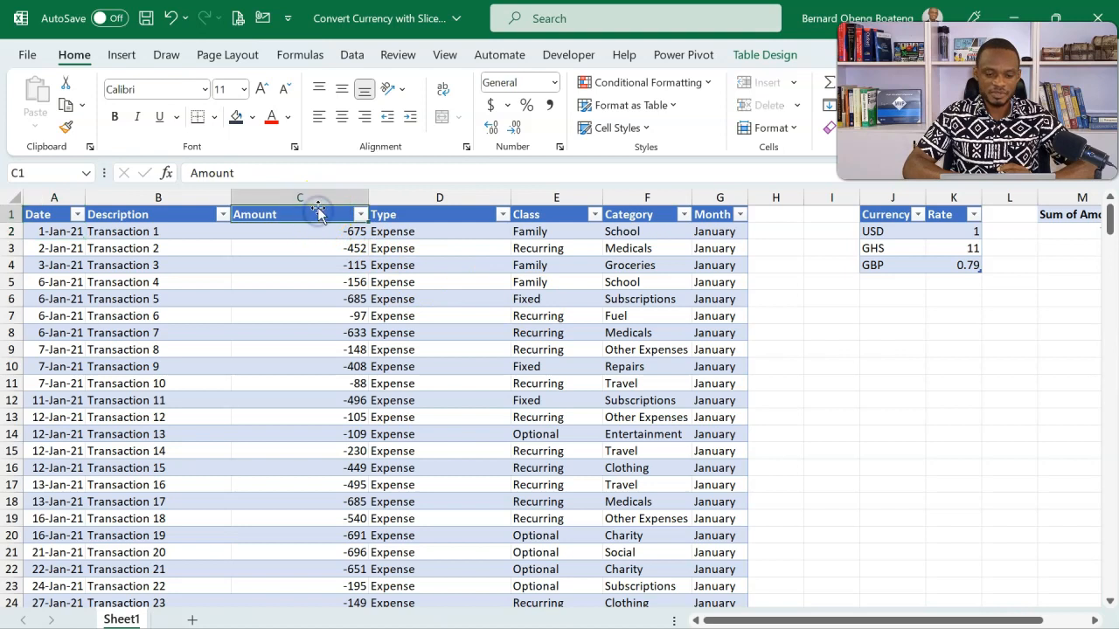
click(299, 231)
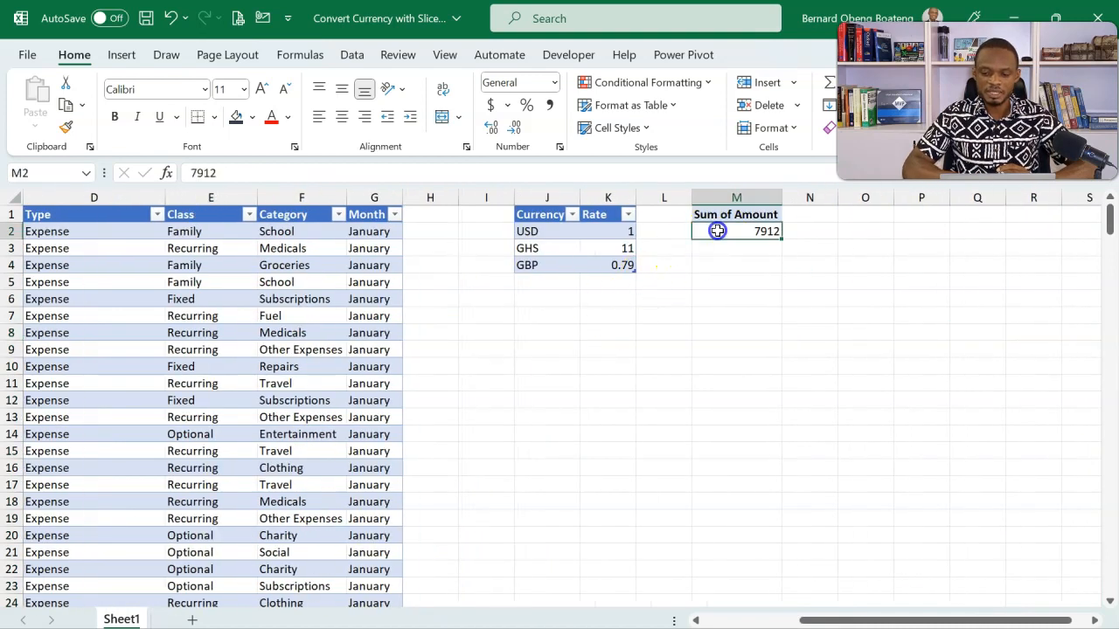
click(736, 231)
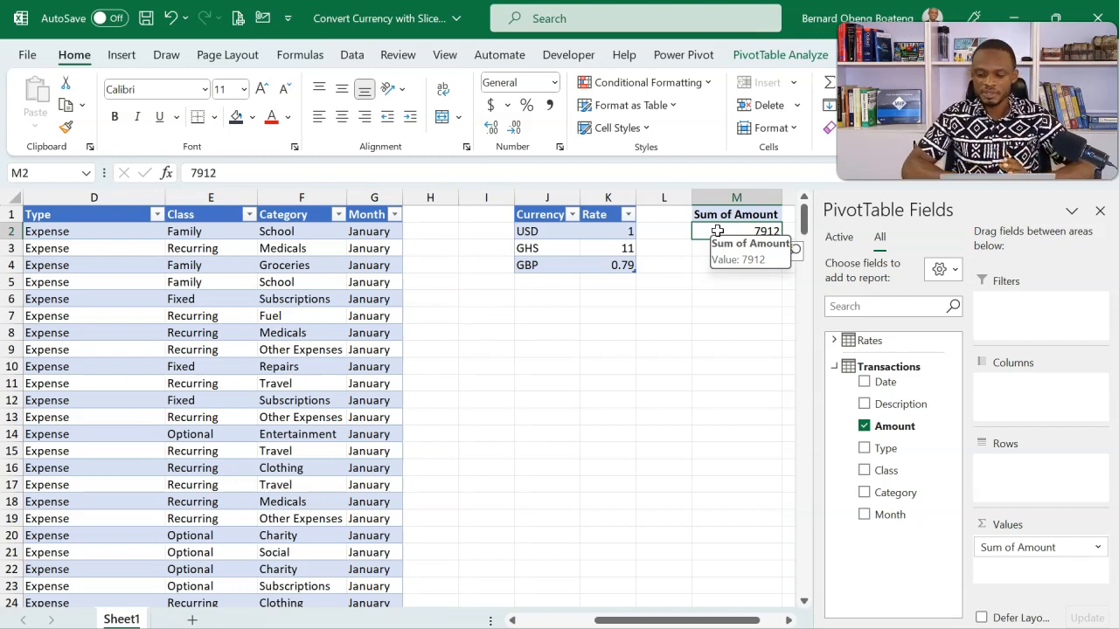
mouse_move(306, 430)
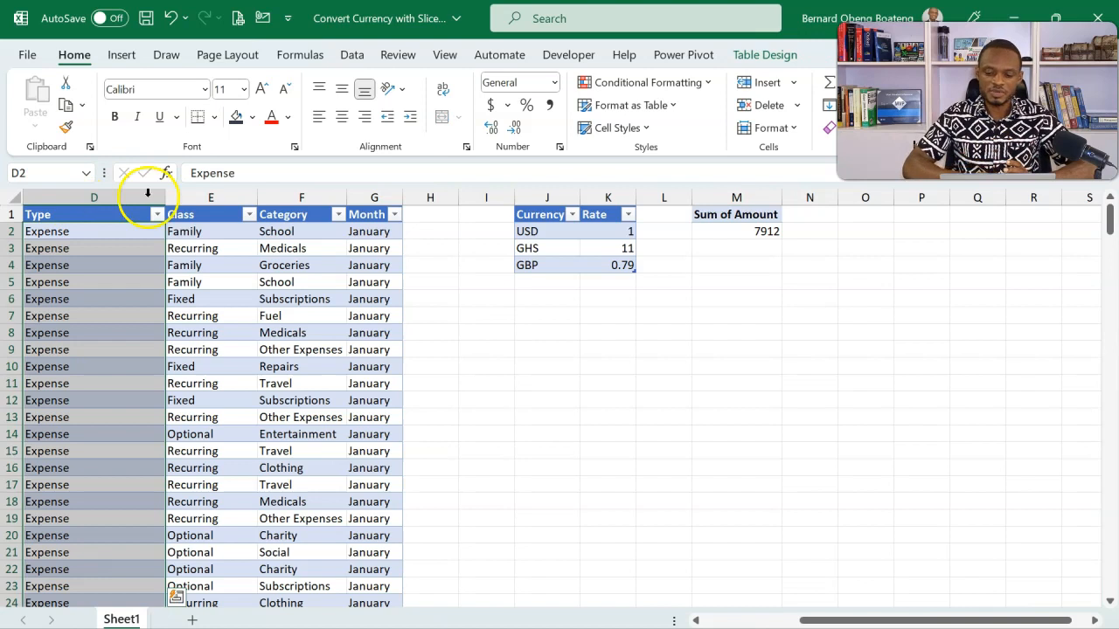
- Filter the pivot's Type field to Income, giving a 100195 total
click(736, 230)
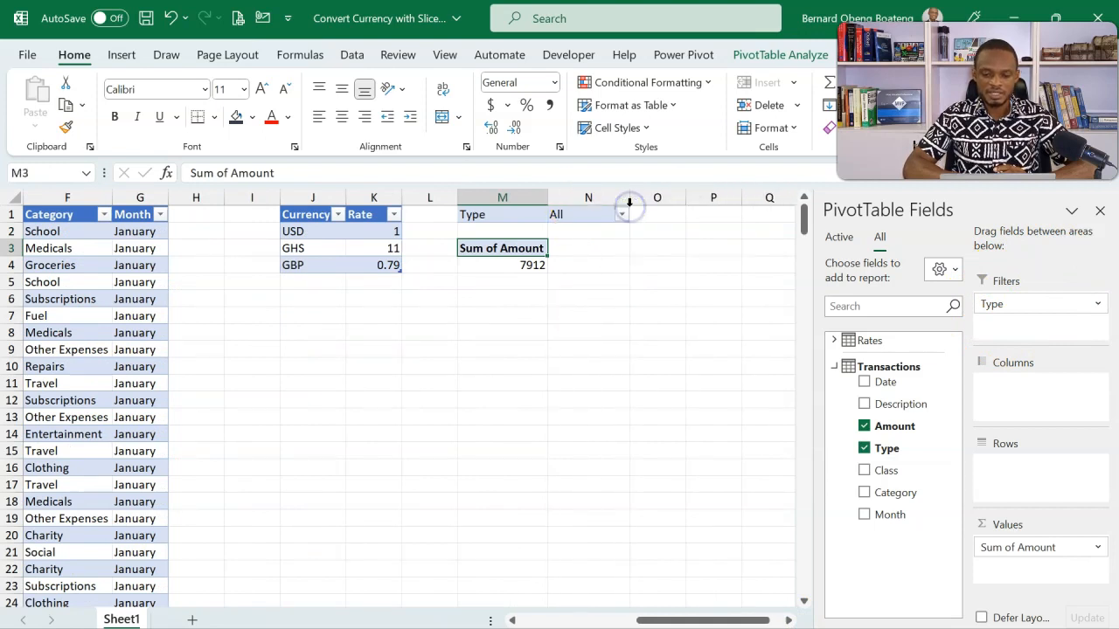
click(622, 214)
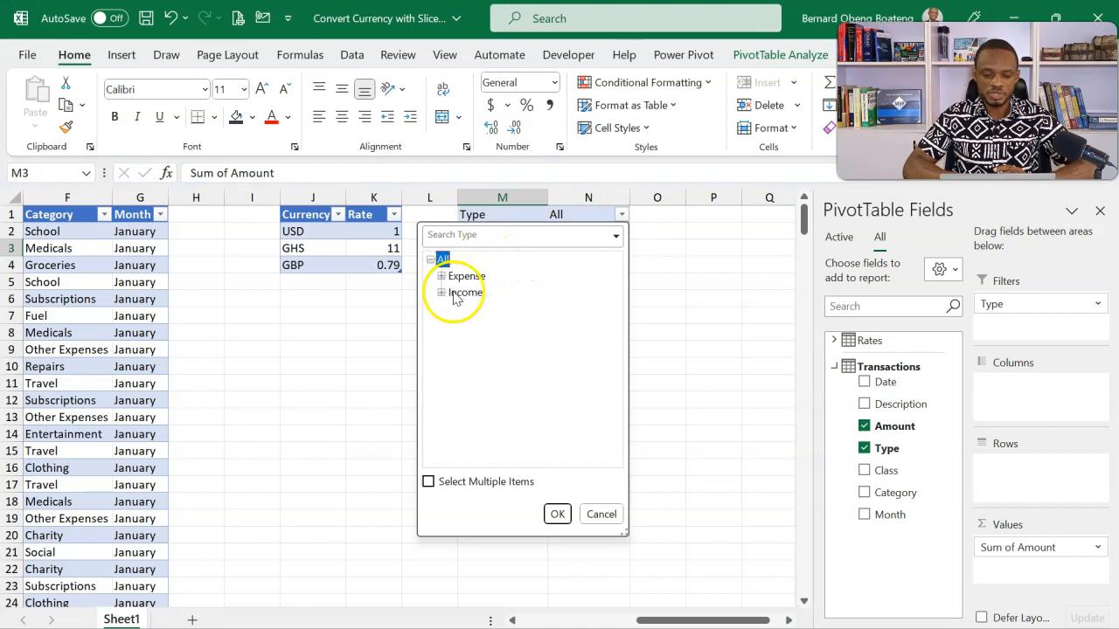
click(557, 514)
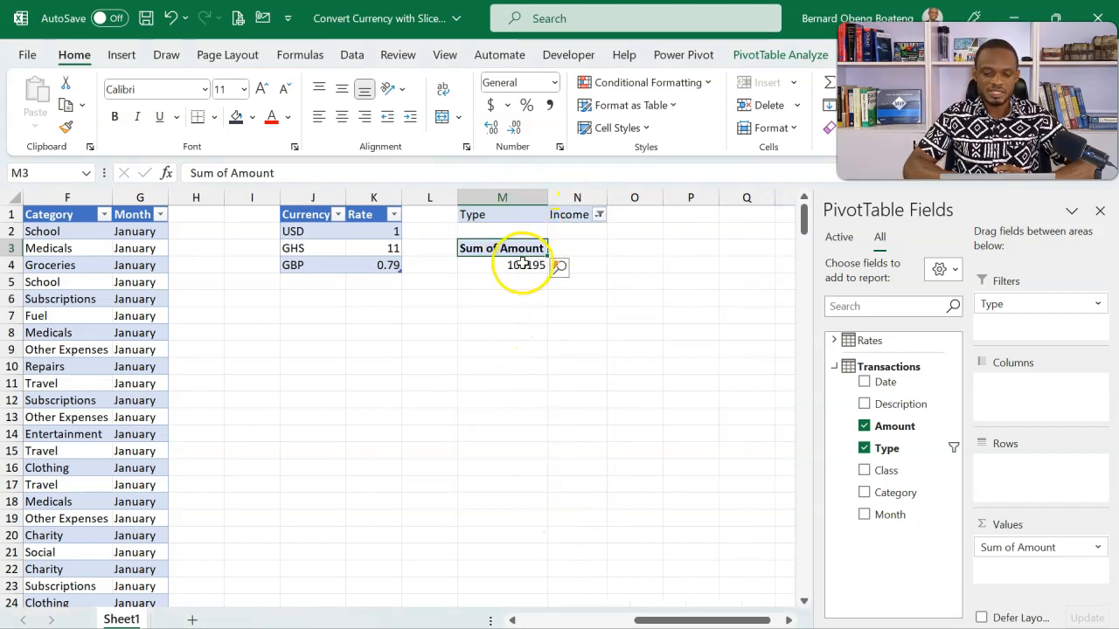
mouse_move(525, 264)
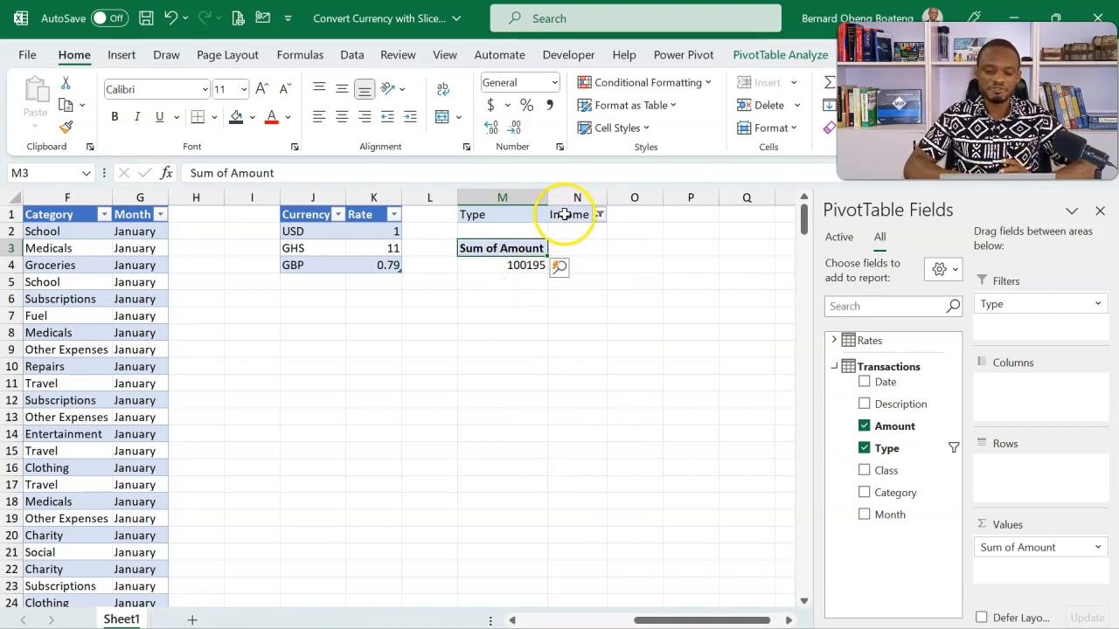
click(502, 265)
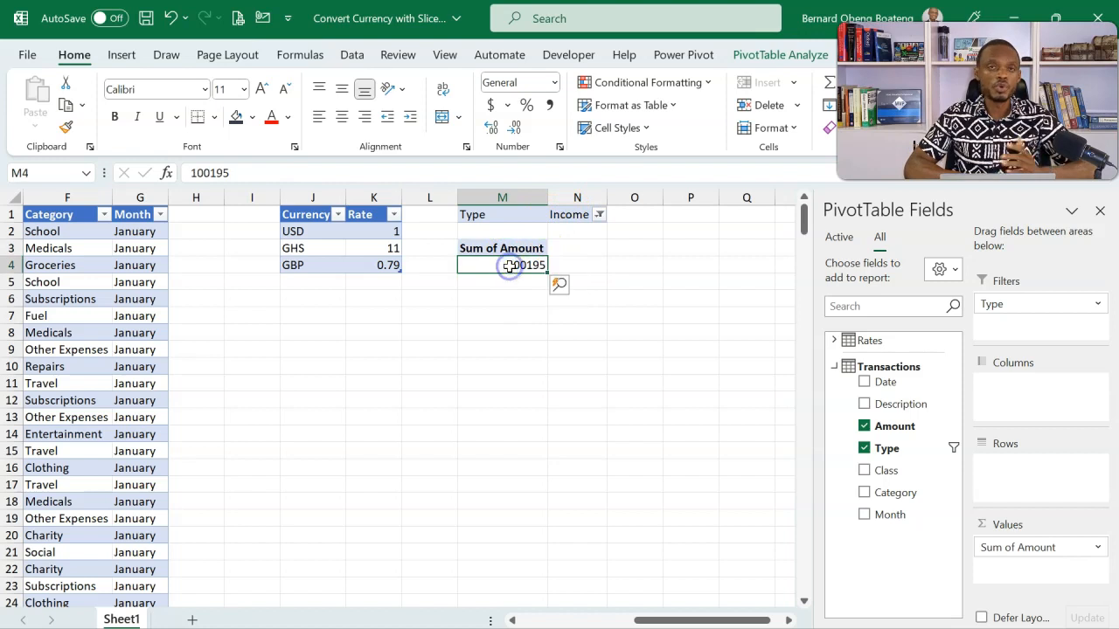
mouse_move(511, 265)
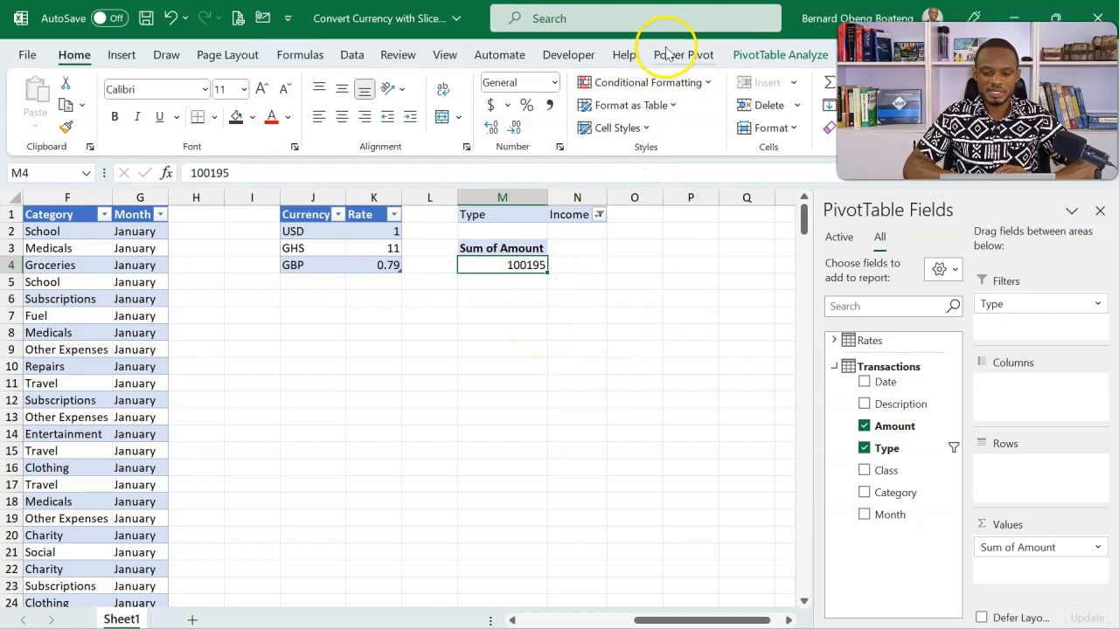
- Choose New Measure from Power Pivot's Measures menu
click(683, 55)
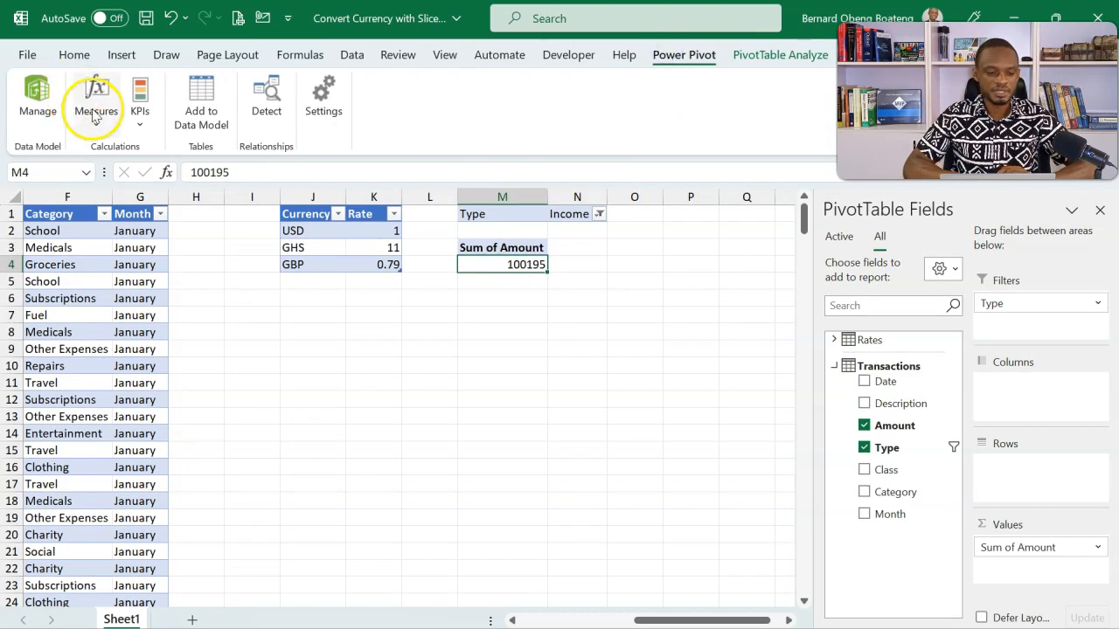
click(97, 101)
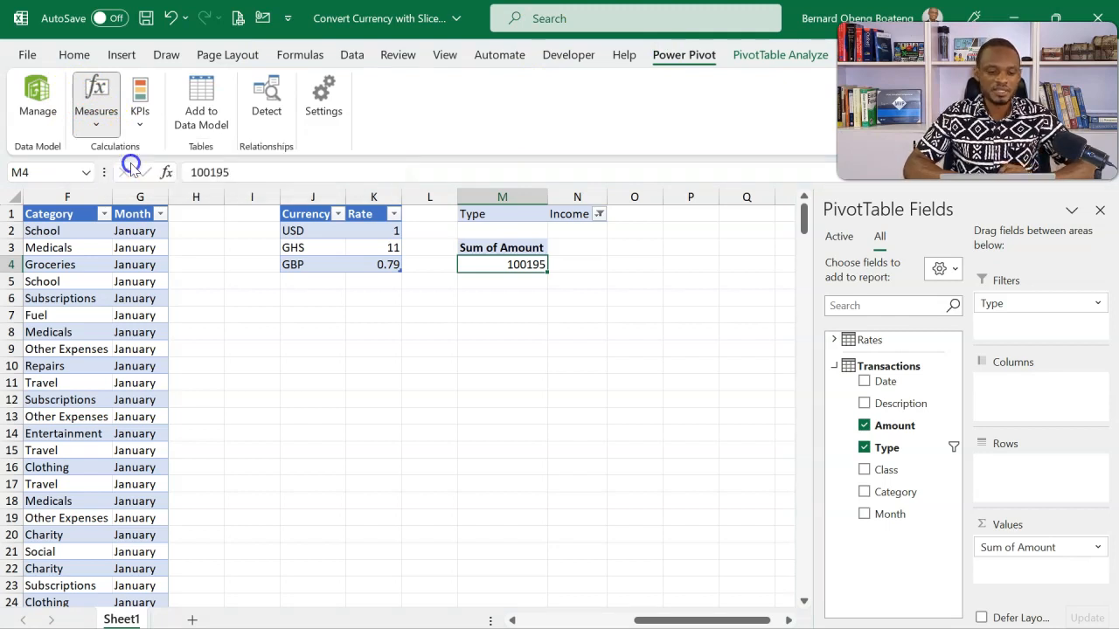
click(97, 99)
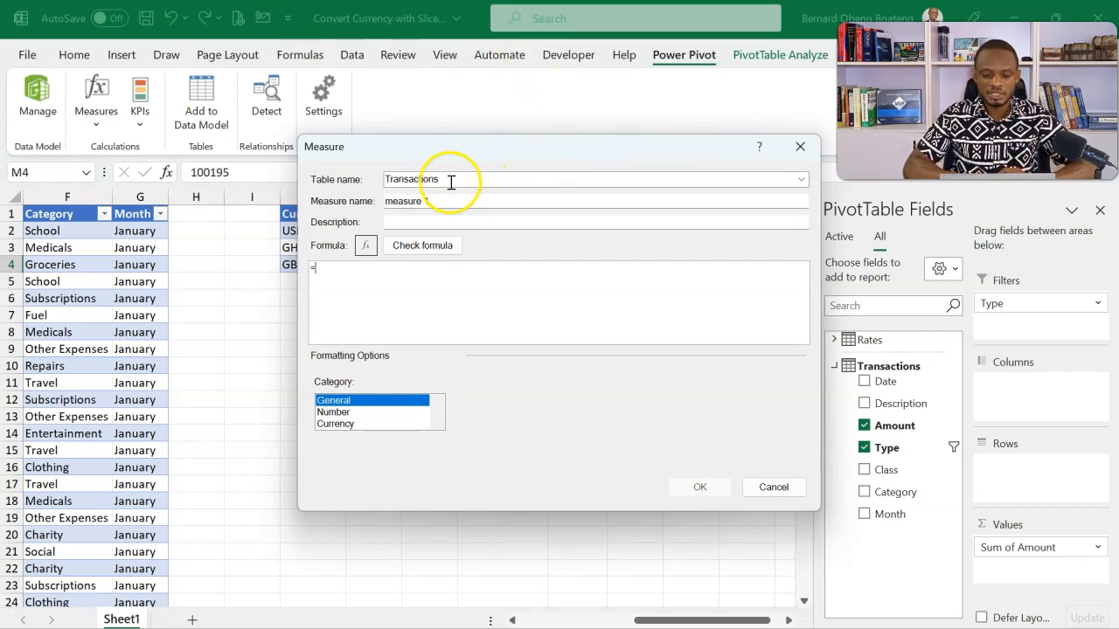
- Name the measure Income with formula CALCULATE(SUM([Amount]),Transactions[Type]="Income")
click(406, 201)
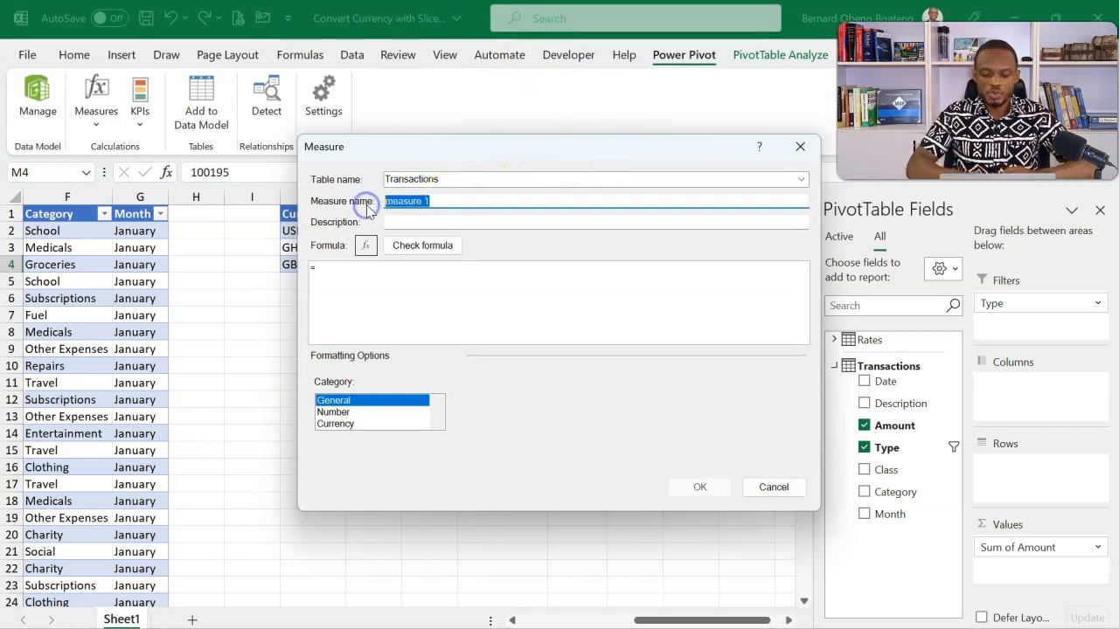
text(Income)
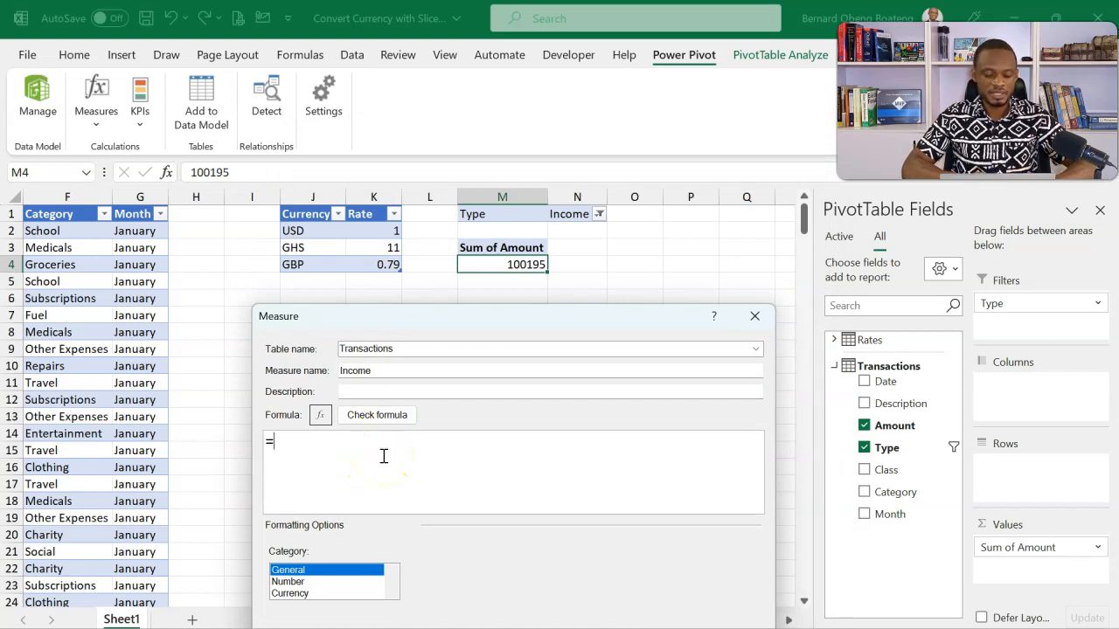
text(CALCULATE()
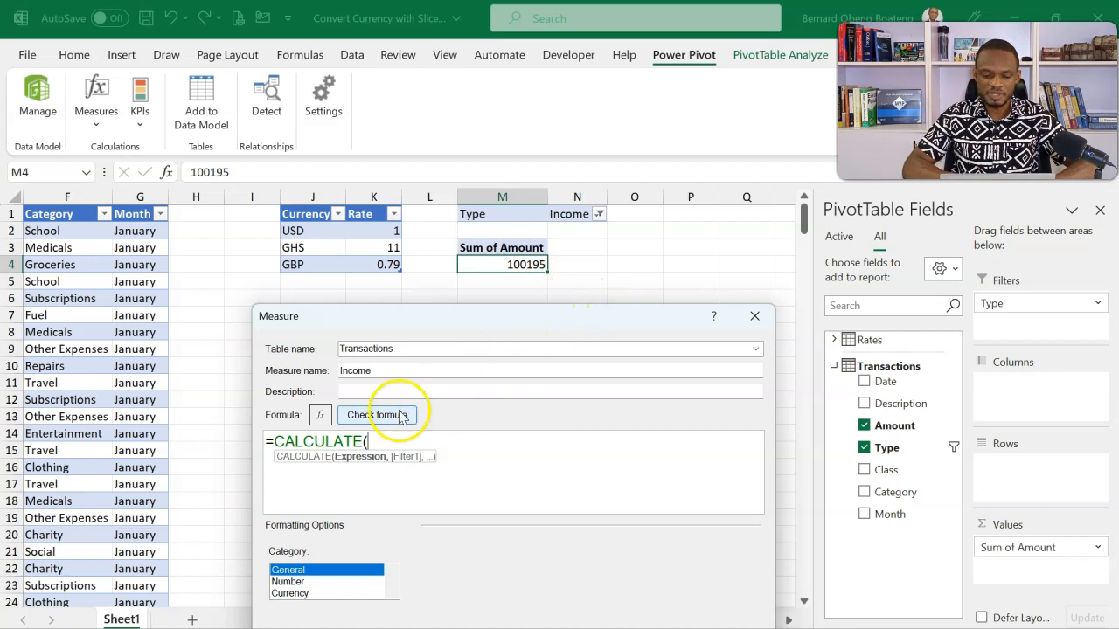
text(SUM([Amount)
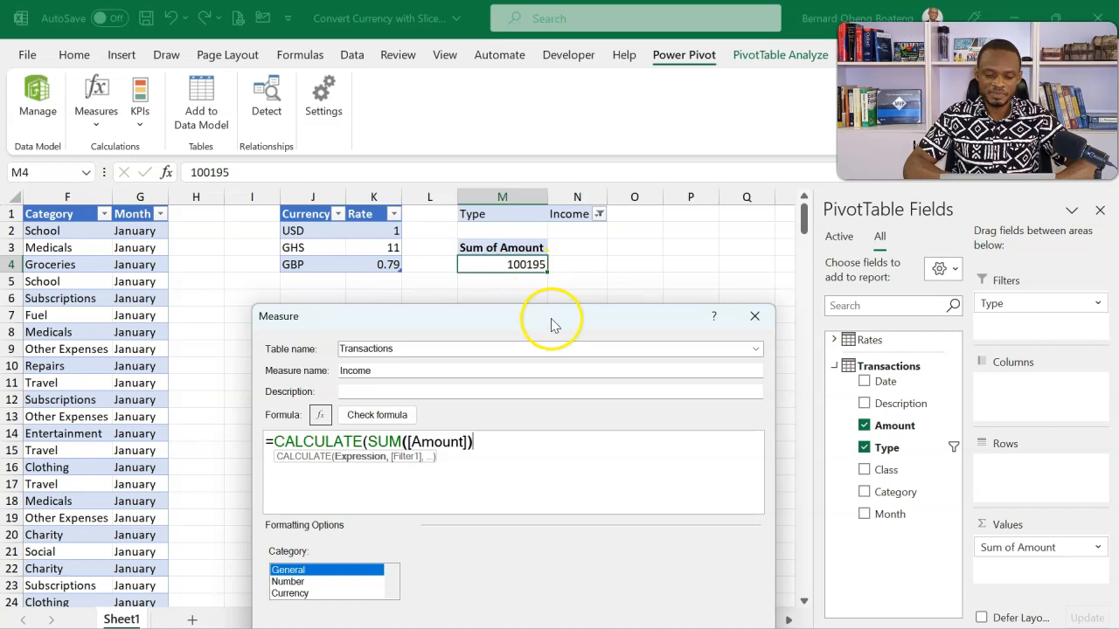
text(,)
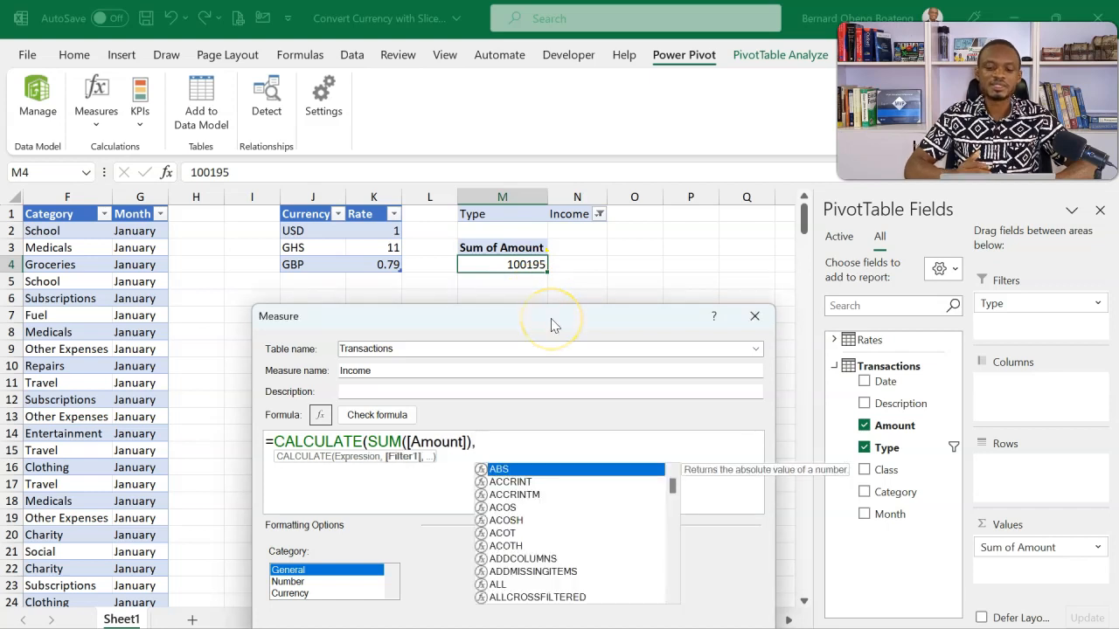
mouse_move(557, 308)
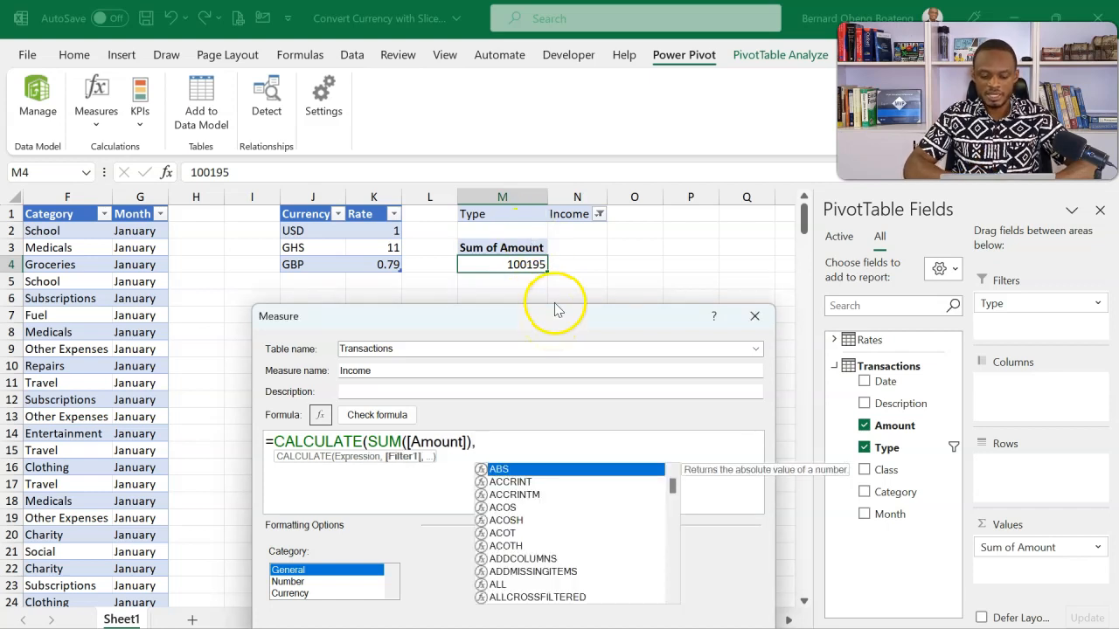
text(,tr)
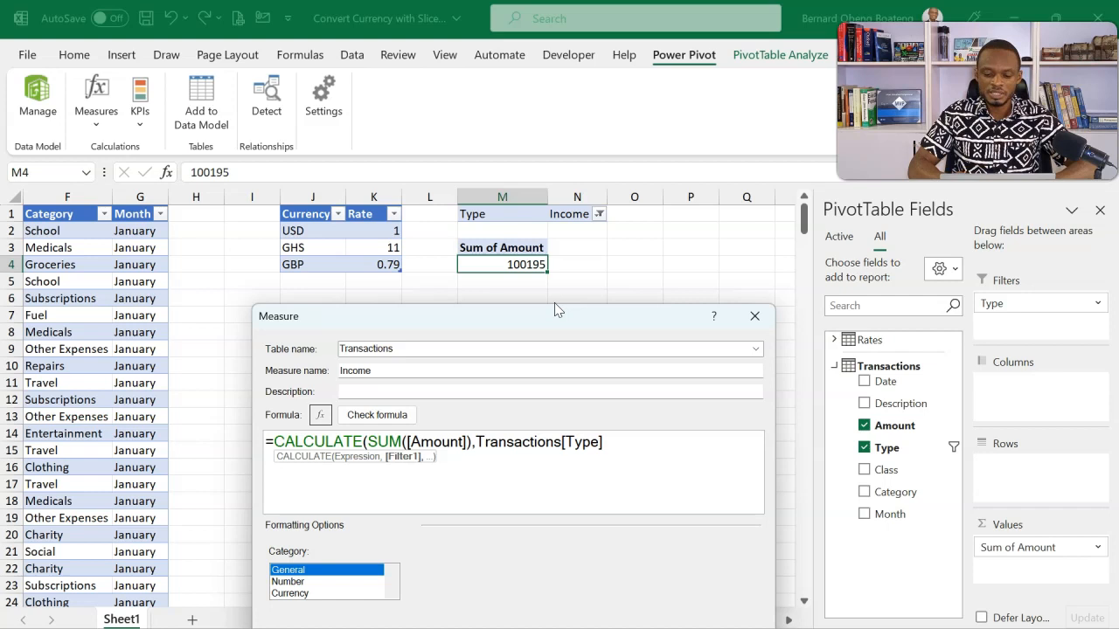
text(=)
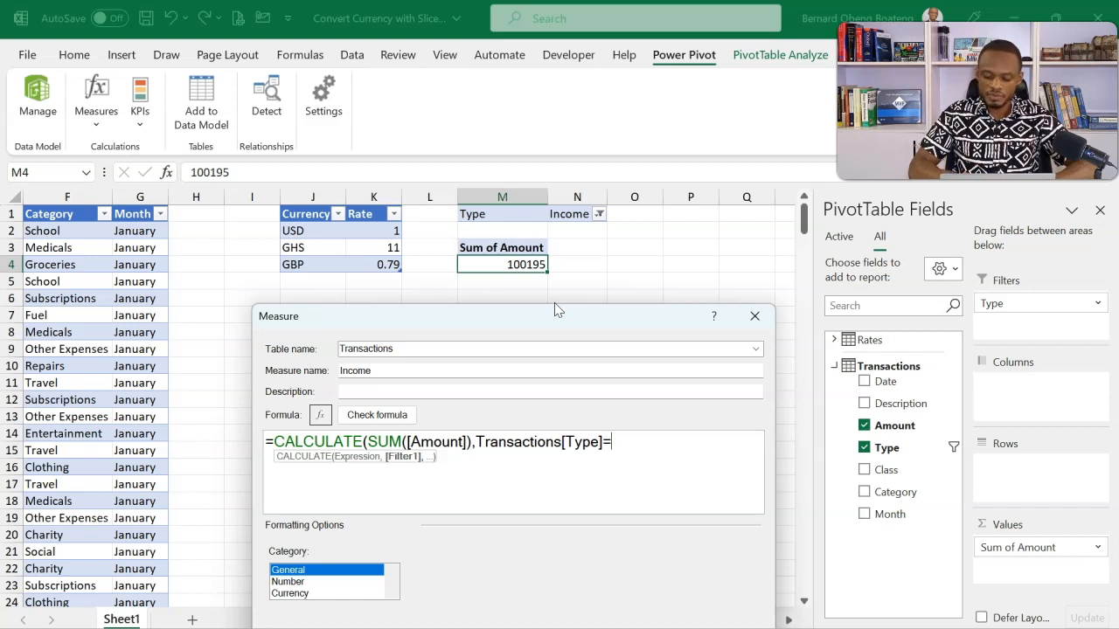
text("Income"))
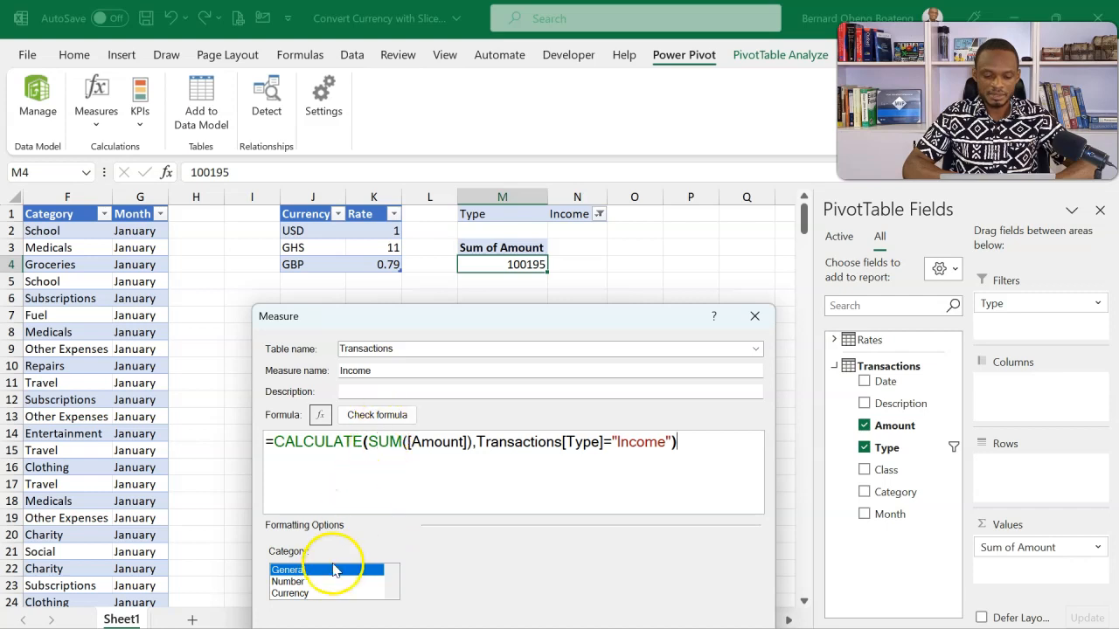
- Format Income as whole numbers with thousands separator, then drop the Type filter and Sum of Amount
click(288, 581)
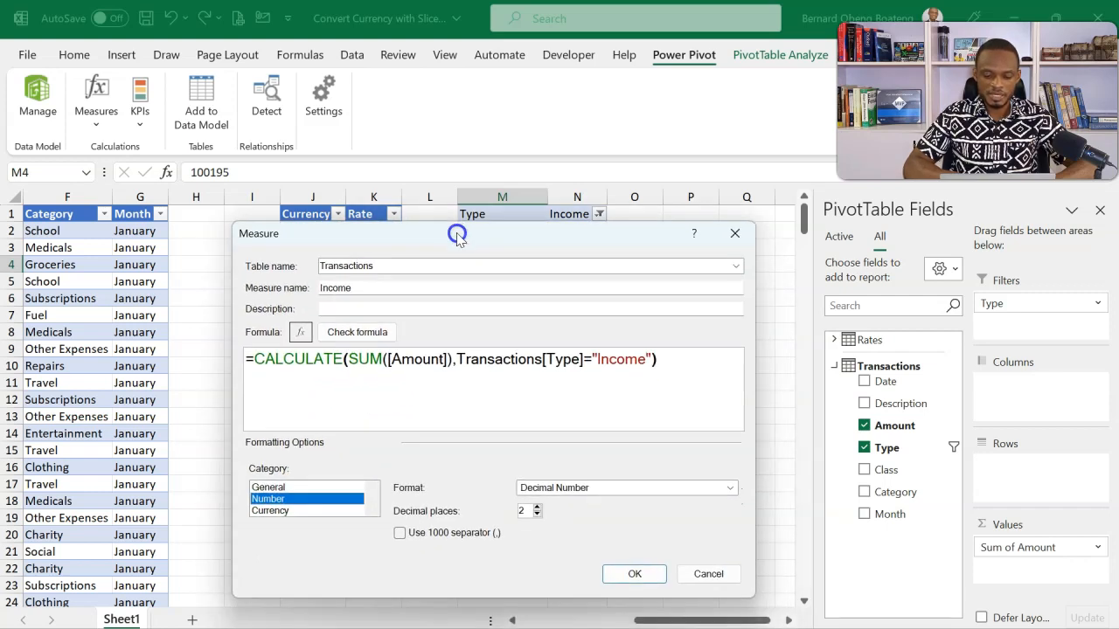
click(399, 532)
text(0)
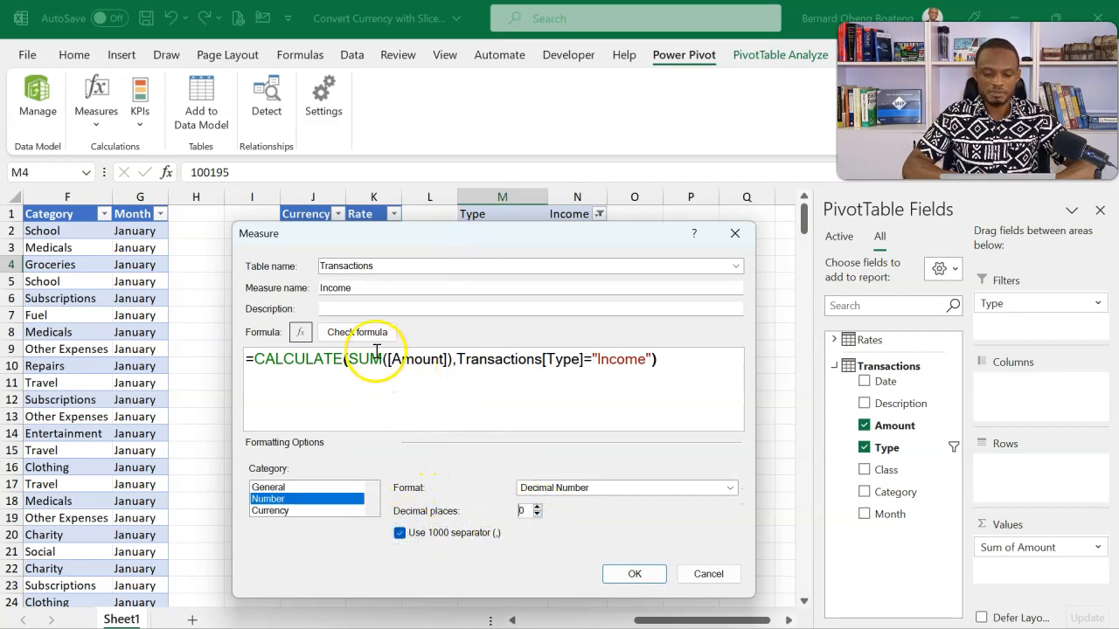
click(357, 332)
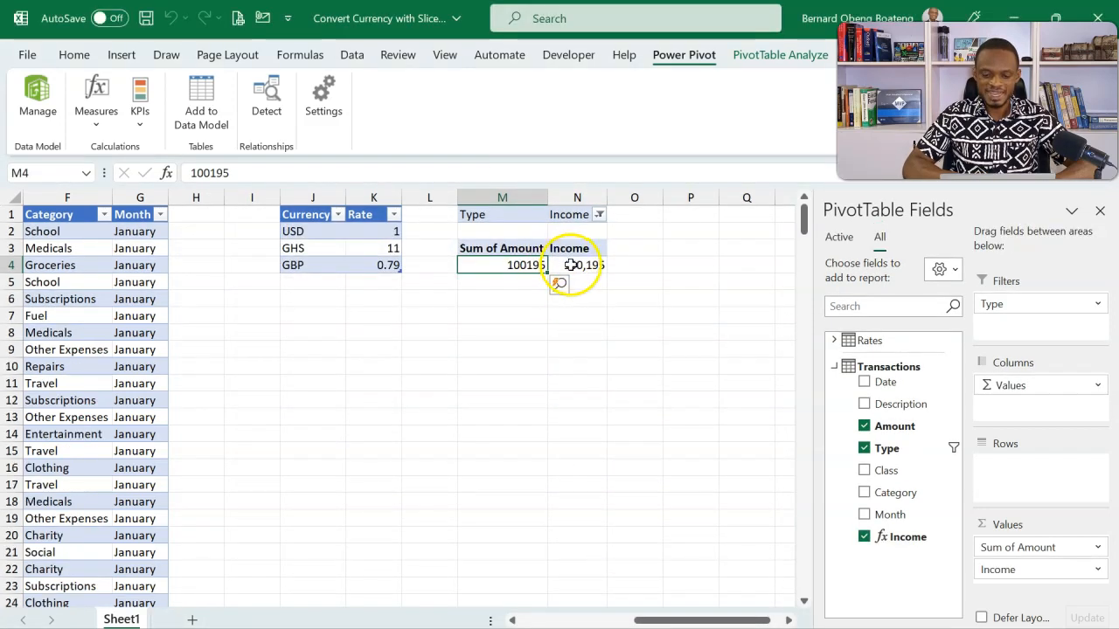
click(577, 264)
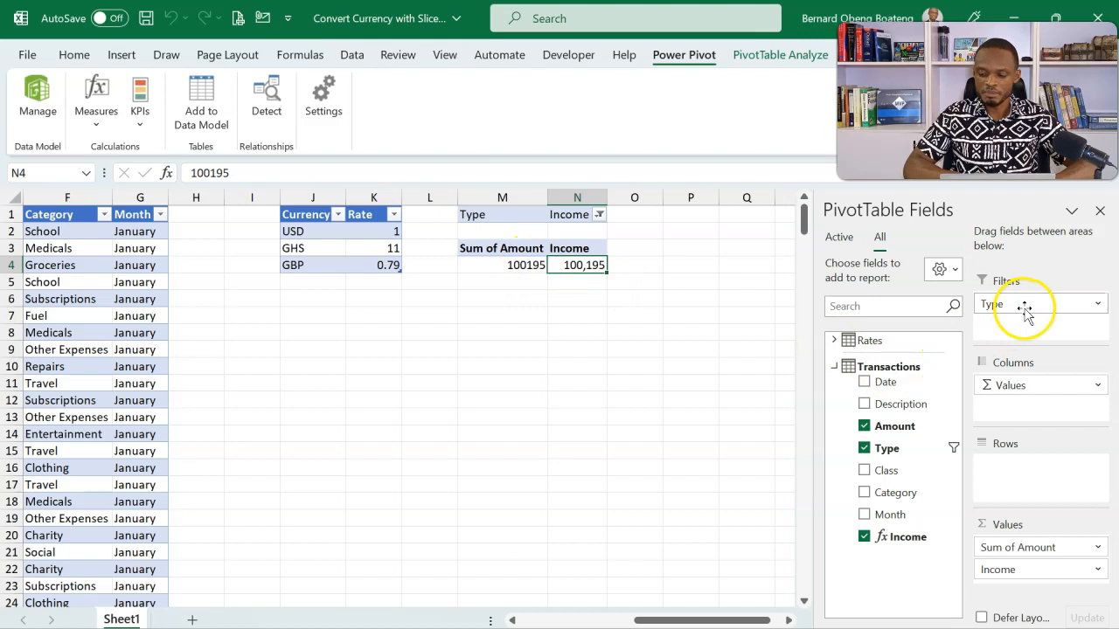
click(863, 447)
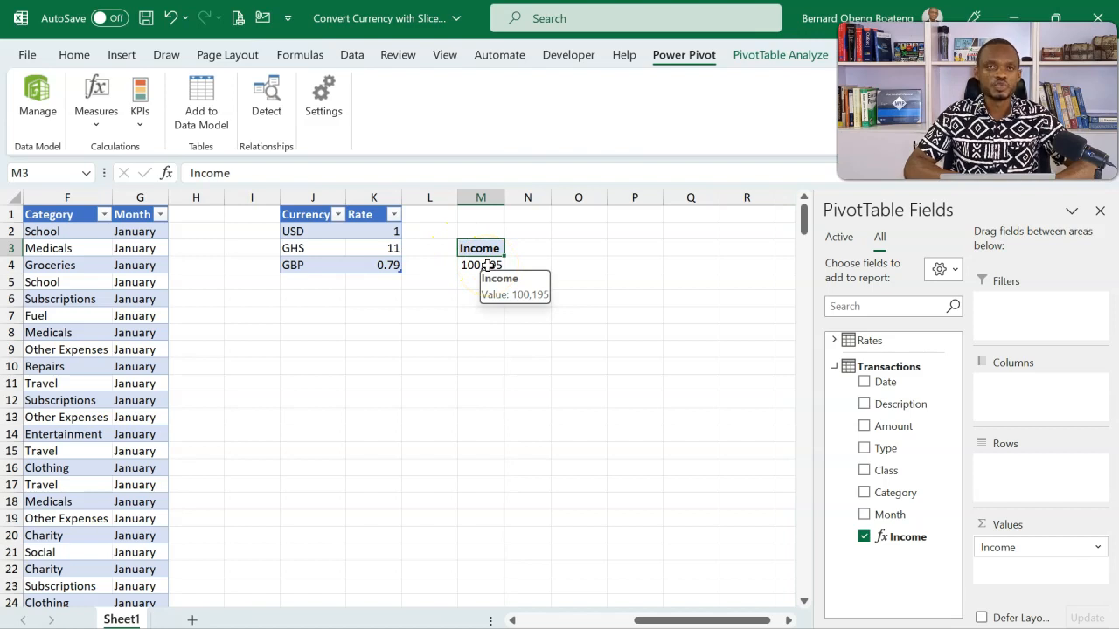
mouse_move(301, 146)
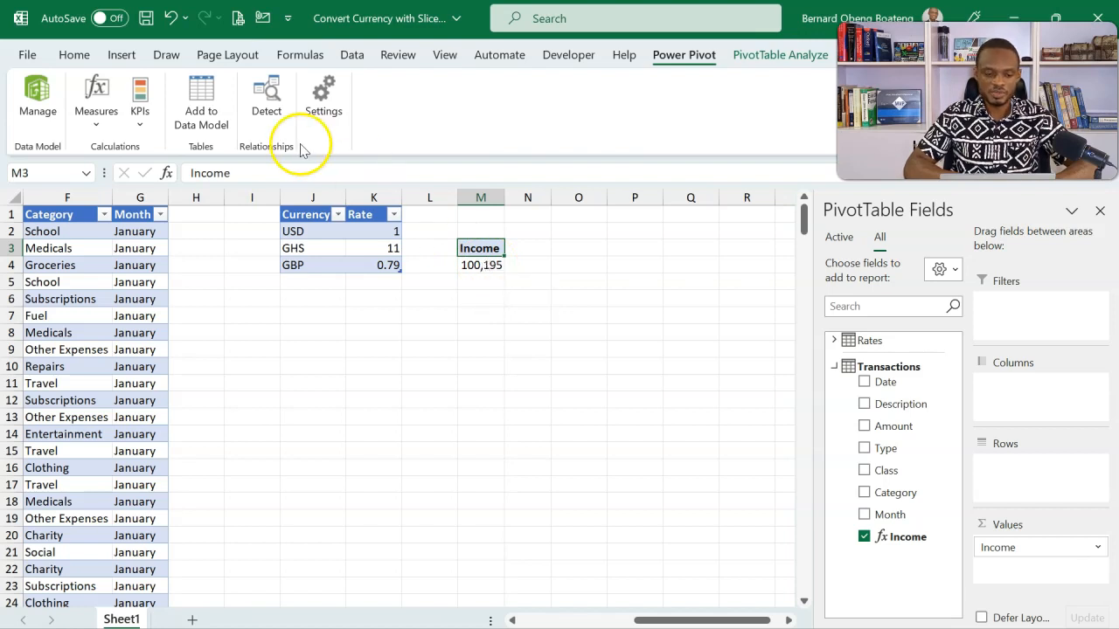
- Create a new measure Expense as CALCULATE(SUM([Amount]),Transactions[Type]="Expense")
click(96, 96)
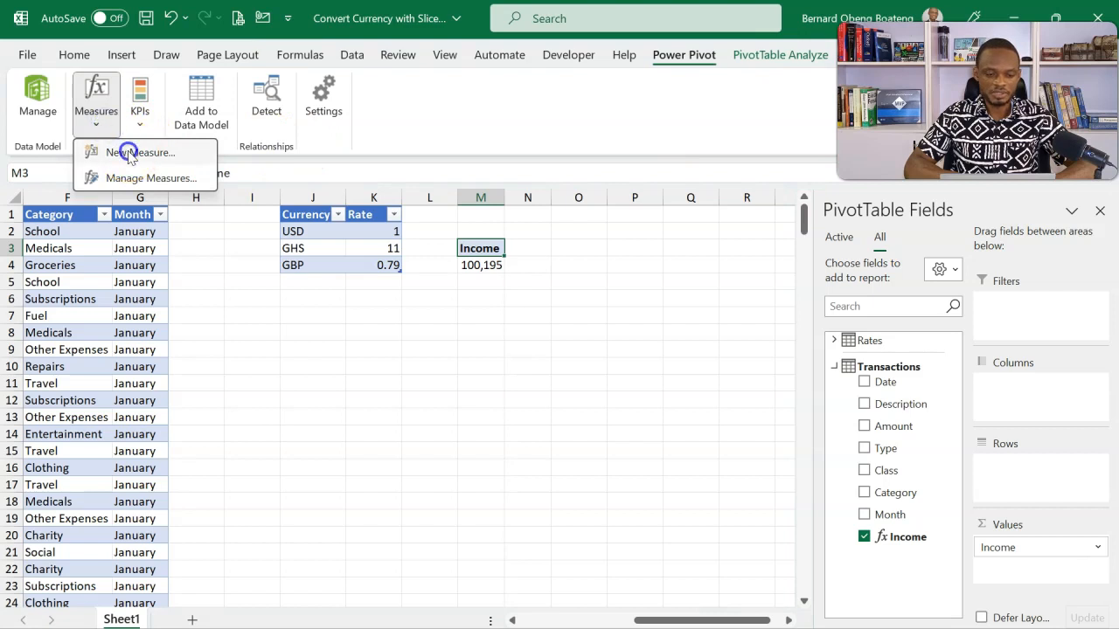
click(141, 152)
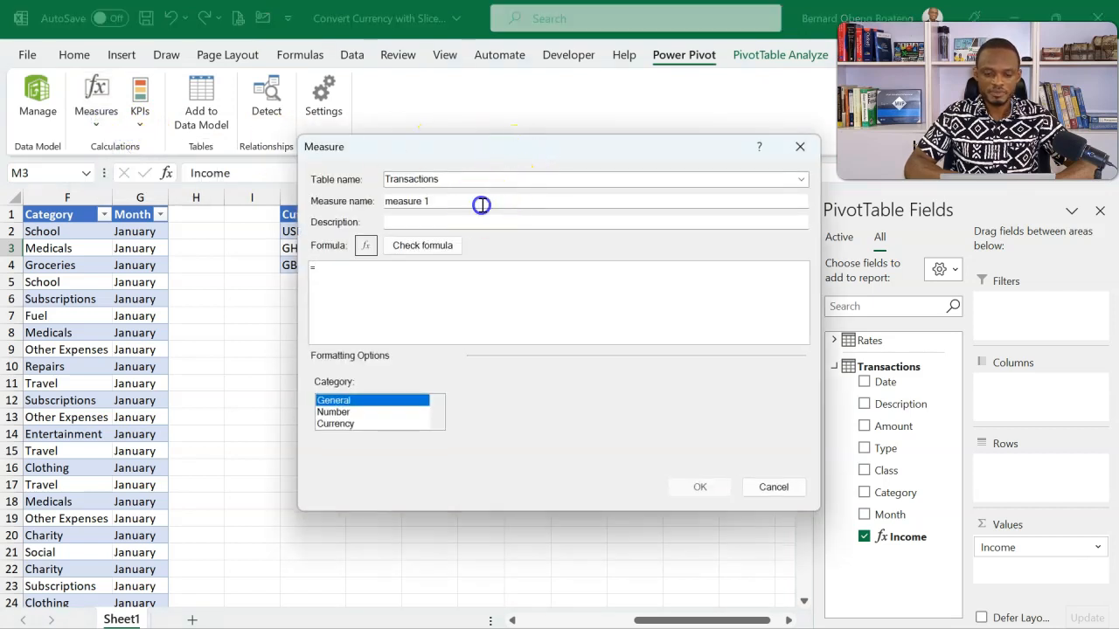
text(Expense)
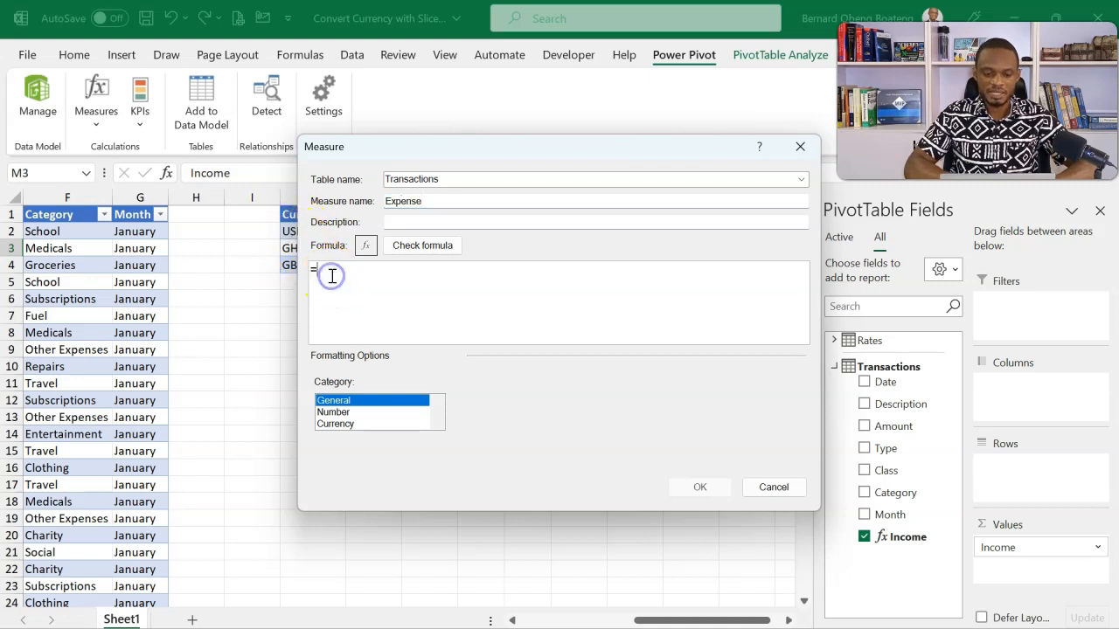
text(CALCULATE()
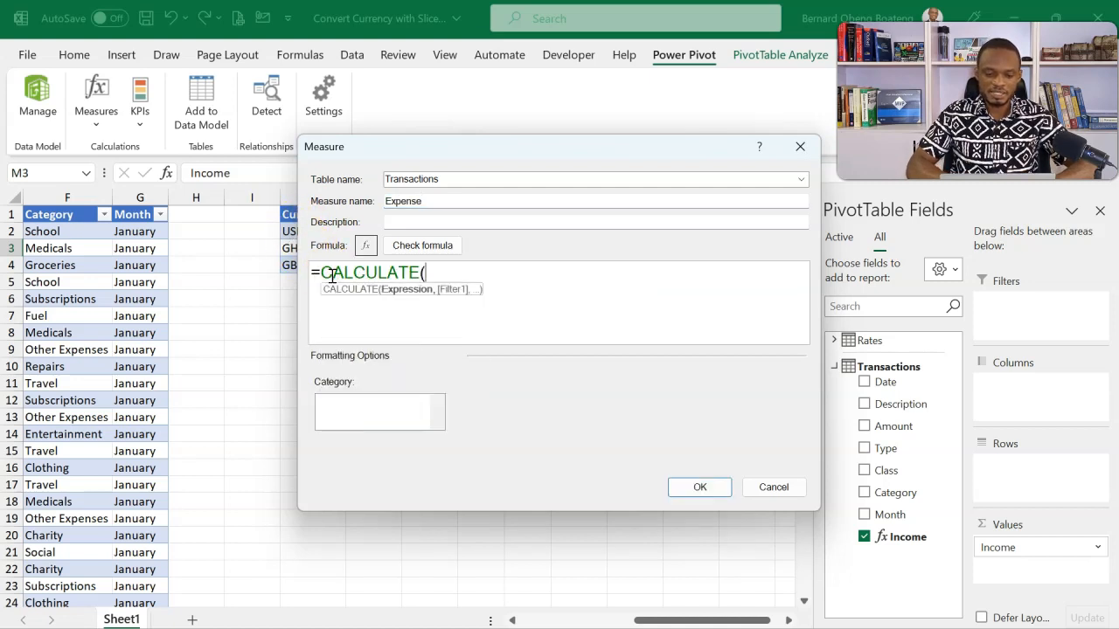
text(SUM([Amount)
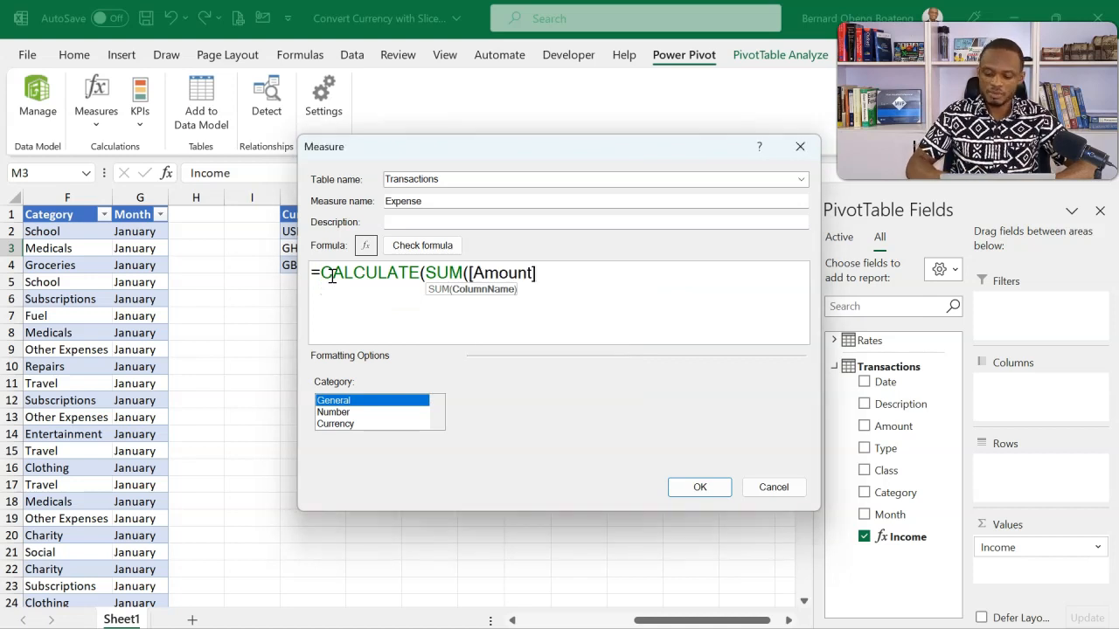
text(,)
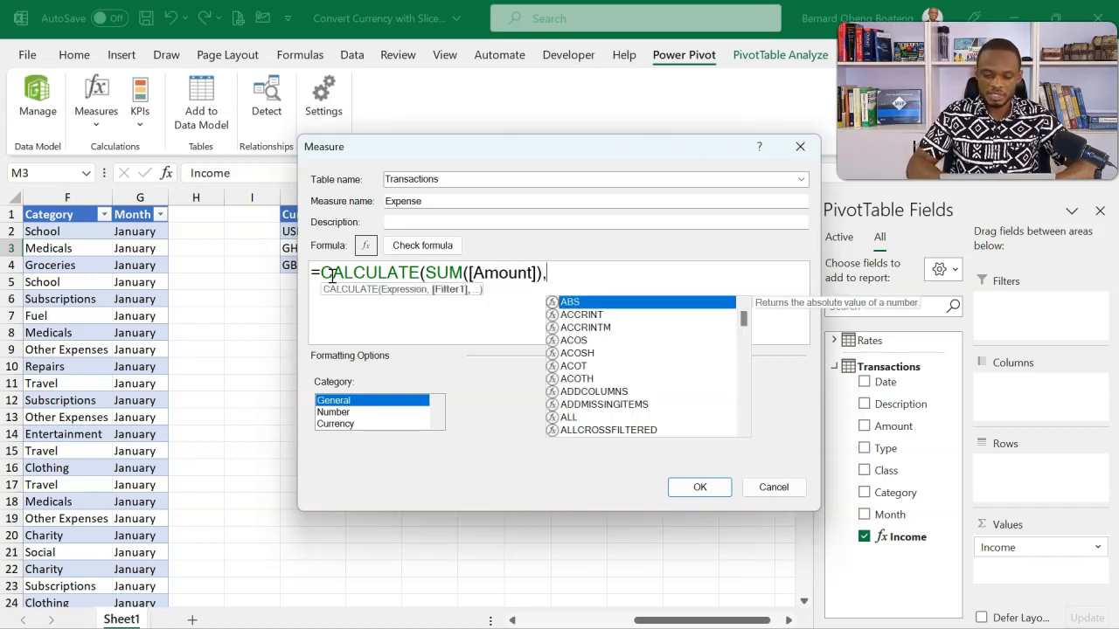
text(,tra)
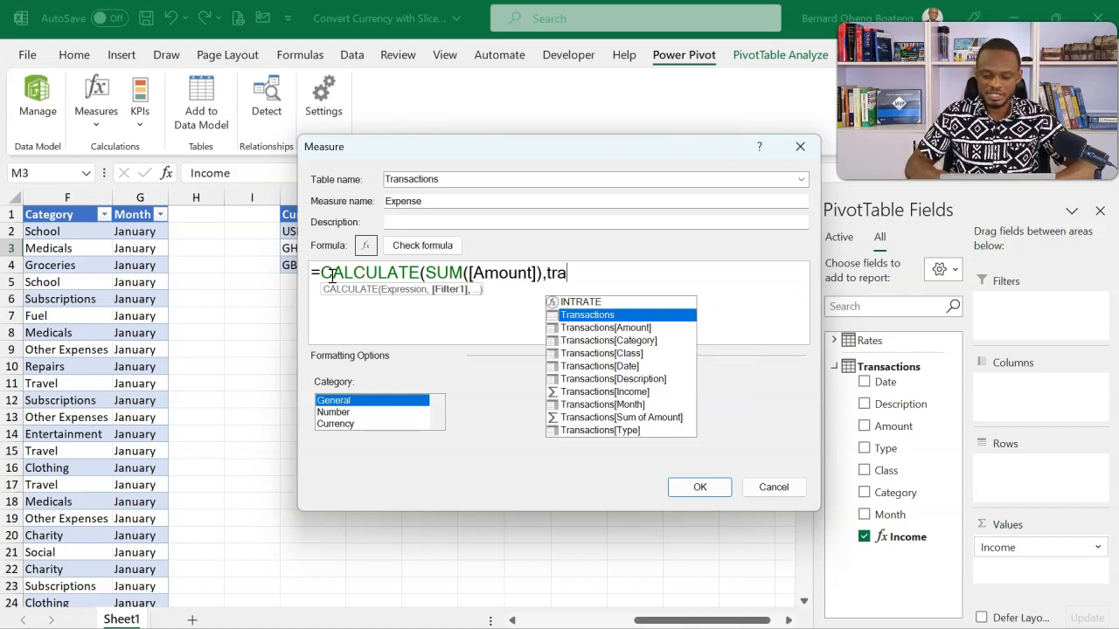
click(602, 430)
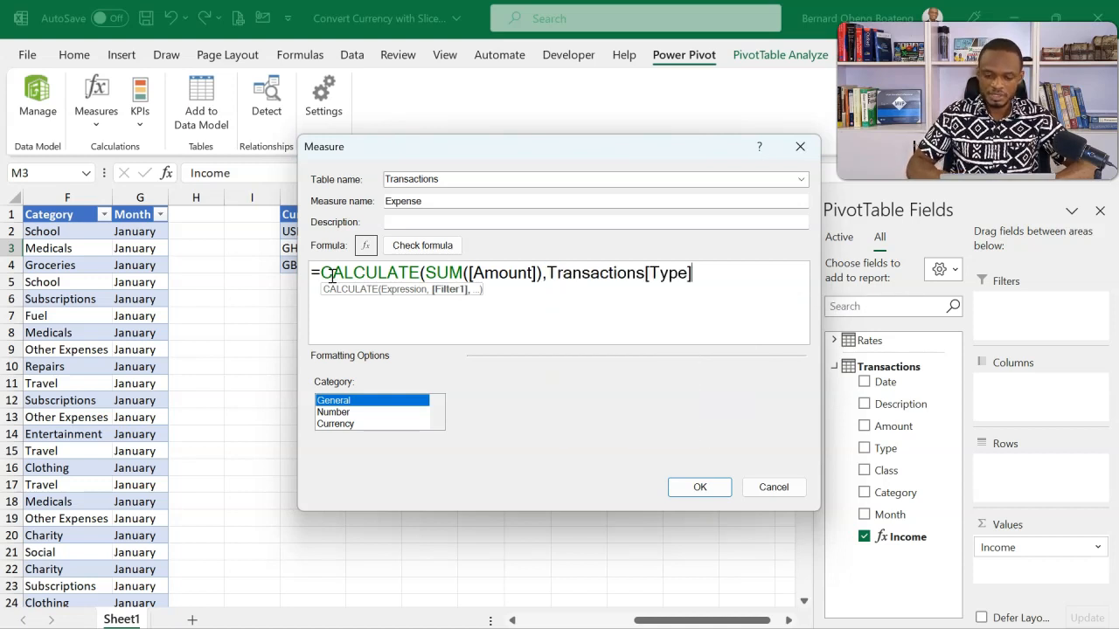
text(="Ex)
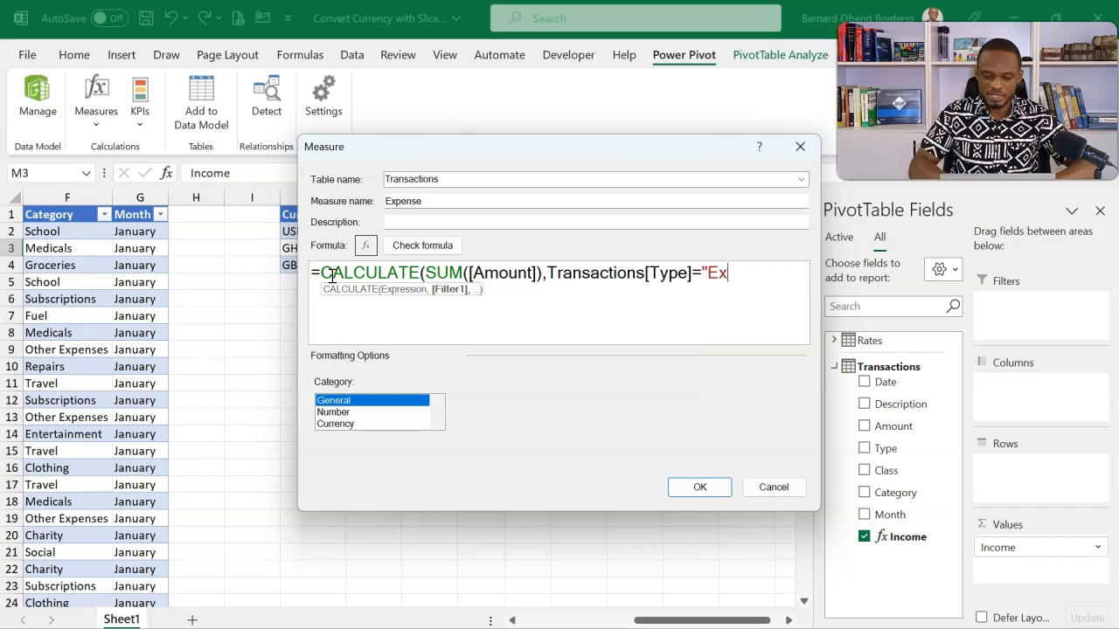
text(pense)
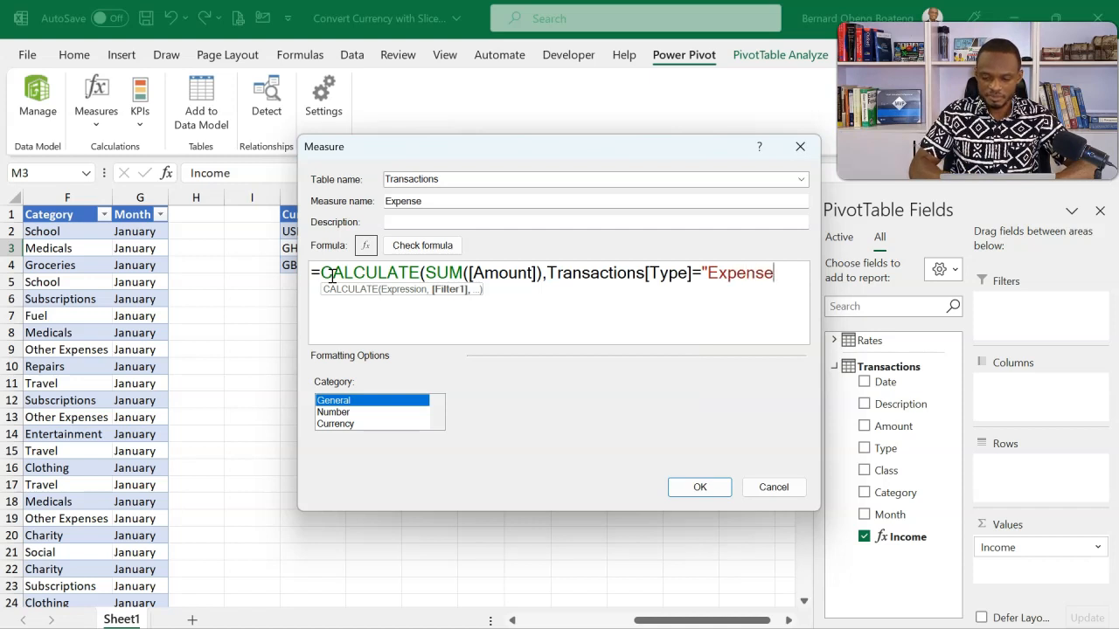
text("))
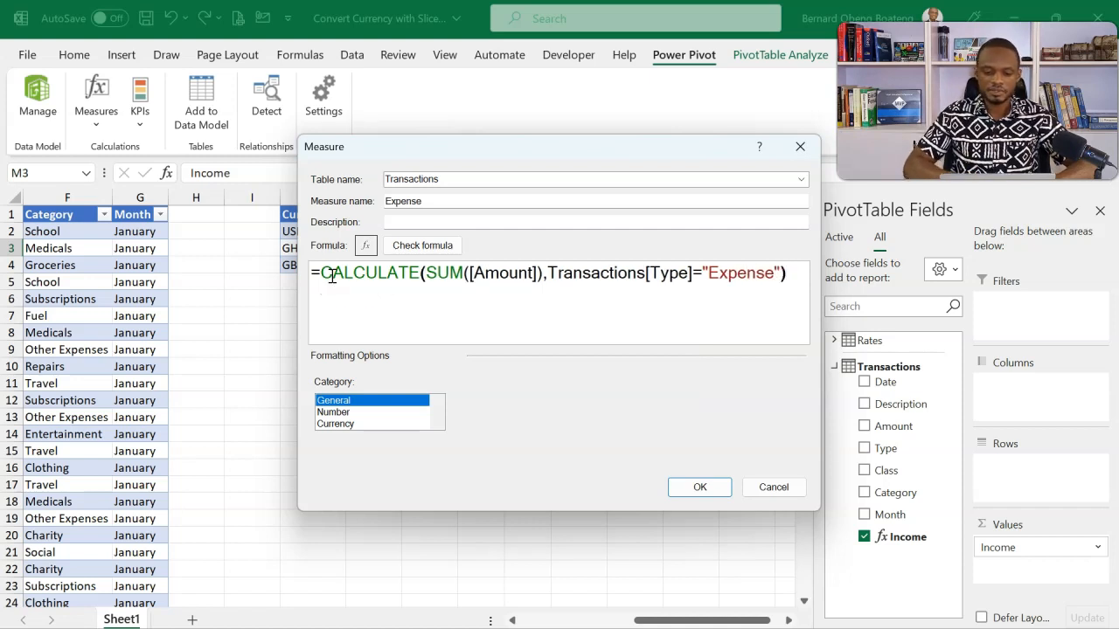
- Verify the Expense formula and confirm it, showing -92,283 beside Income
click(422, 244)
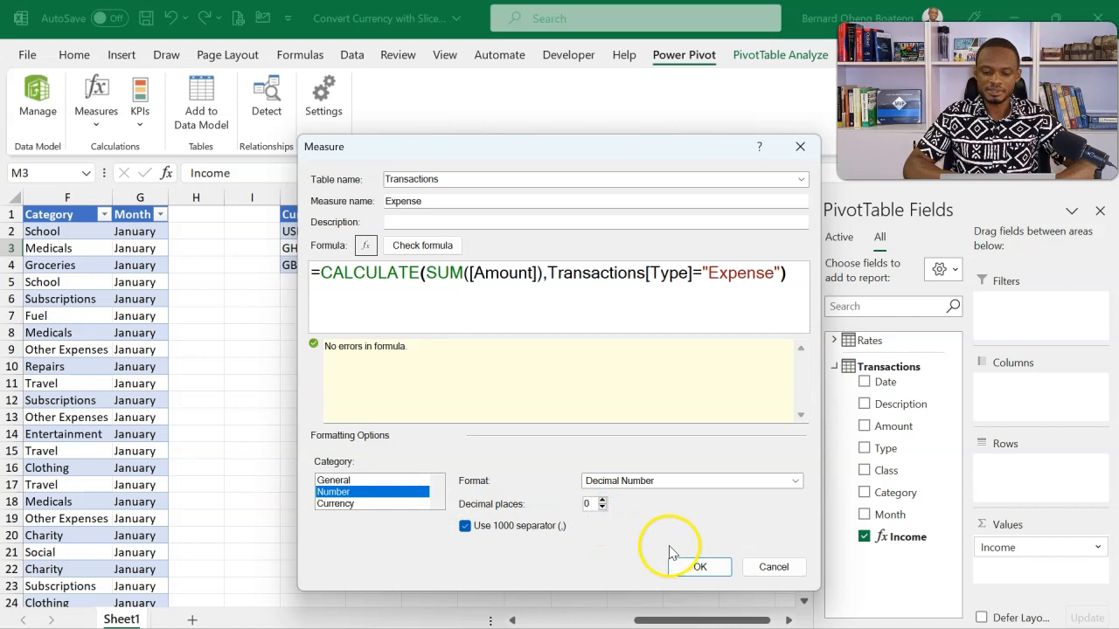
click(700, 567)
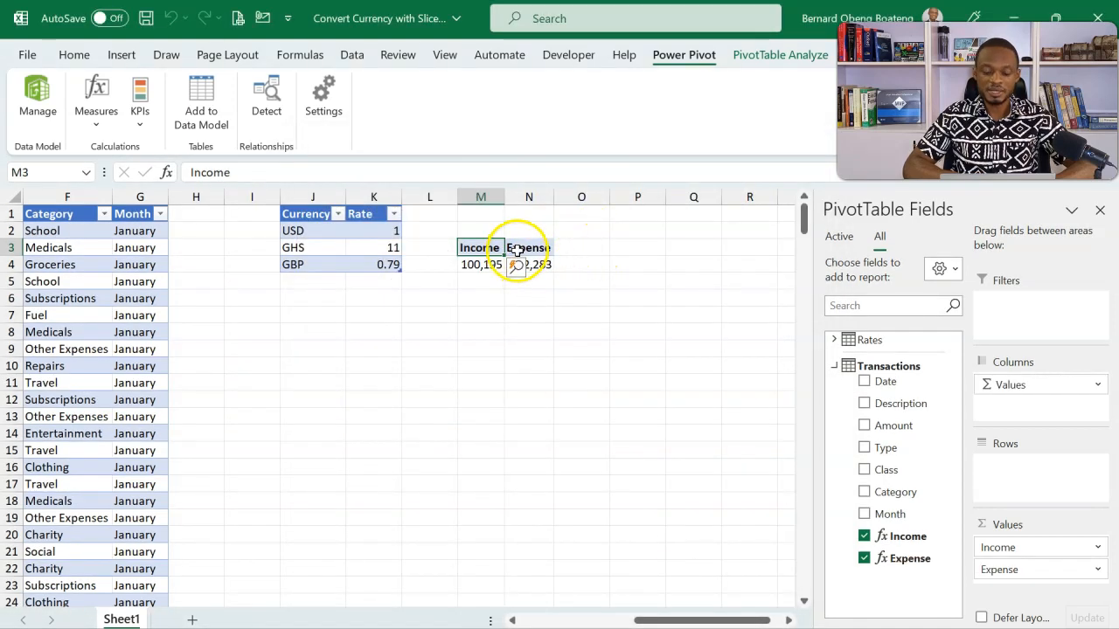
mouse_move(619, 246)
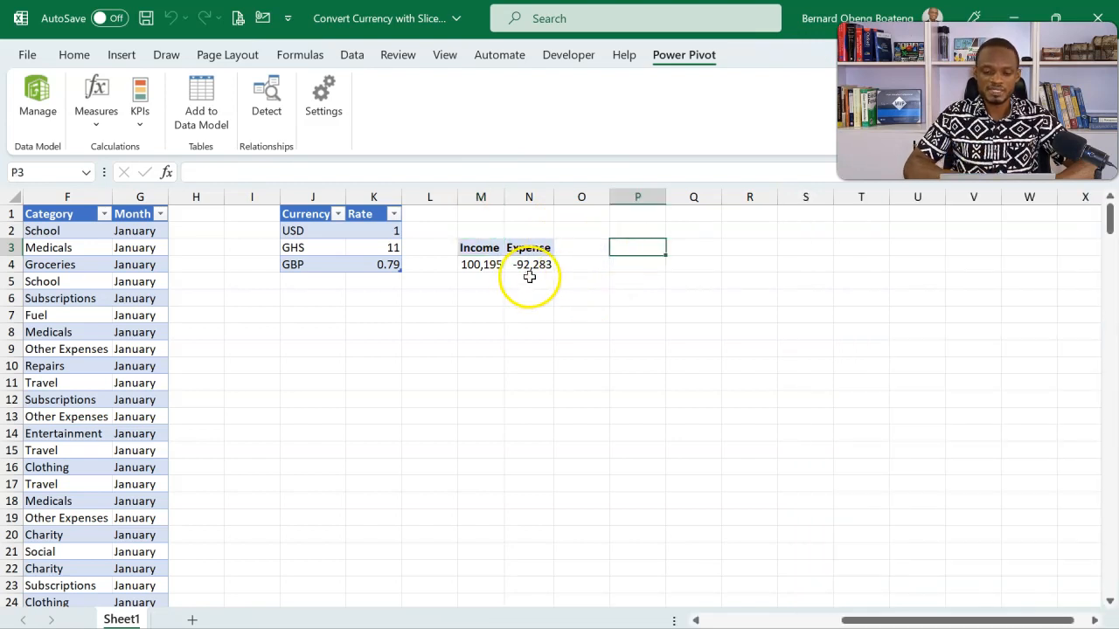
click(528, 264)
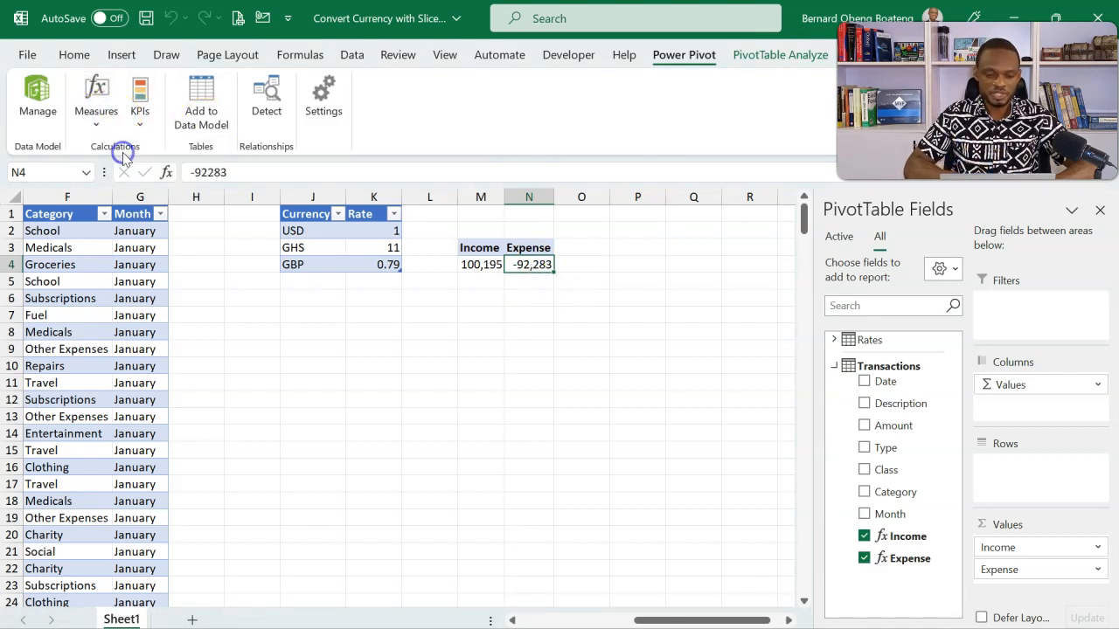
- Create a Profit measure =[Income]+[Expense], formatted as a number with thousands separators
click(96, 98)
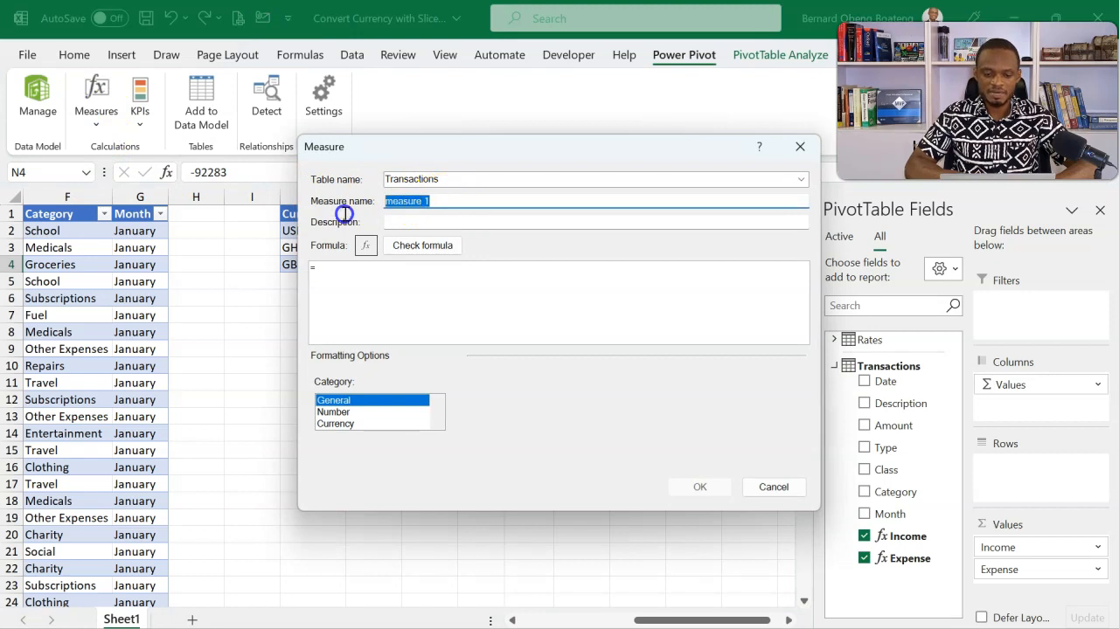
text(Profit)
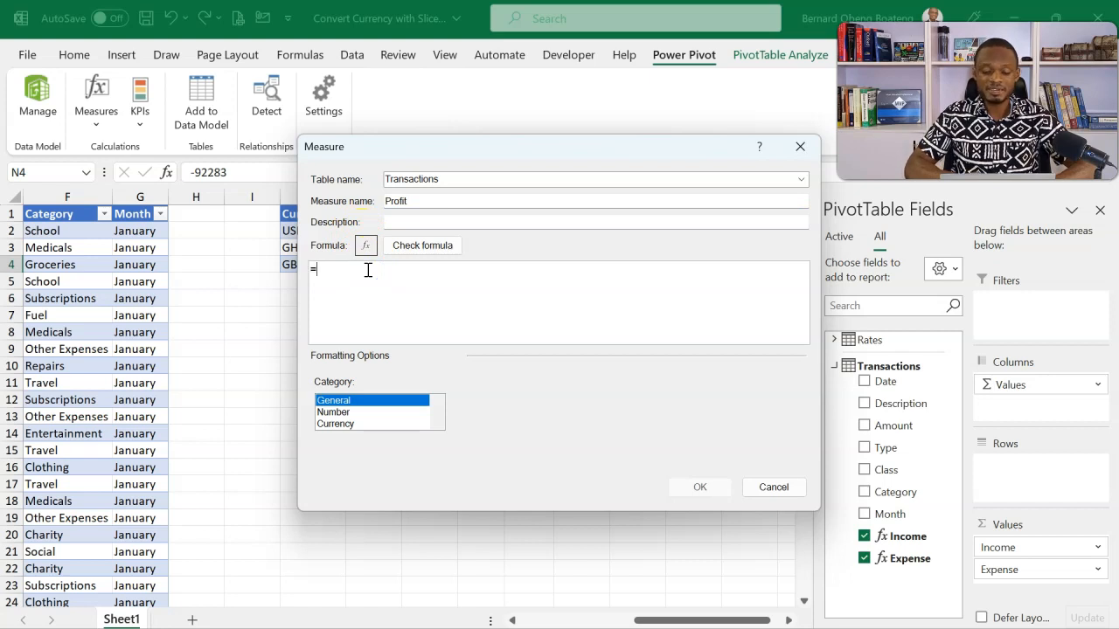
text([Income)
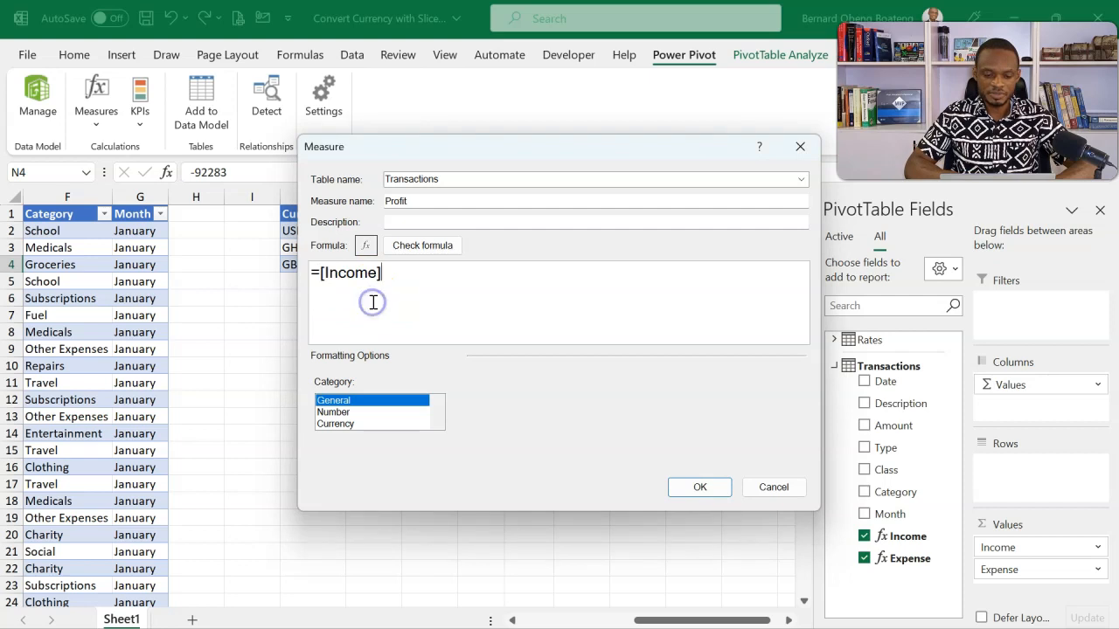
text(+)
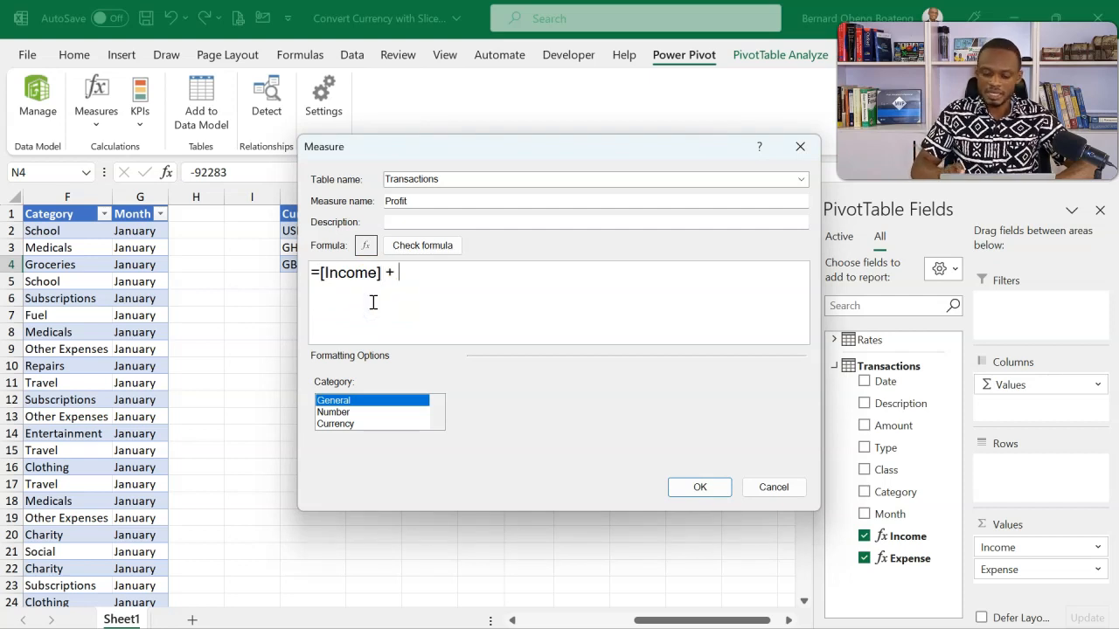
text([Expense])
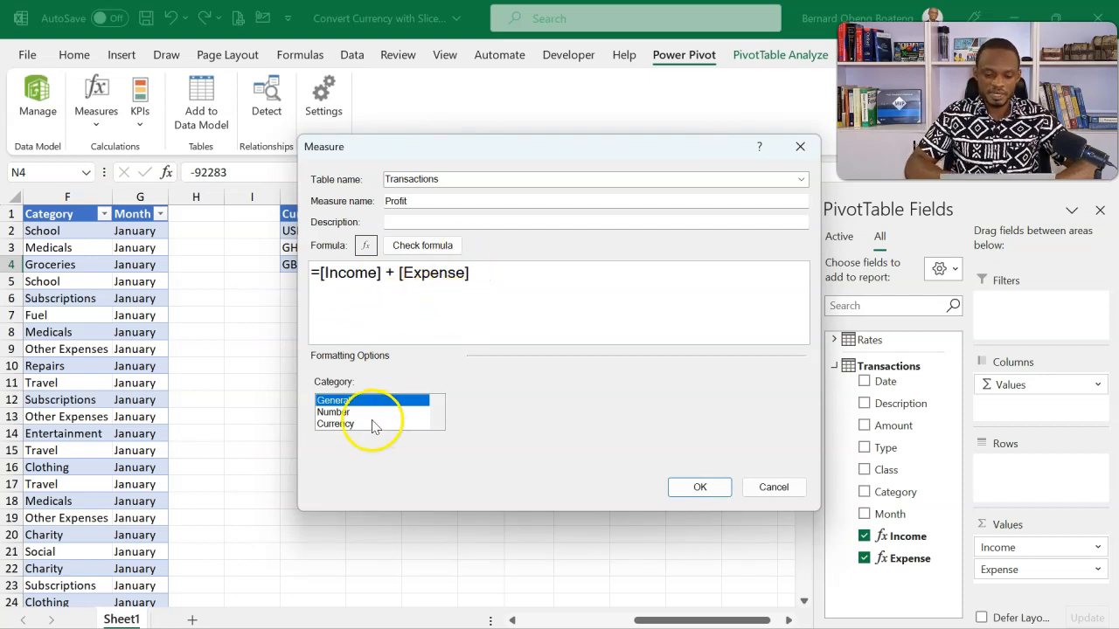
click(333, 411)
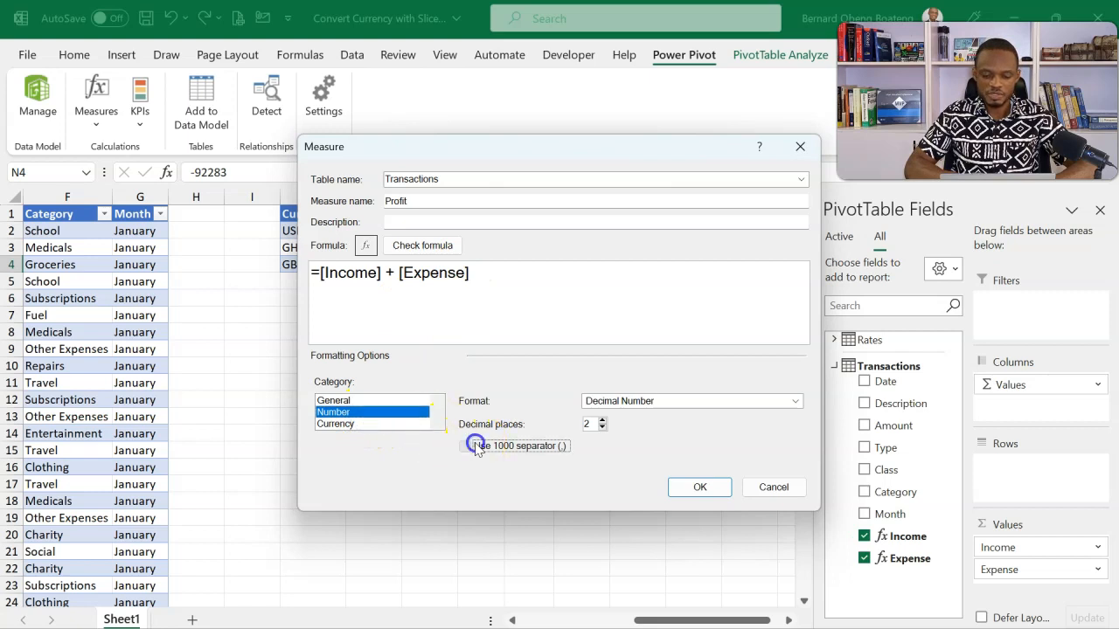
click(465, 446)
text(0)
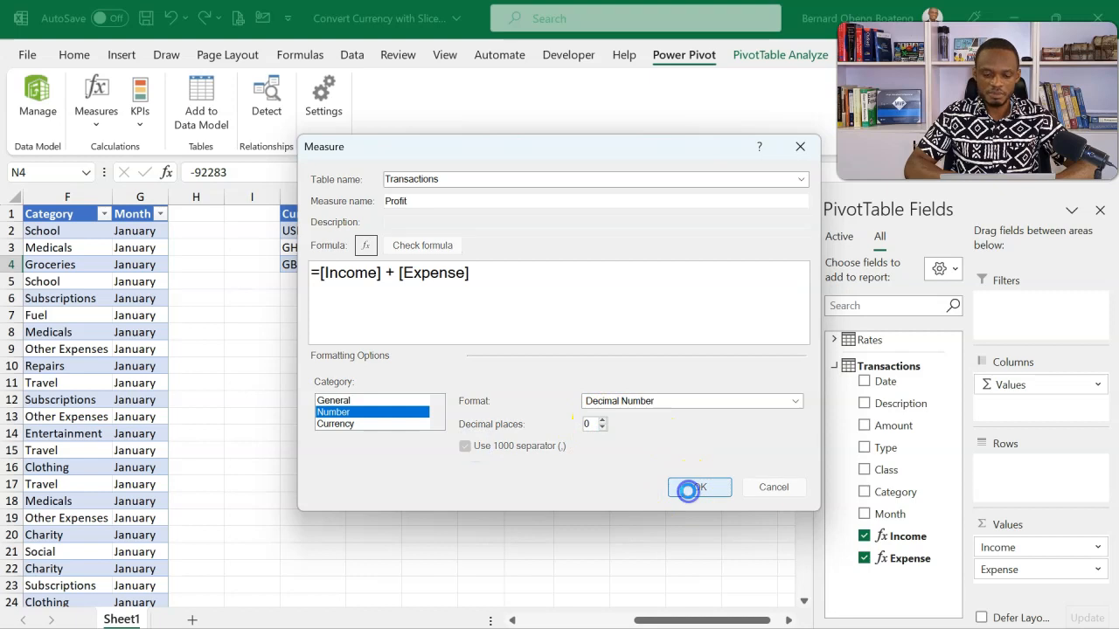
click(698, 487)
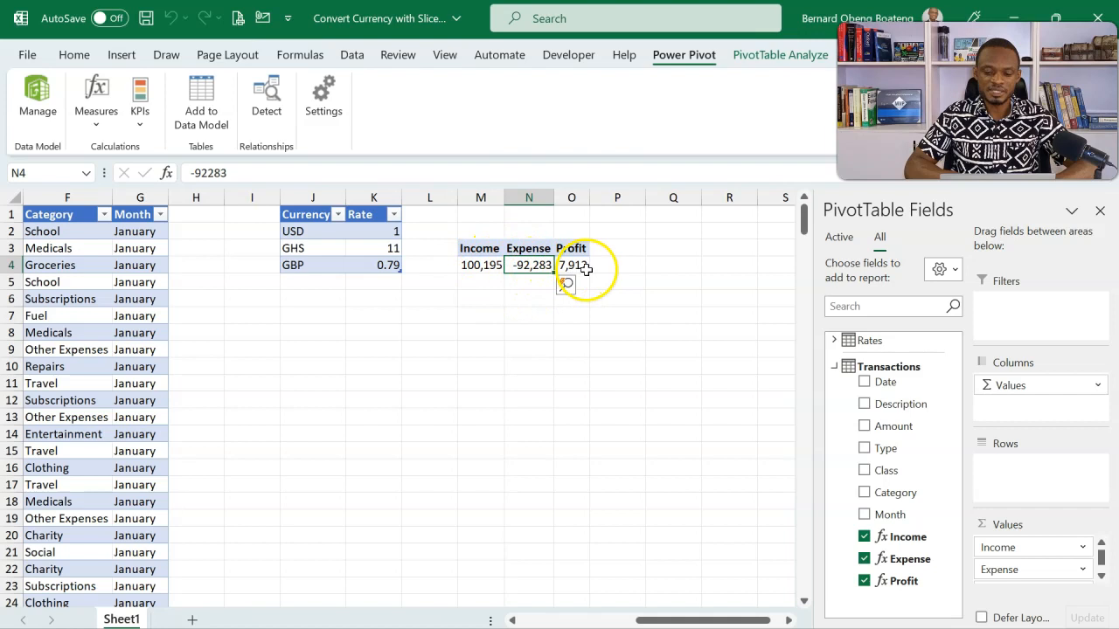
mouse_move(480, 265)
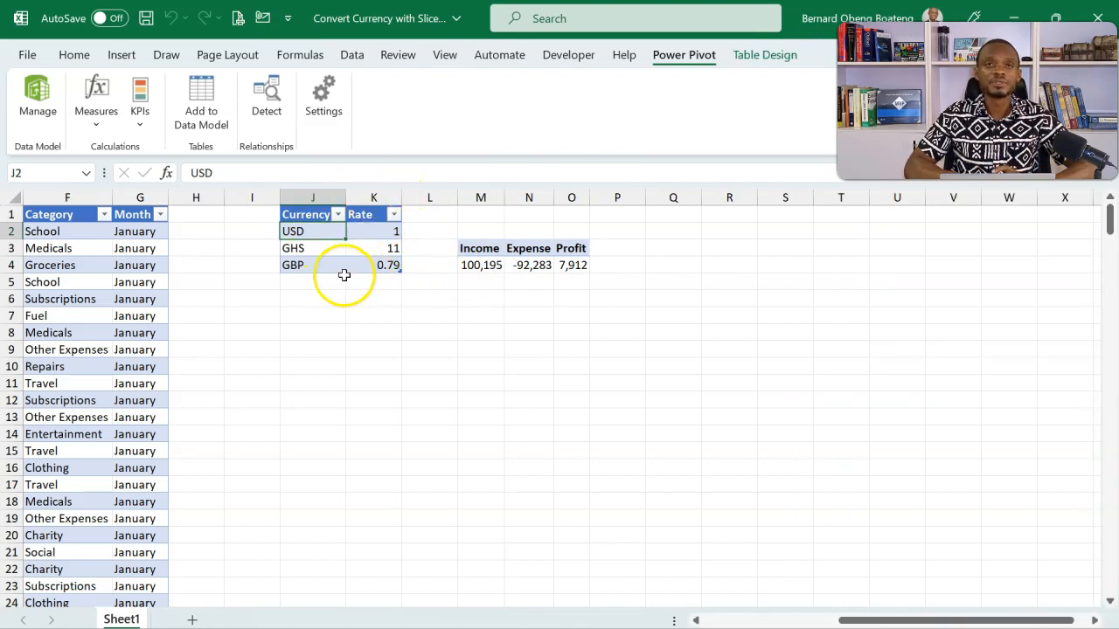
mouse_move(424, 312)
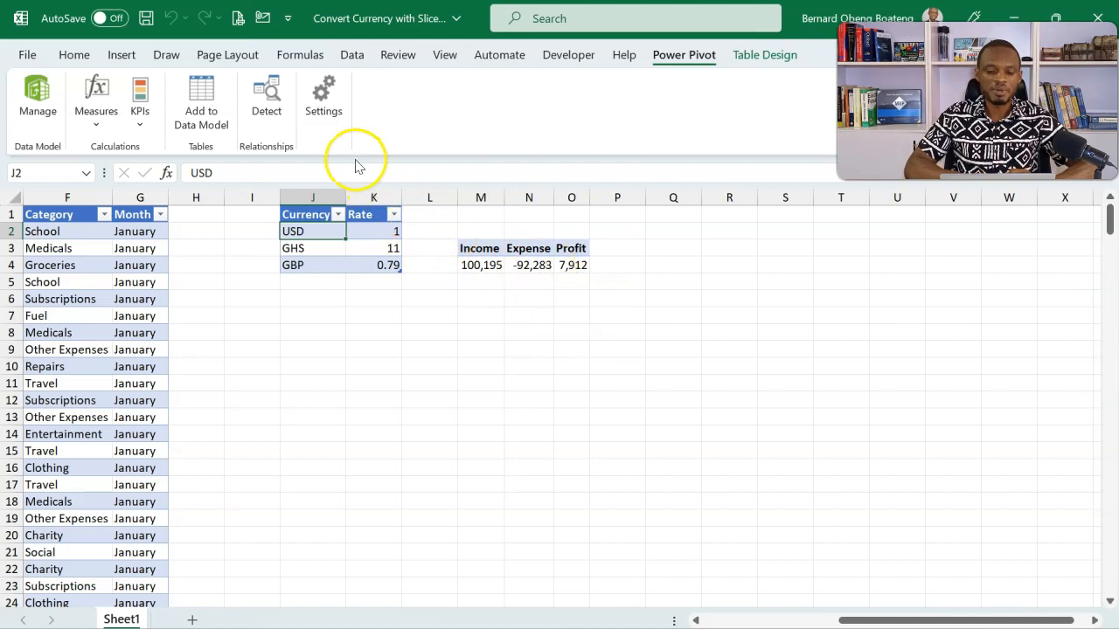
mouse_move(375, 287)
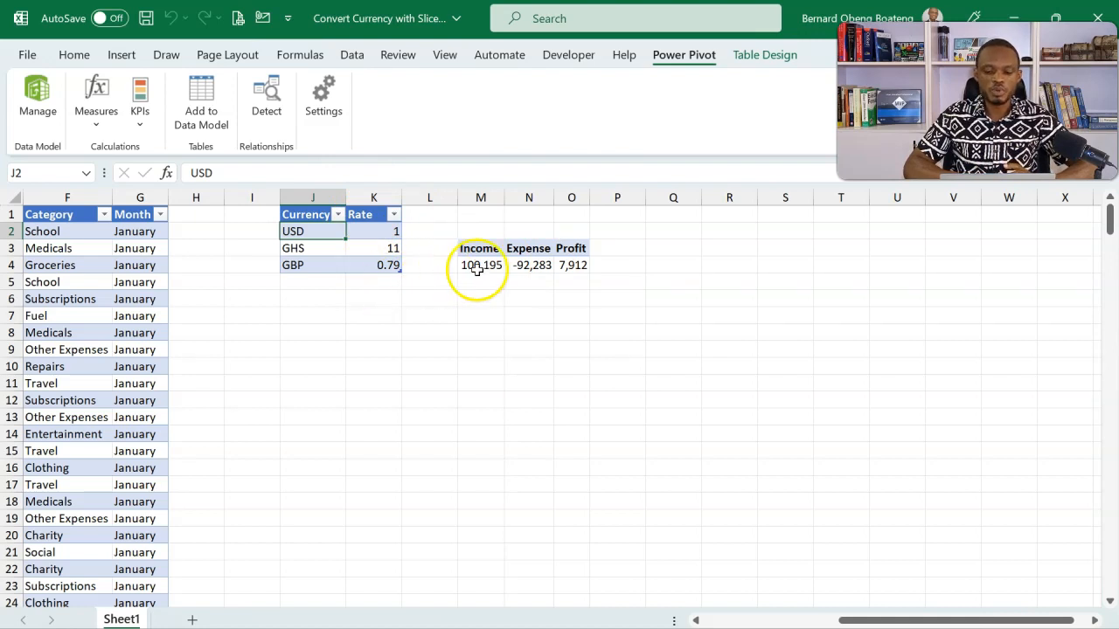
mouse_move(570, 265)
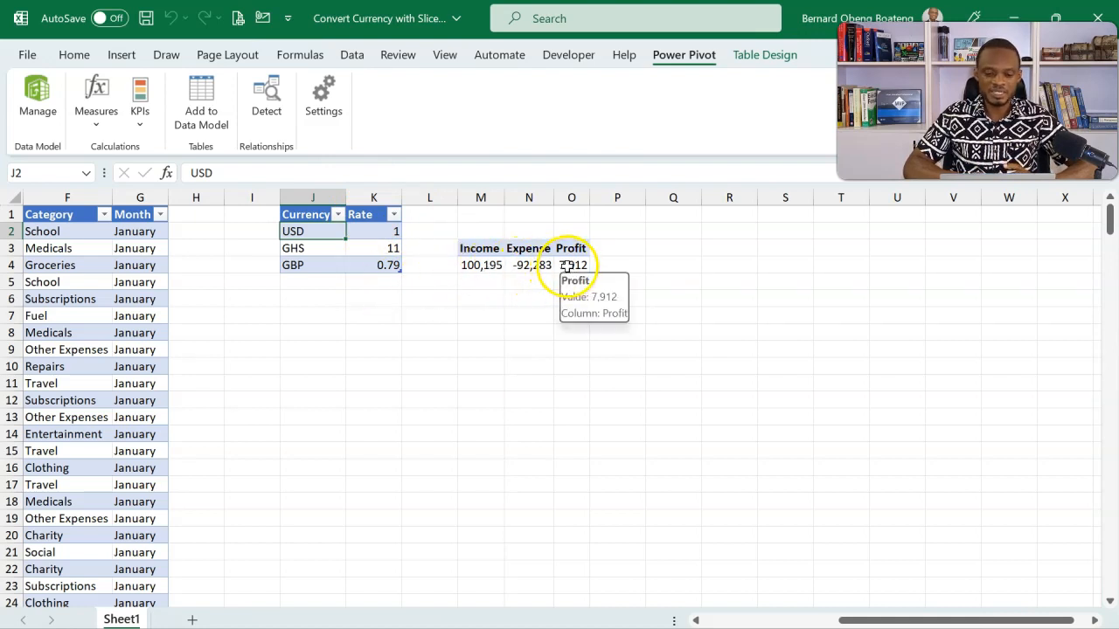
click(312, 248)
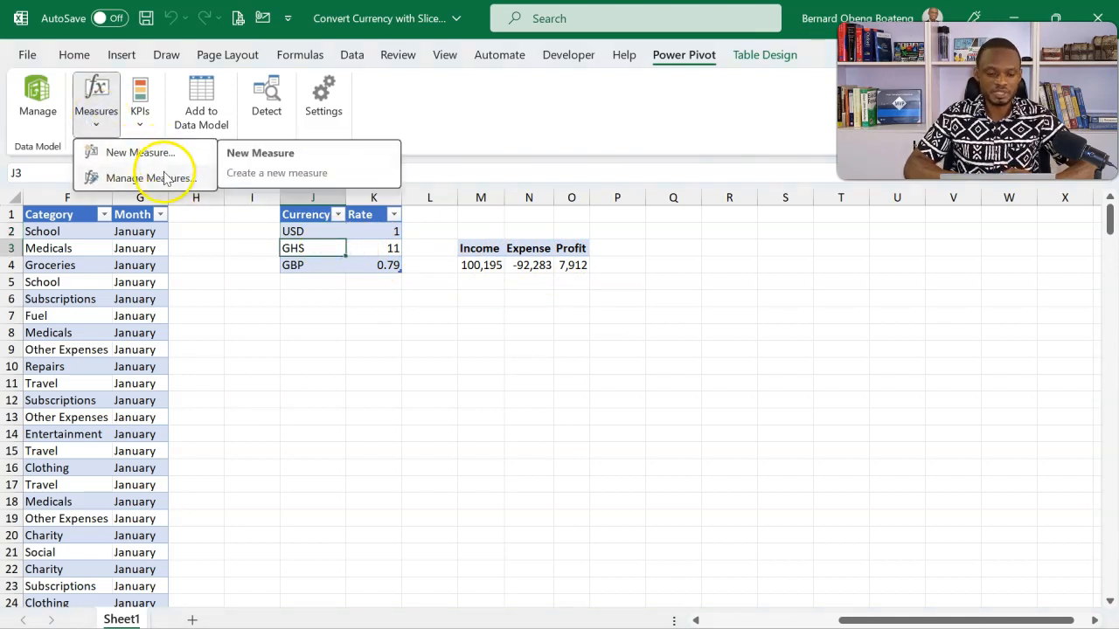
- Select the Expense measure in Manage Measures and open it for editing
click(151, 177)
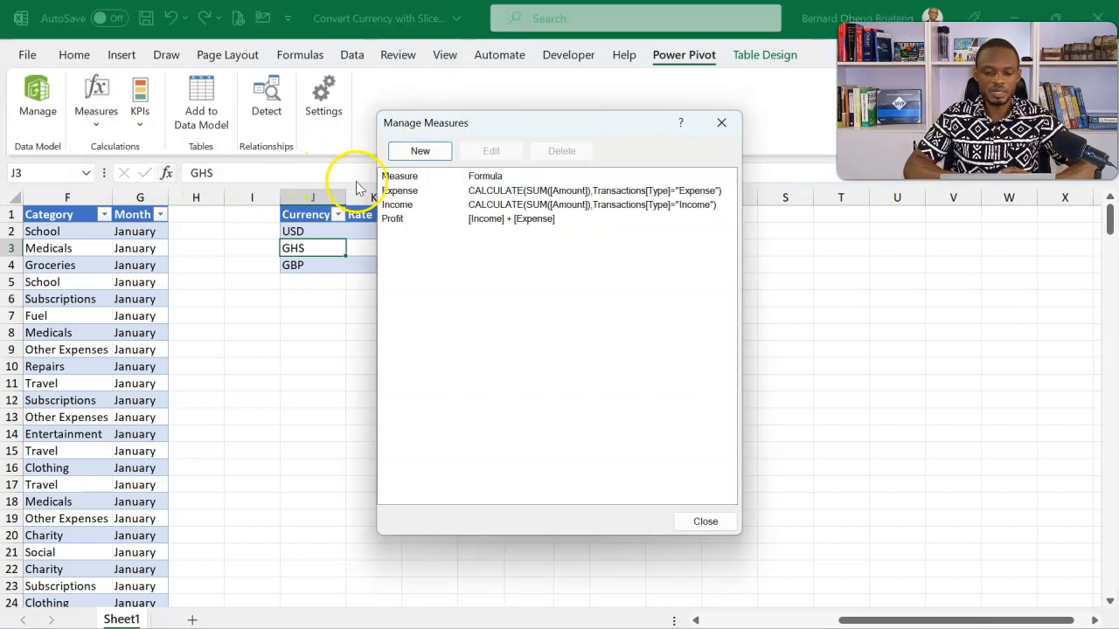
click(402, 190)
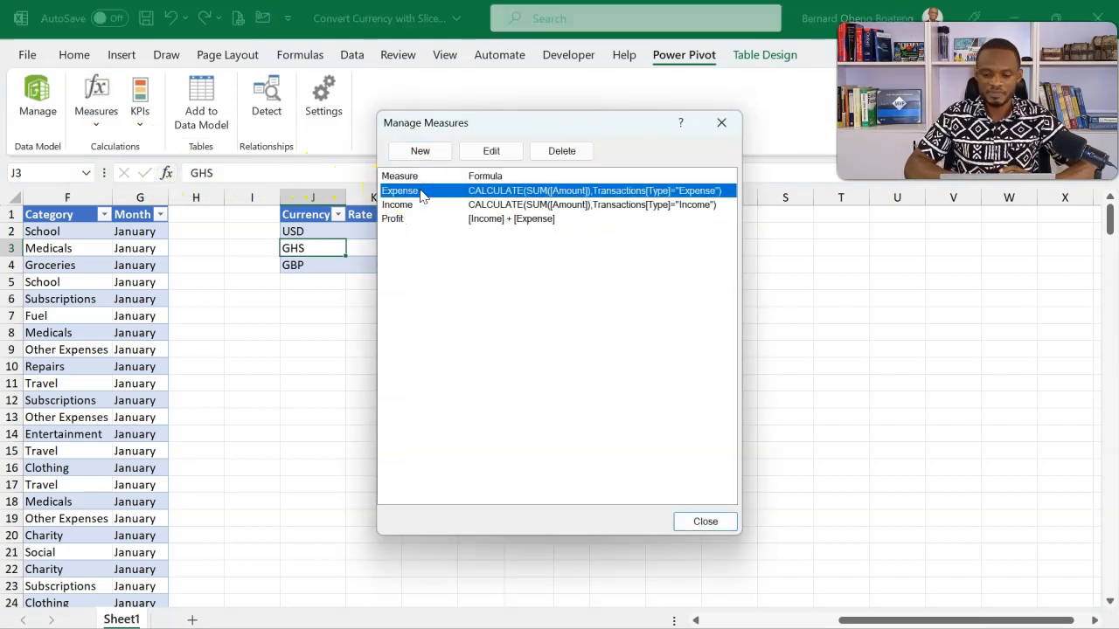
click(490, 150)
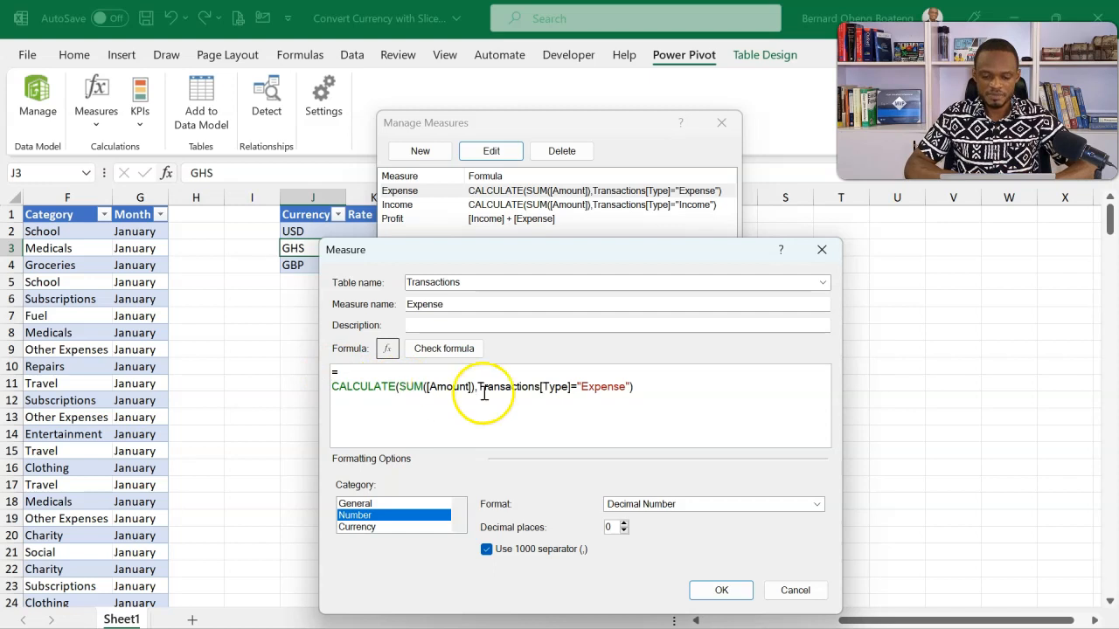
mouse_move(423, 395)
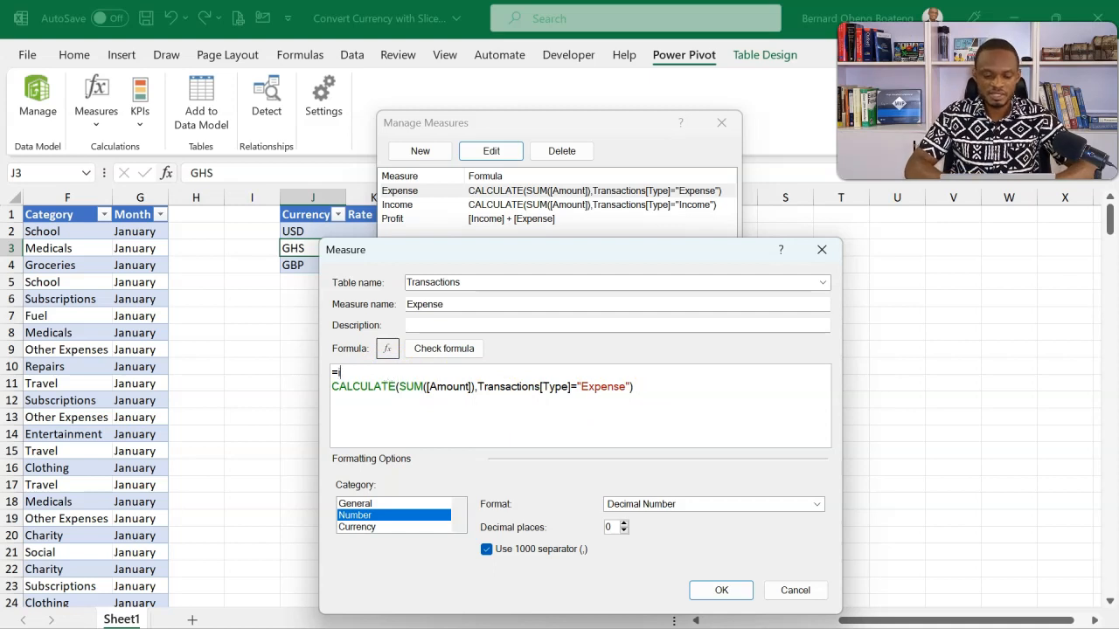
- Wrap the Expense formula in IF(ISFILTERED(Rates[Currency])) multiplying by SELECTEDVALUE(Rates[Rate])
text(IF()
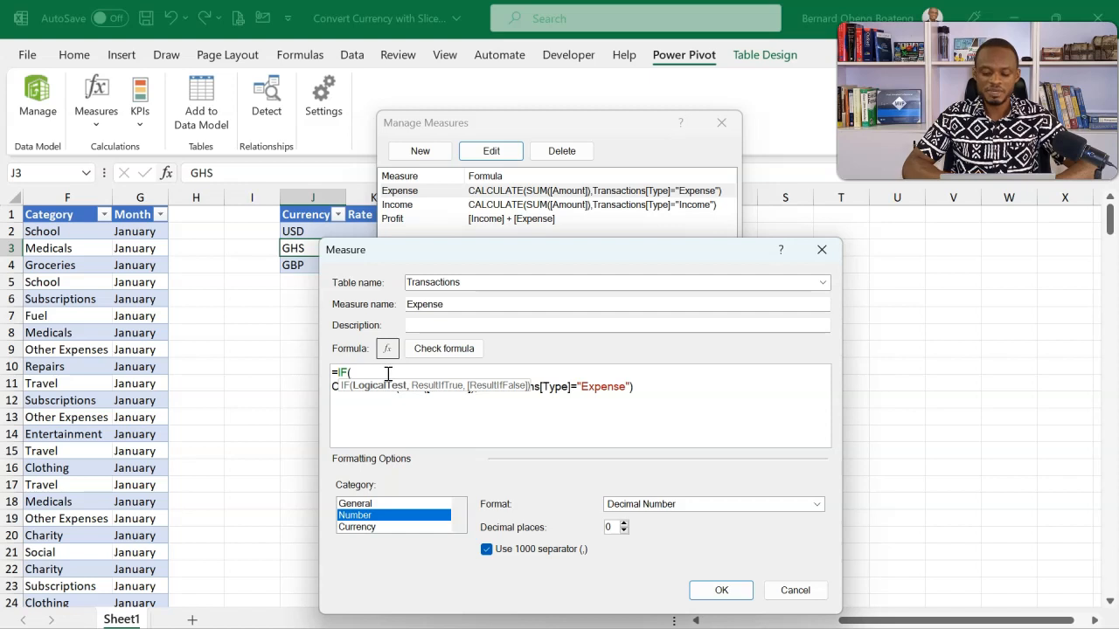
text(is)
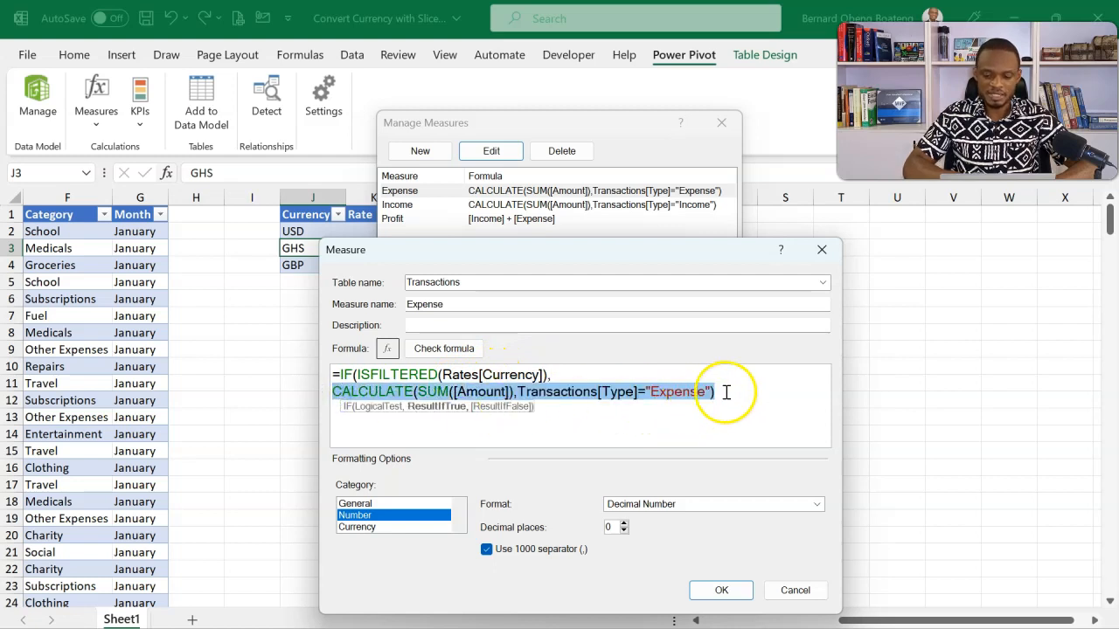
text(*)
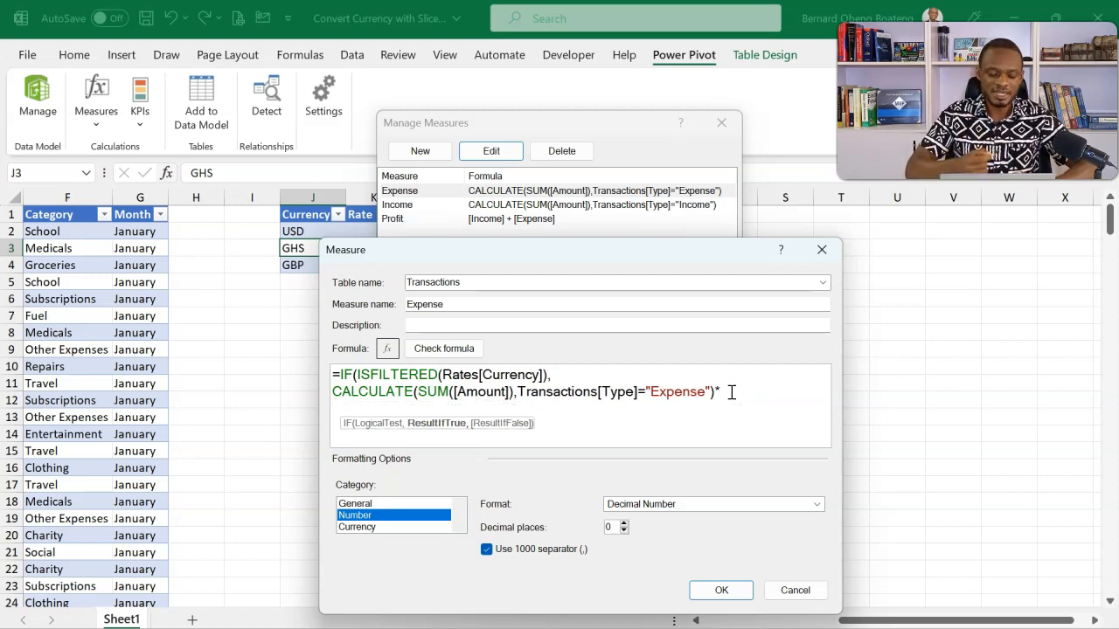
text(sel)
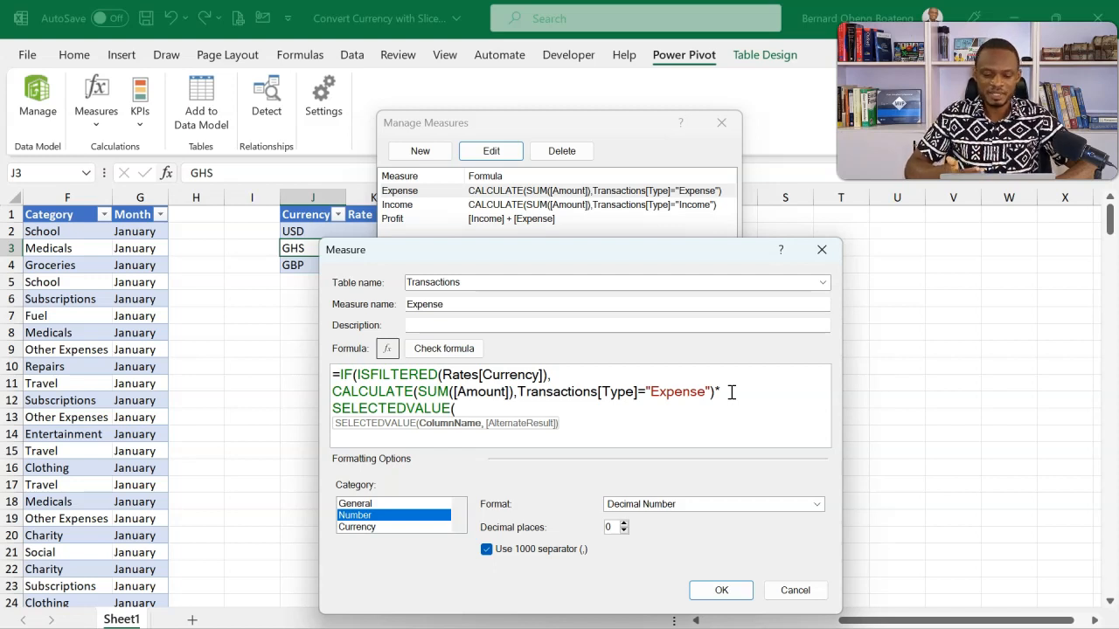
text(r)
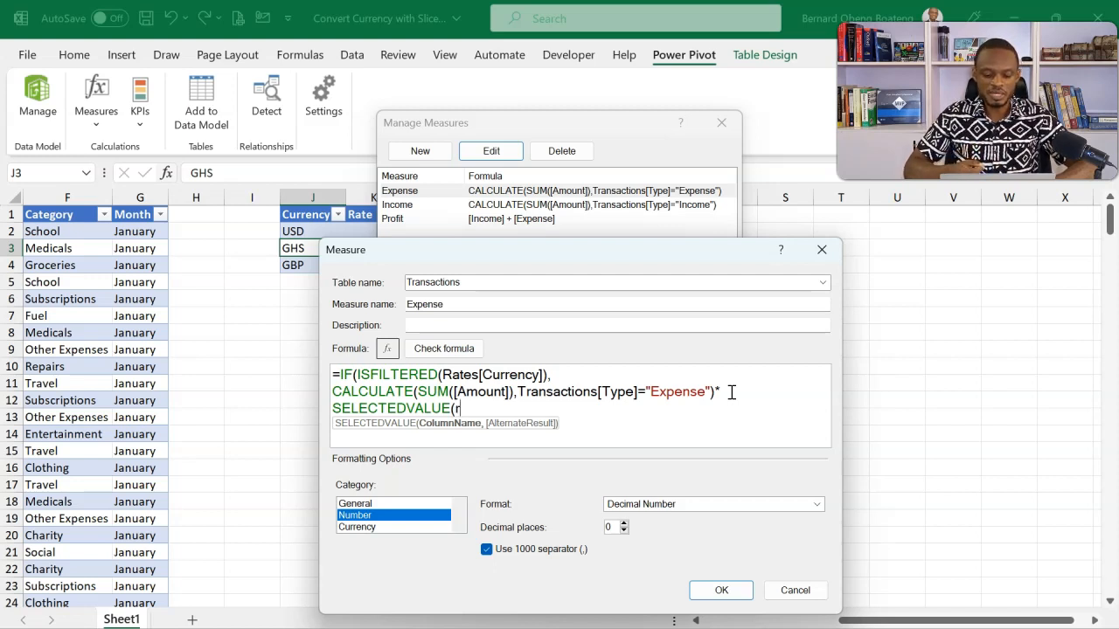
text(ates[Rate)
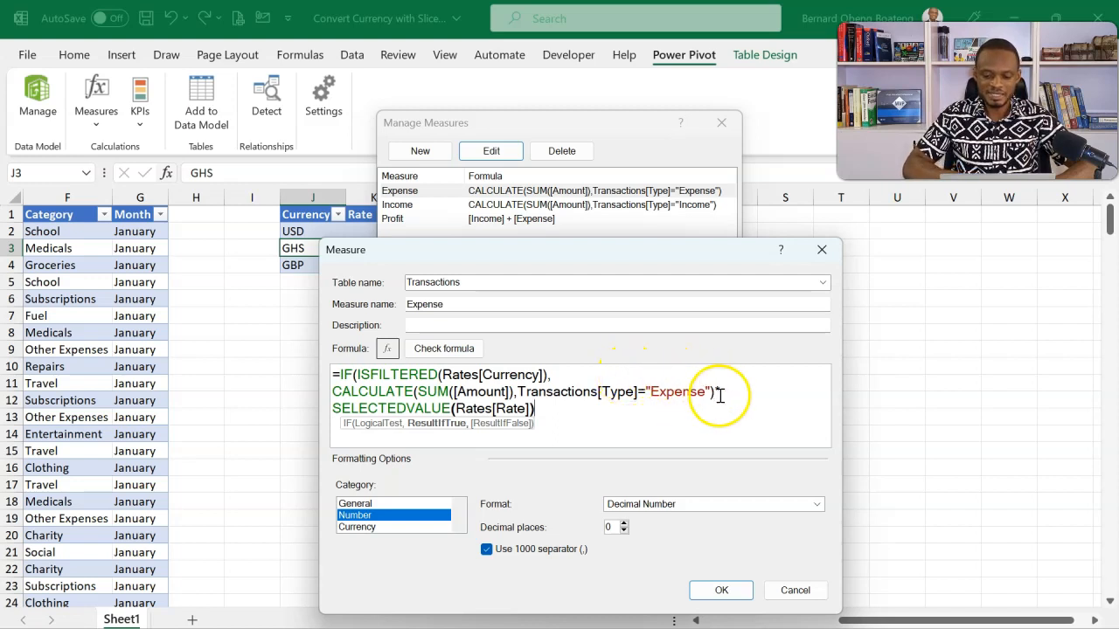
text(*)
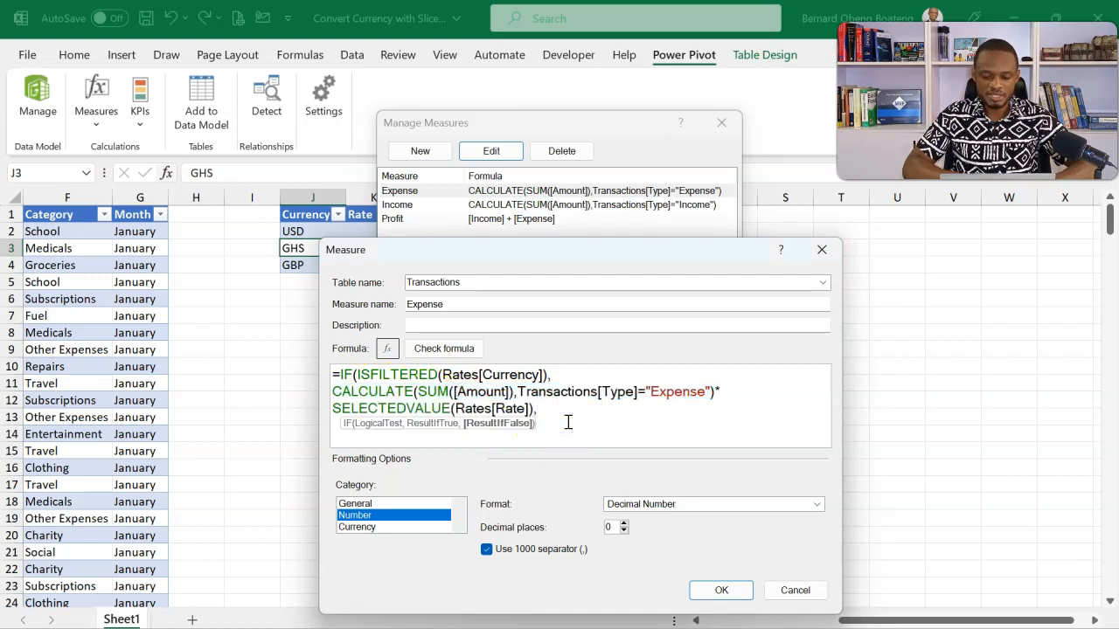
- Add the plain CALCULATE expense total as the fallback, check the formula and save
text(CALCULATE(SUM([Amount]),Transactions[Type]="Expense"))
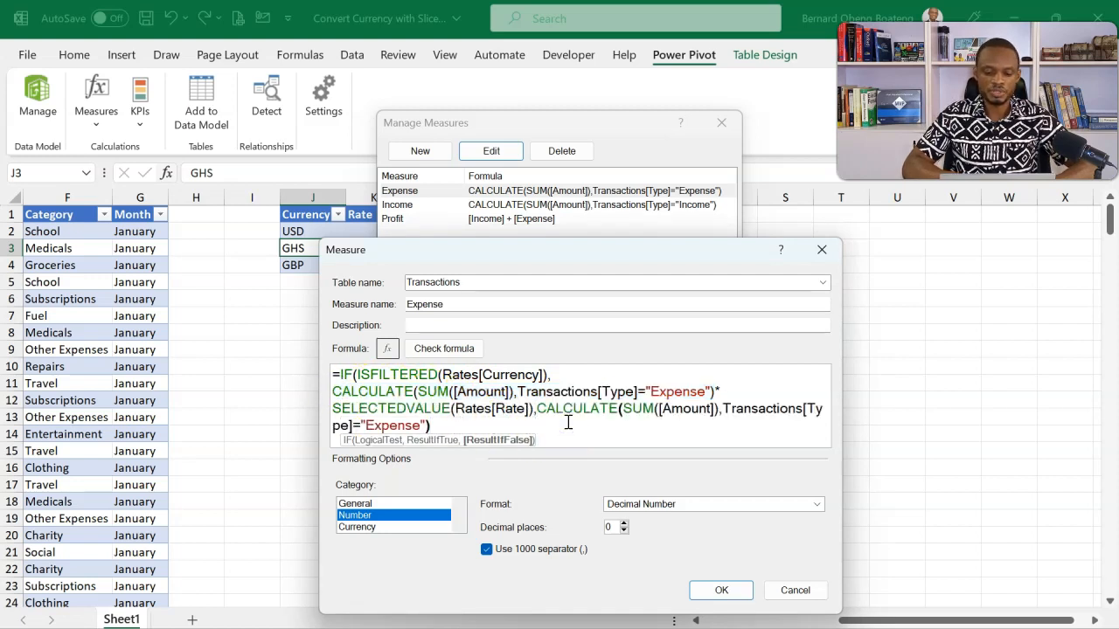
text())
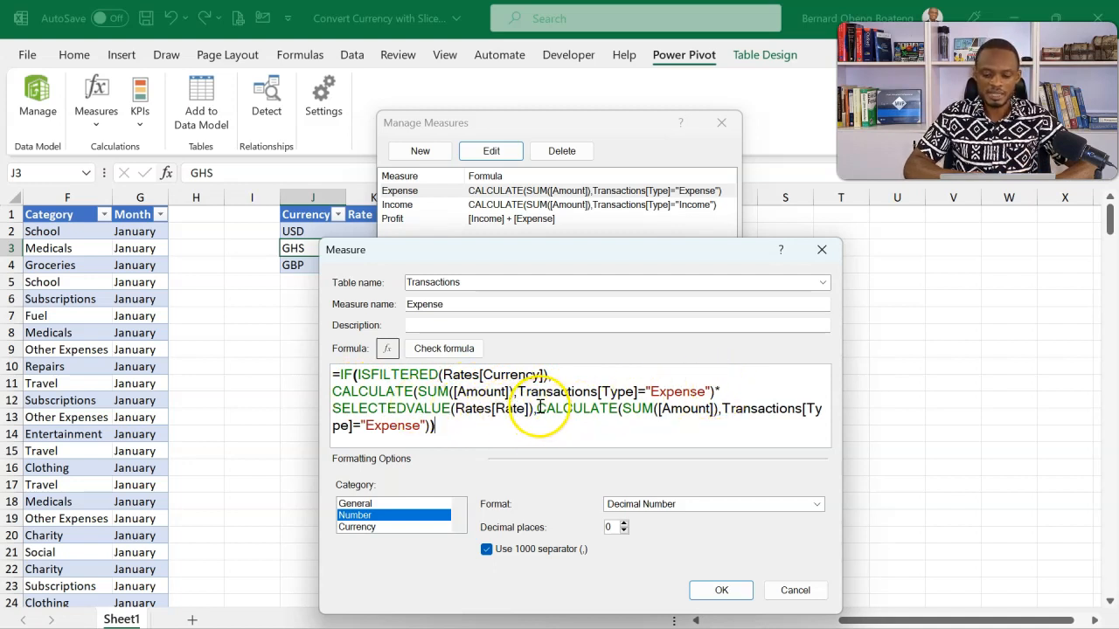
drag(538, 408, 571, 434)
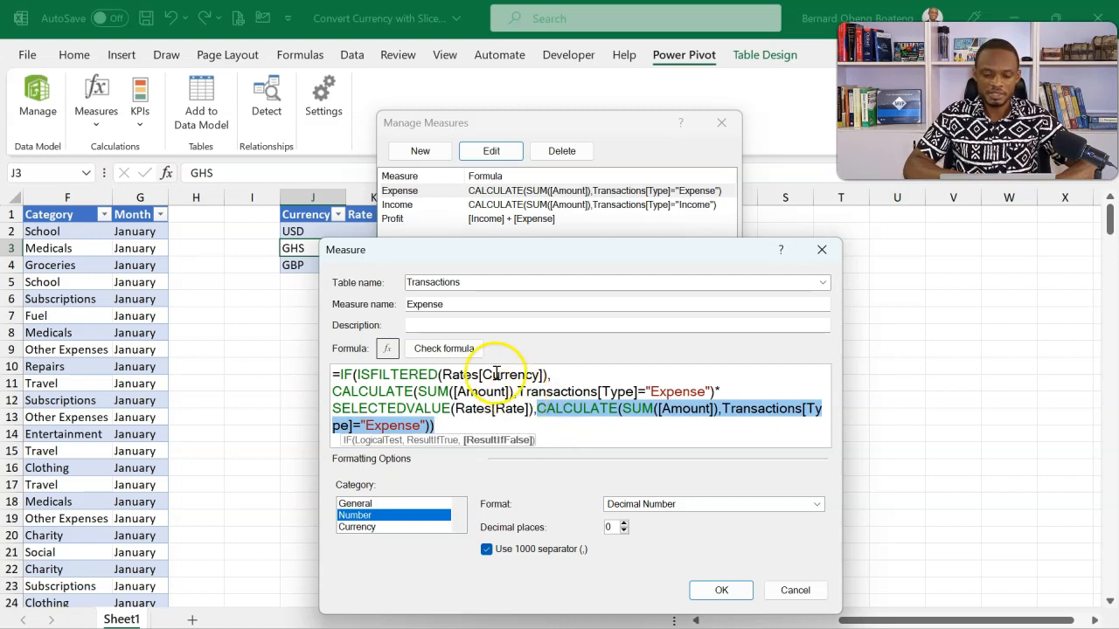
click(443, 348)
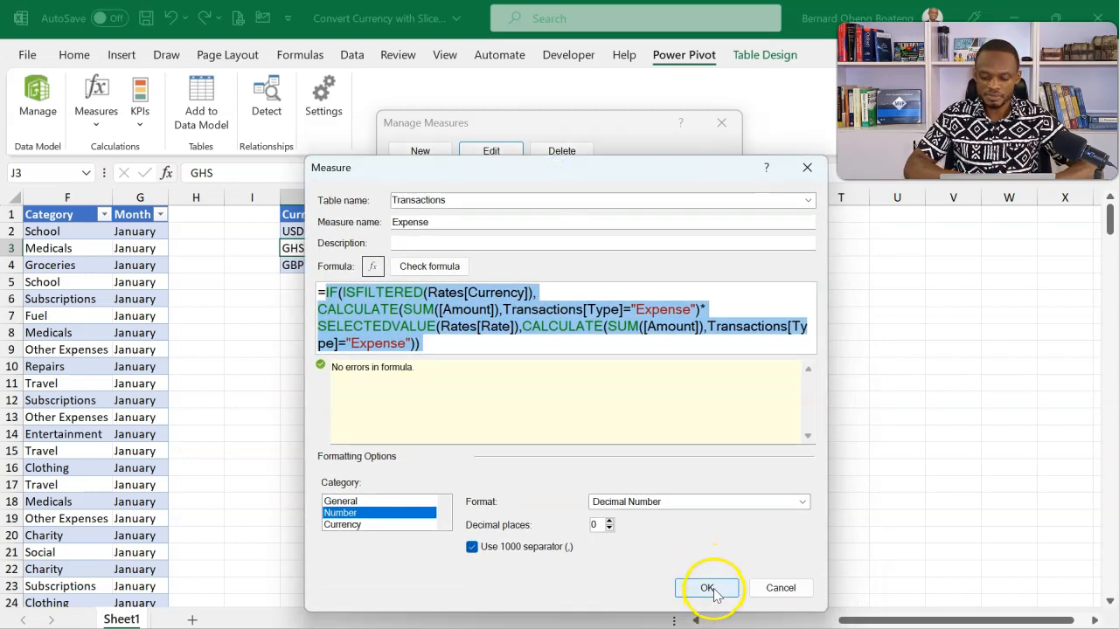
click(707, 587)
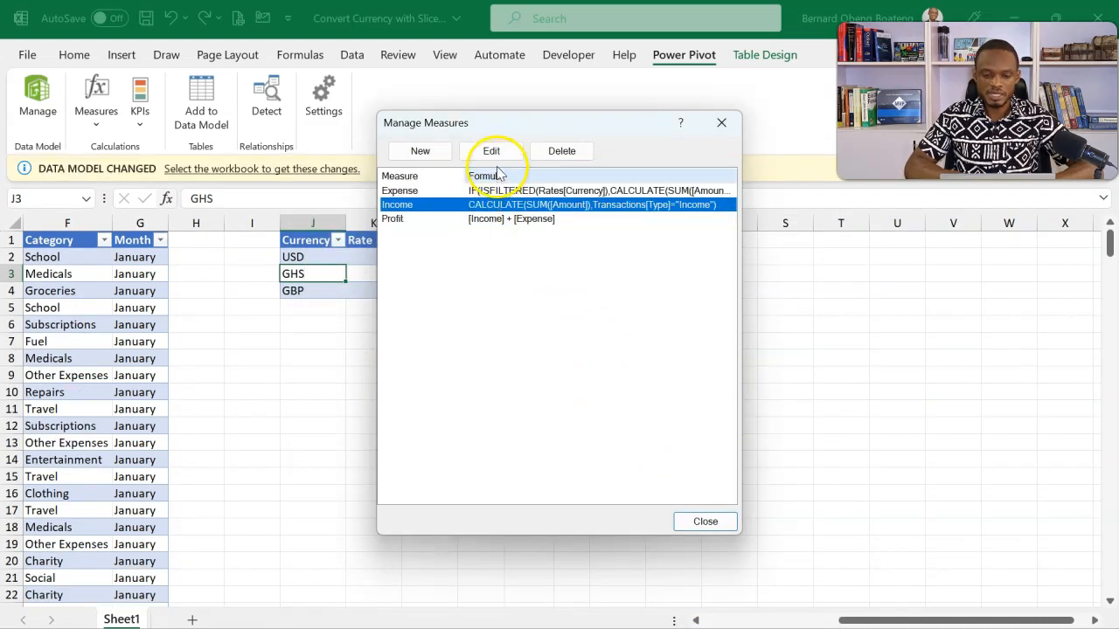
- Add SELECTEDVALUE(Rates[Rate]) to the Income formula, check it, save, and close Manage Measures
click(490, 150)
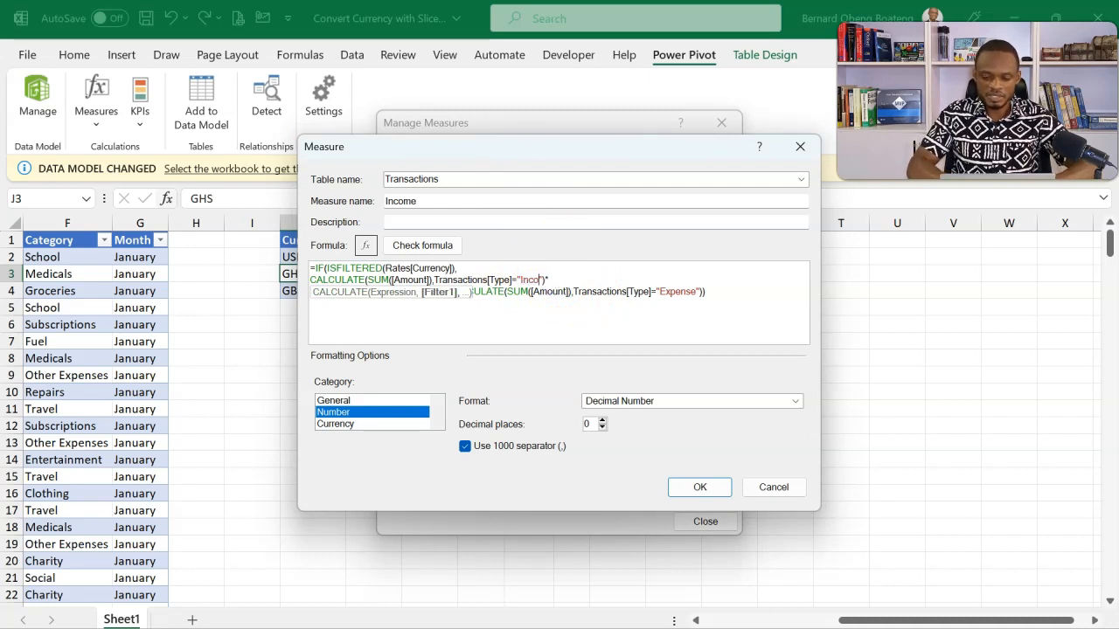
text(SELECTEDVALUE(Rates[Rate]),CALC)
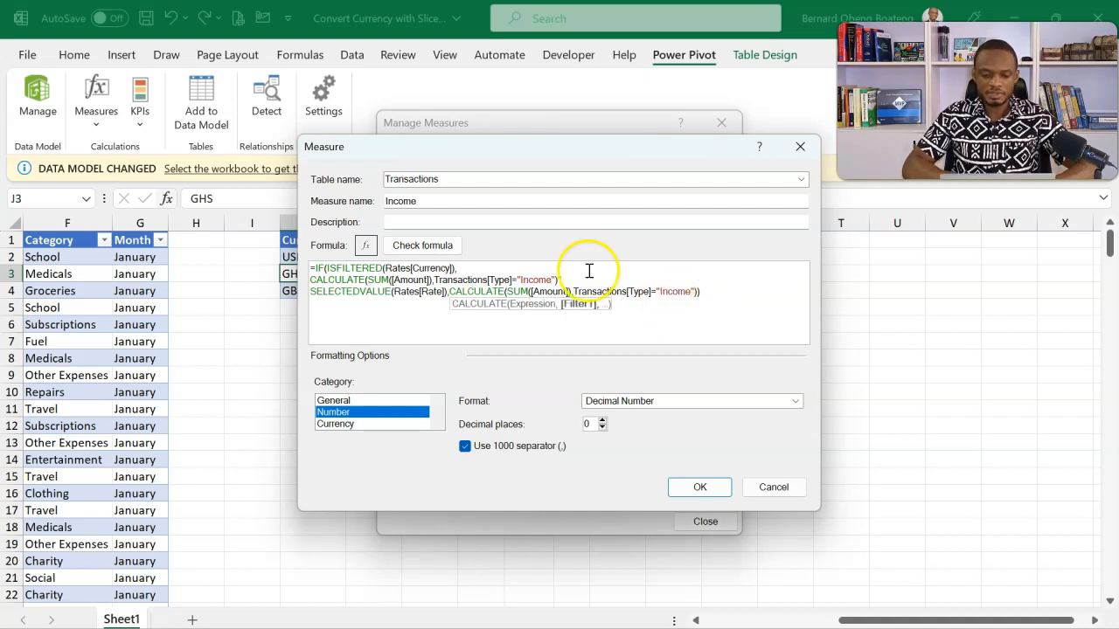
click(422, 244)
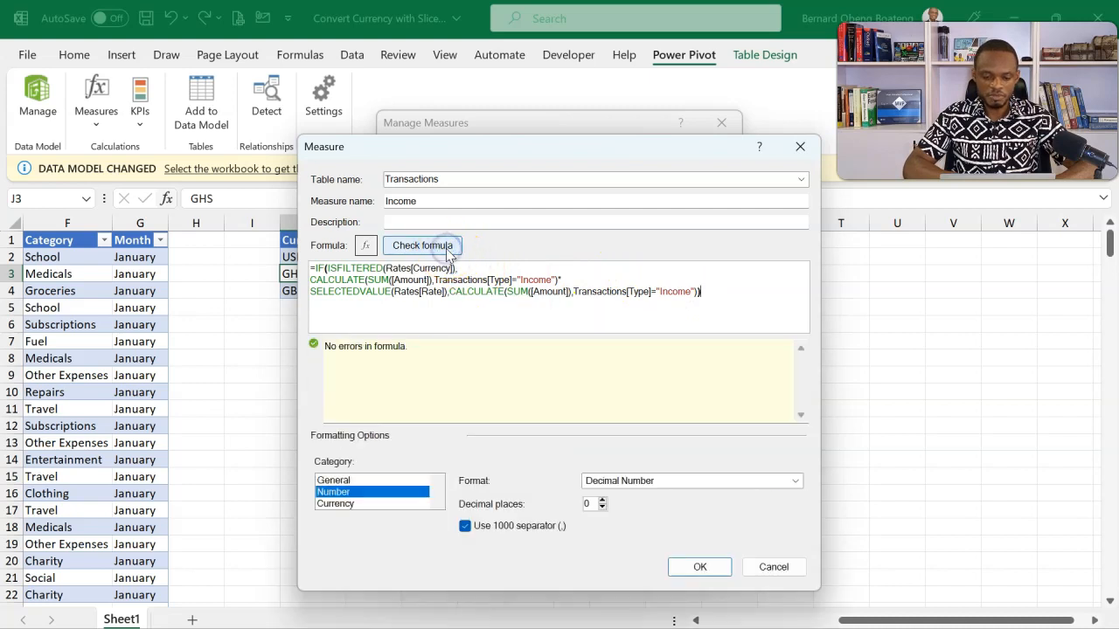
click(699, 566)
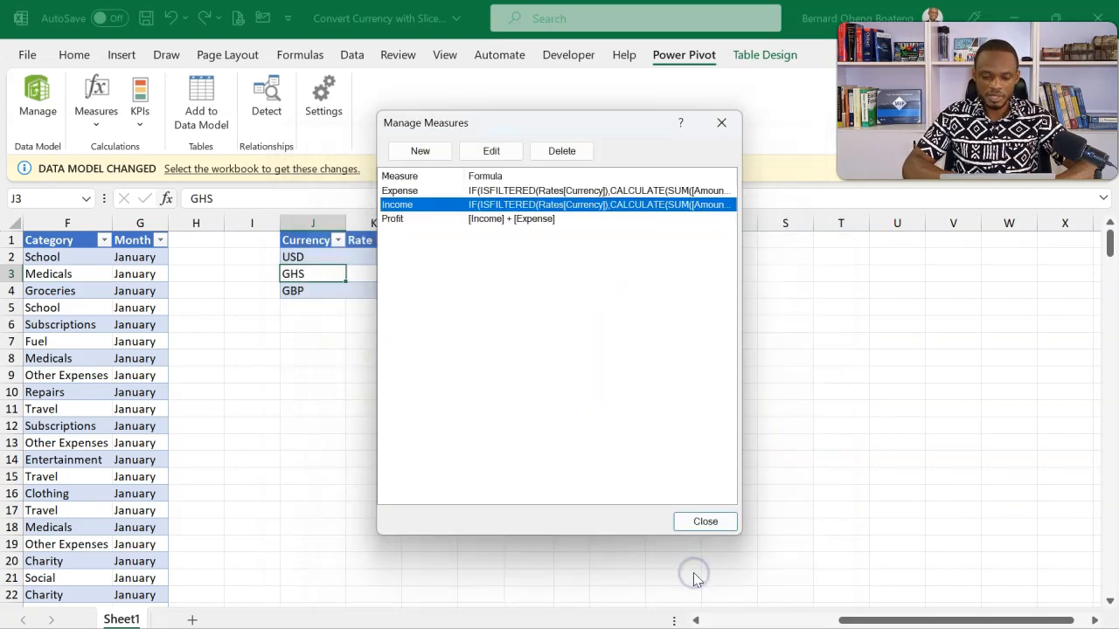
click(705, 521)
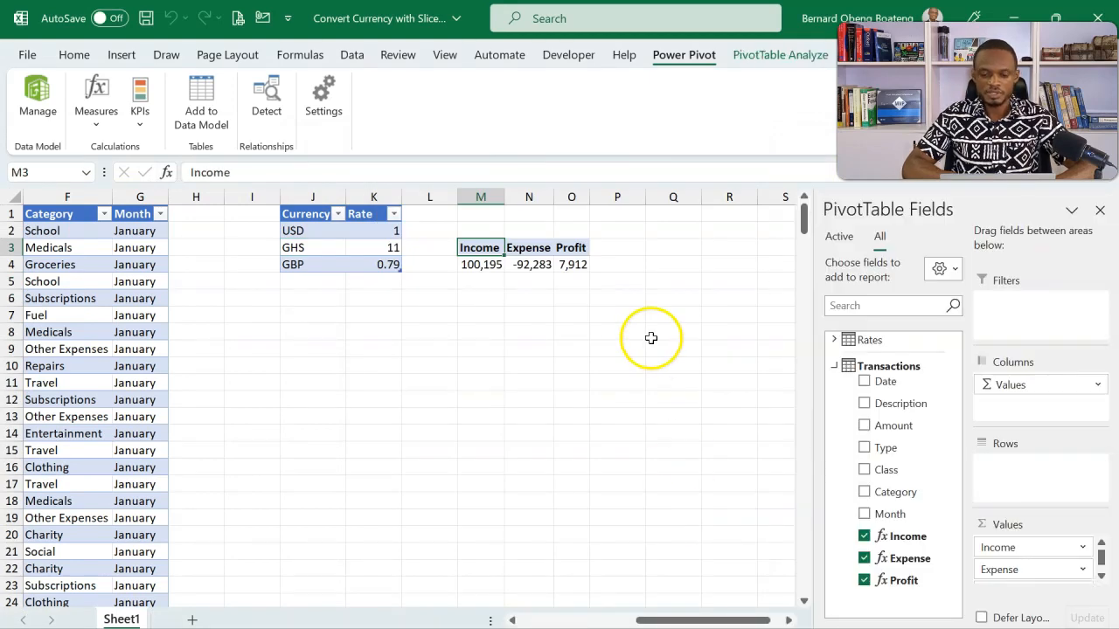
mouse_move(555, 267)
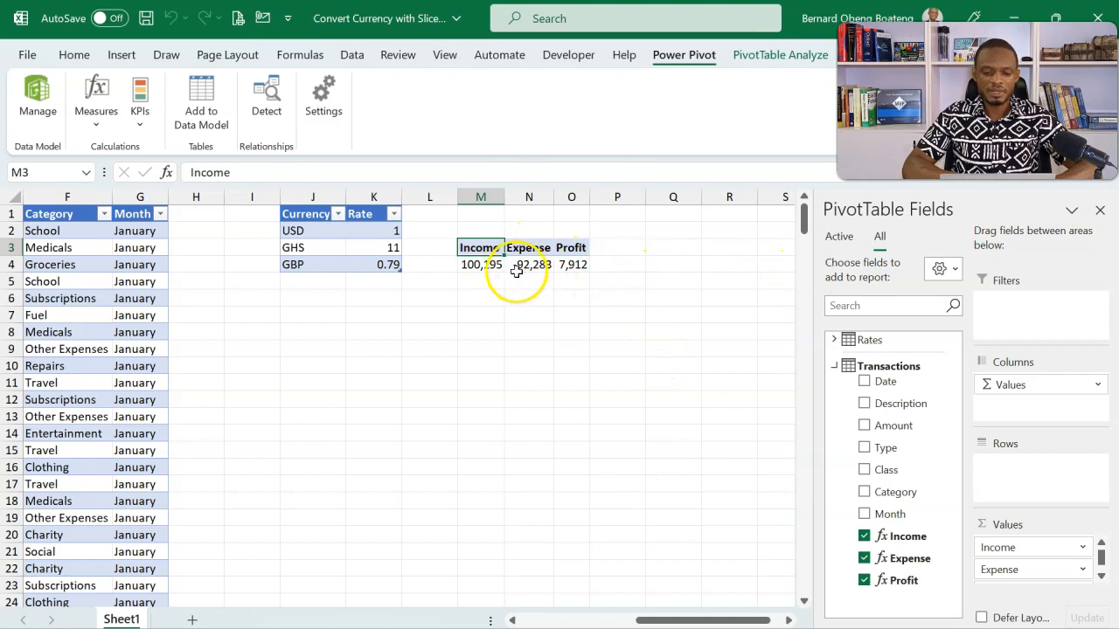
- Insert a slicer on the Rates Currency field for the pivot table
click(529, 264)
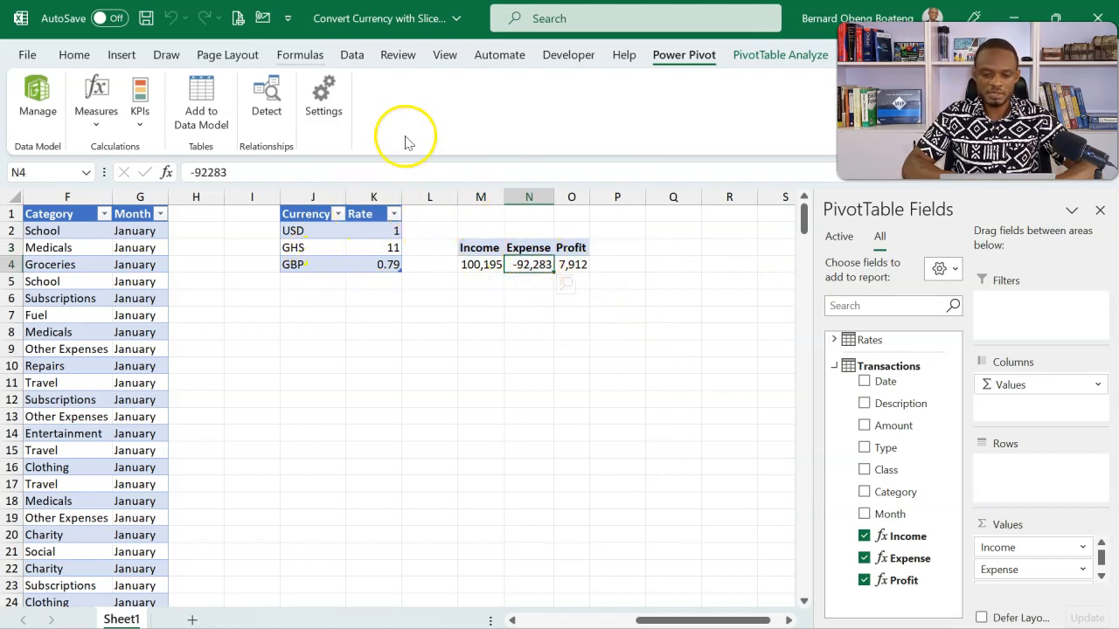
click(122, 54)
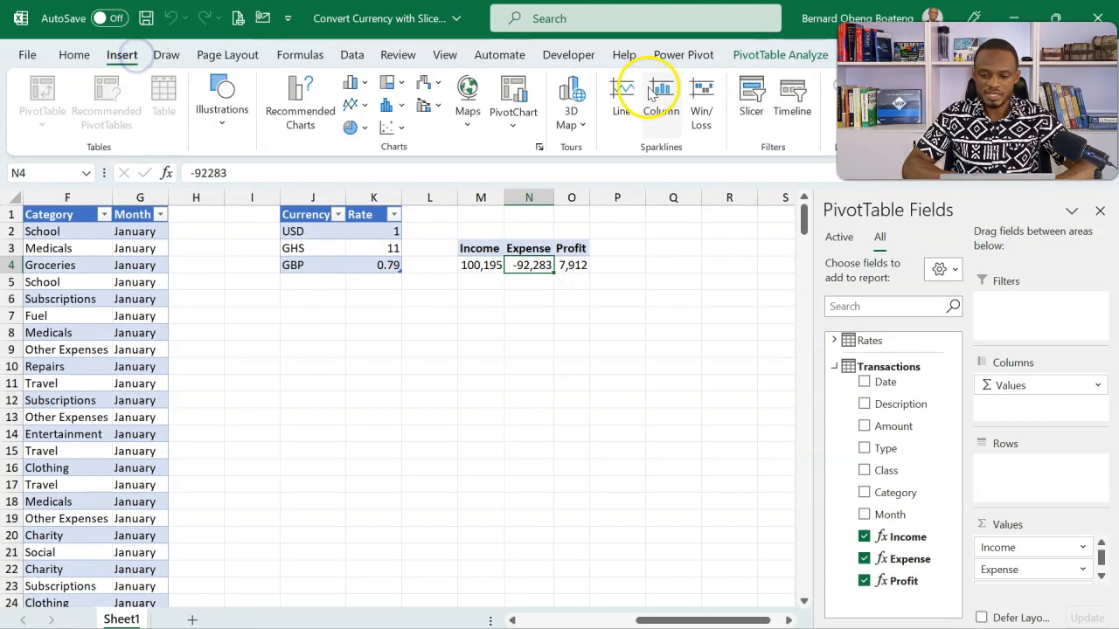
click(750, 96)
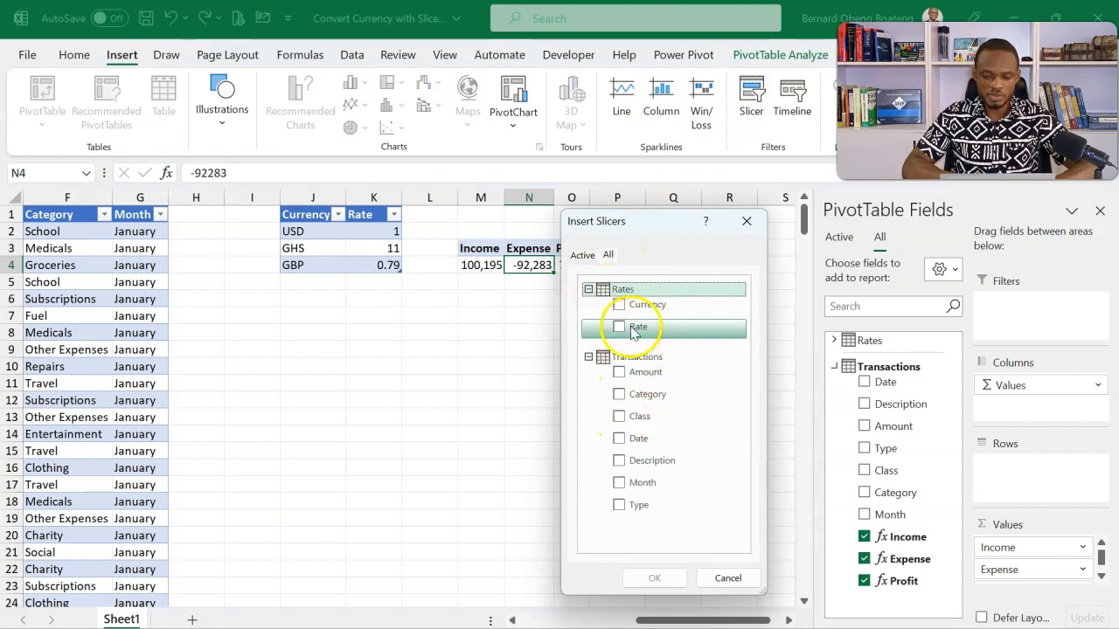
click(619, 304)
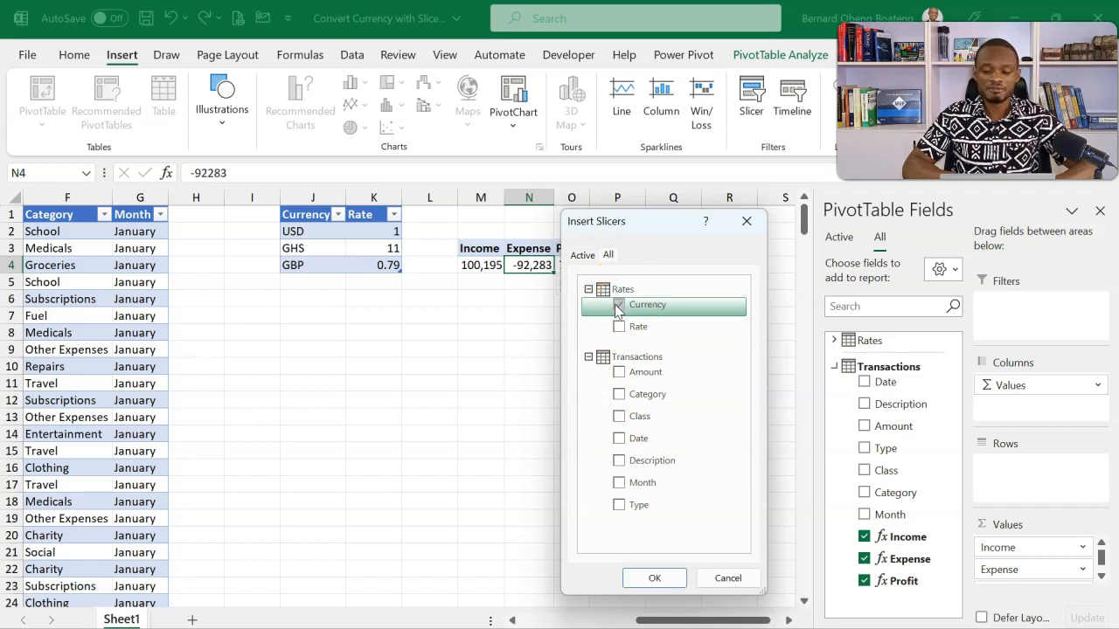
click(654, 578)
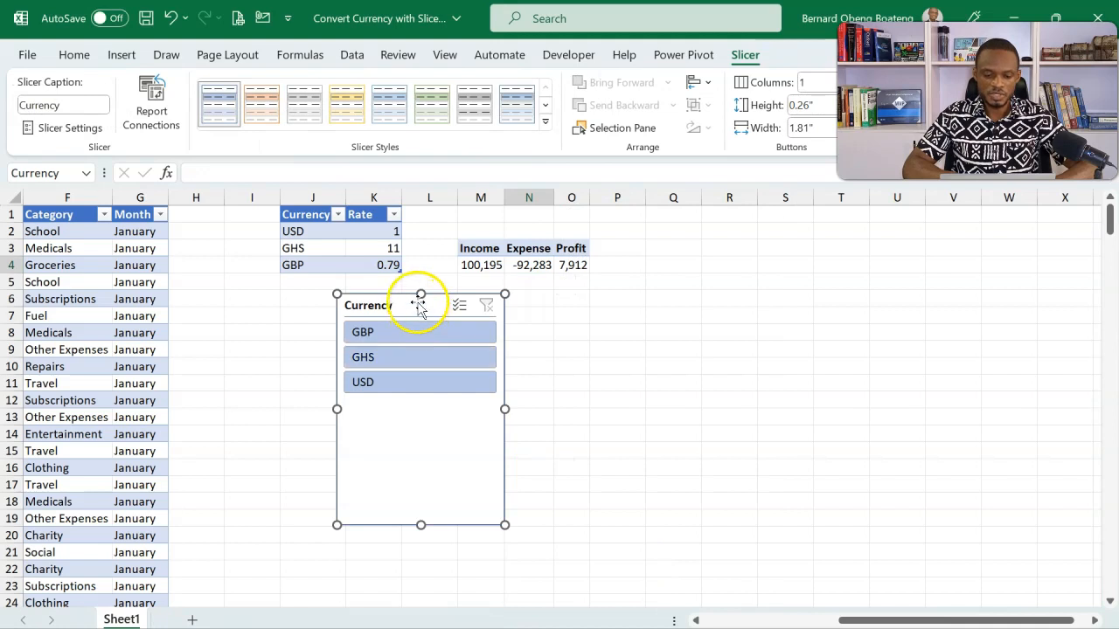
- Move the Currency slicer beside the totals and filter to GHS, then GBP
drag(420, 304, 747, 245)
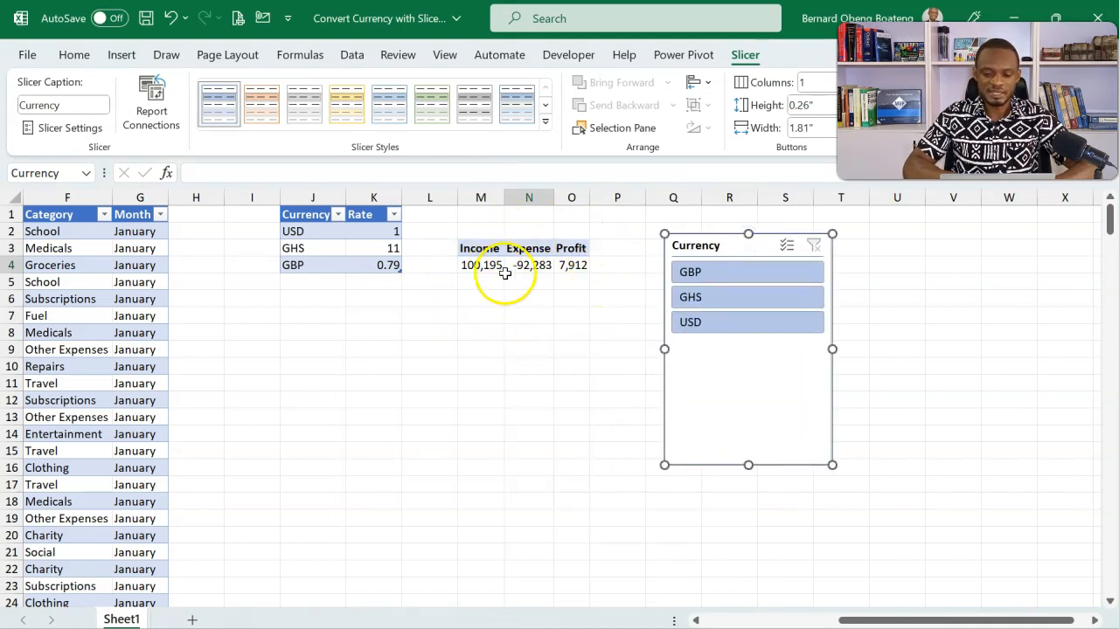
mouse_move(572, 264)
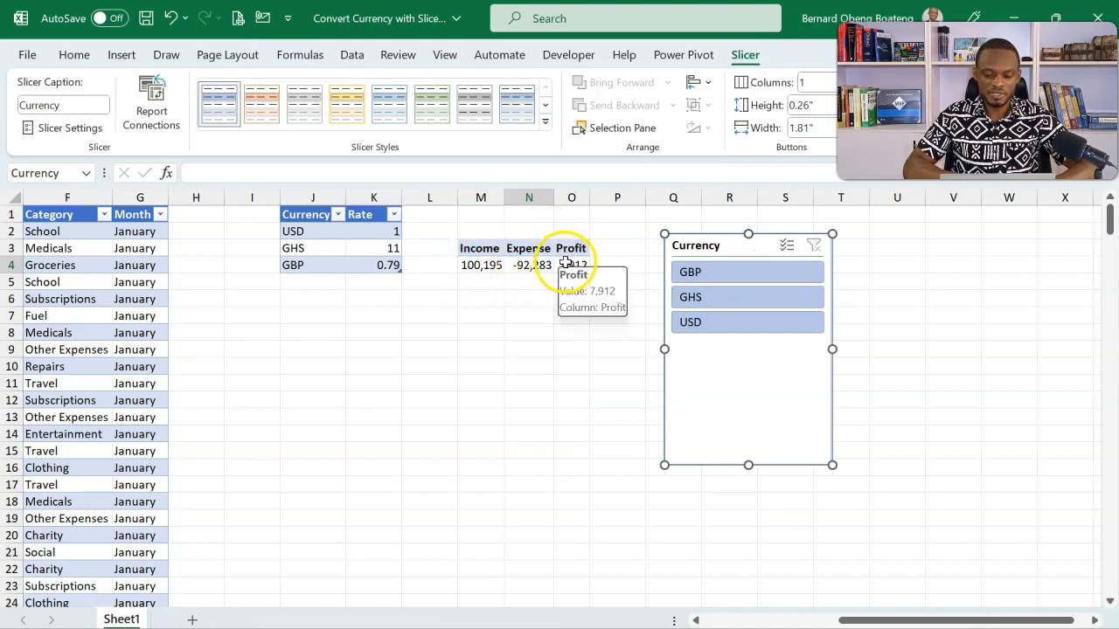
click(747, 296)
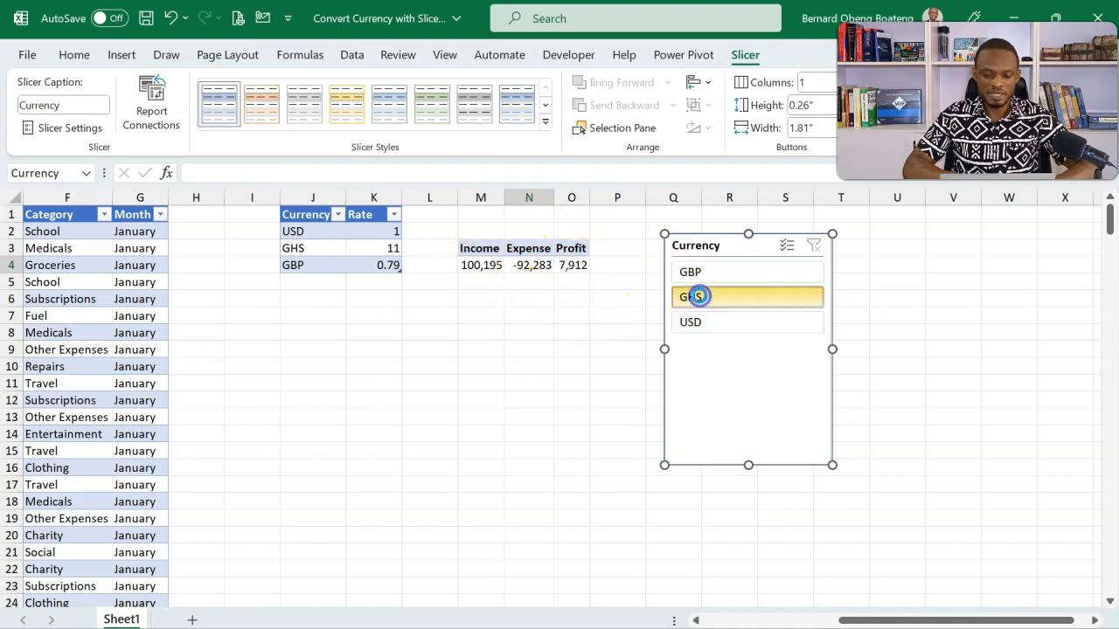
click(747, 296)
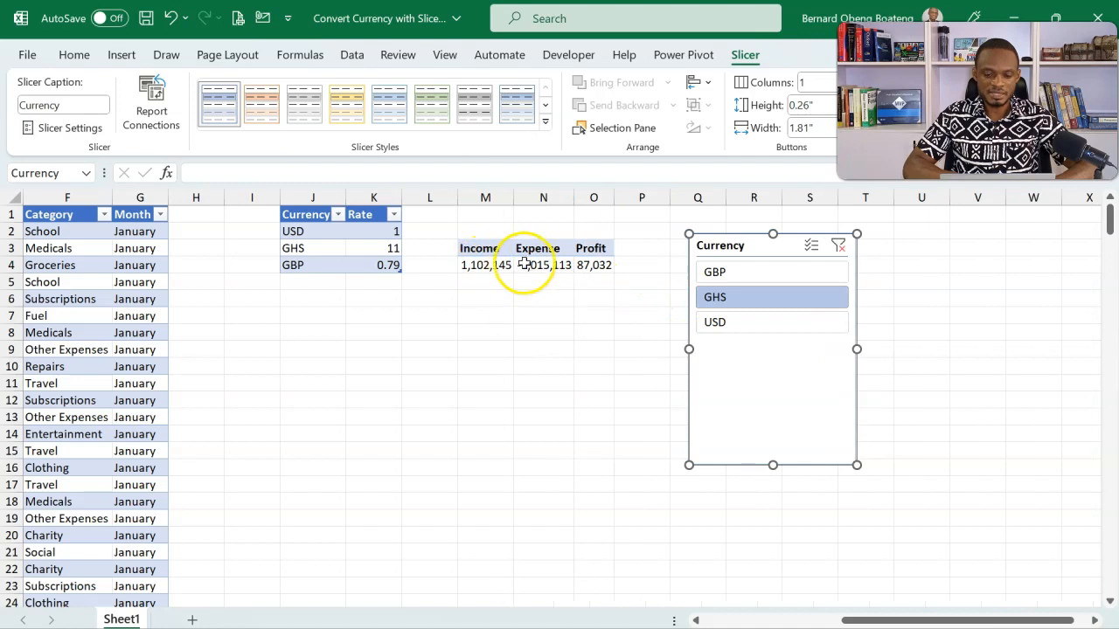
click(714, 272)
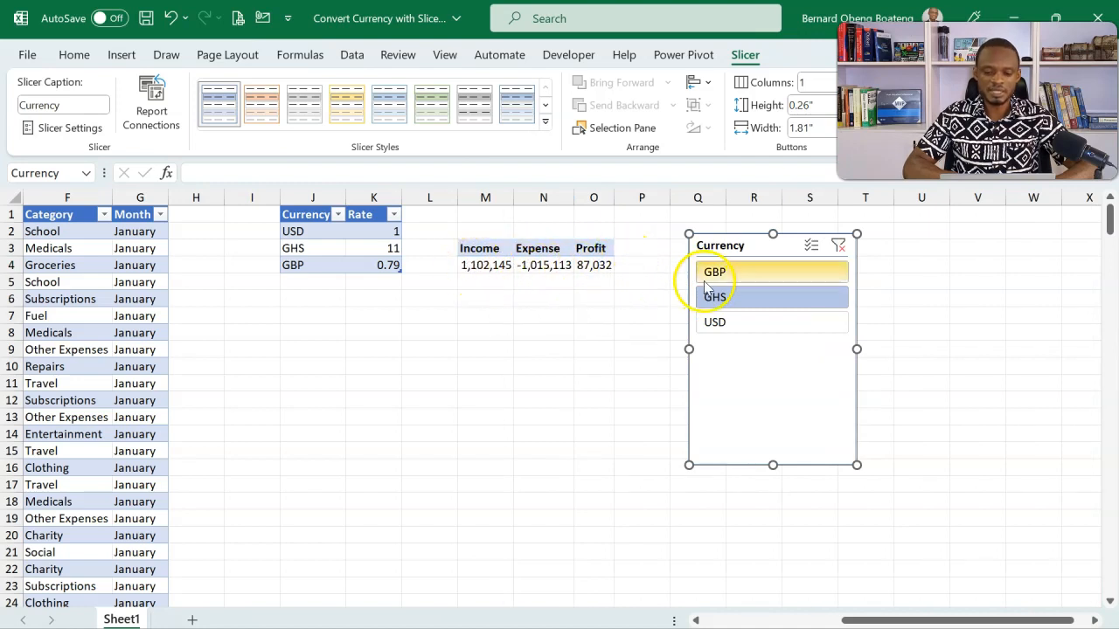
click(714, 272)
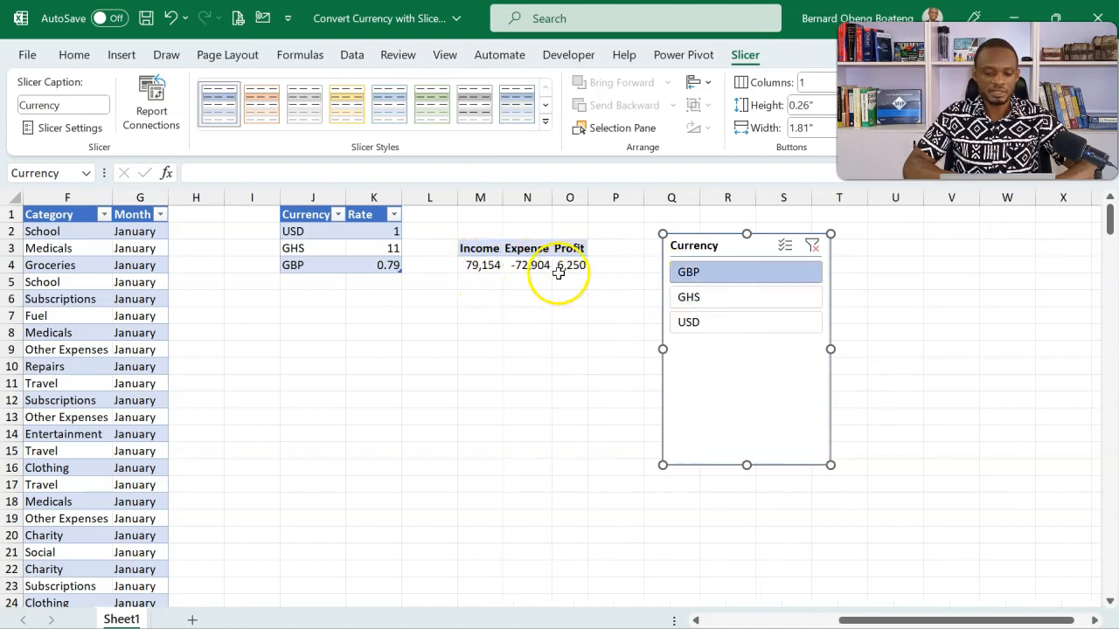
mouse_move(526, 265)
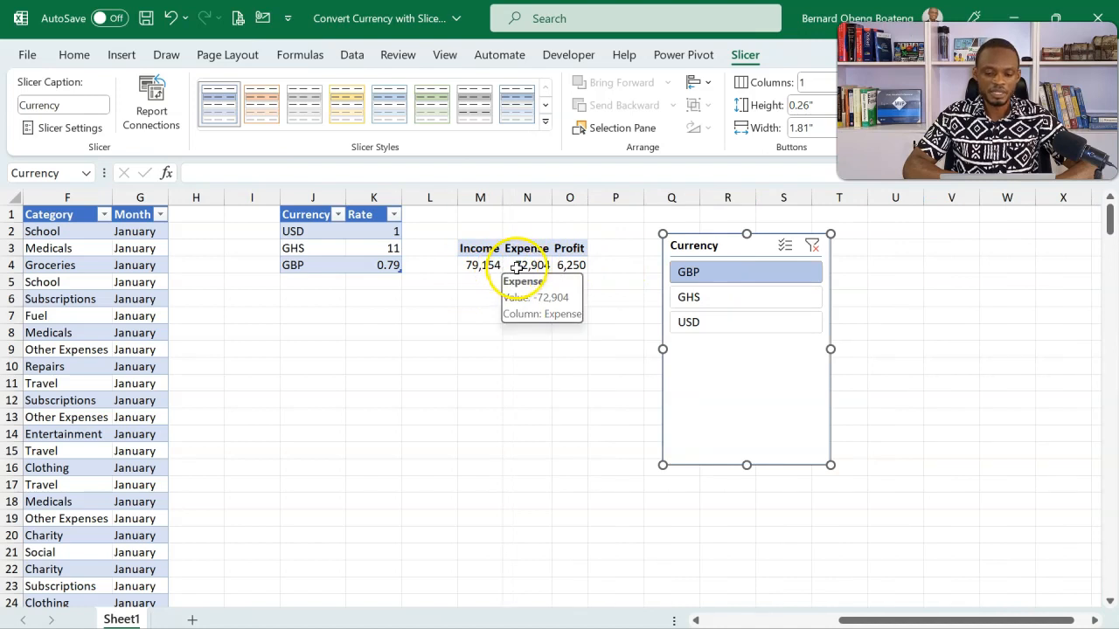
mouse_move(477, 331)
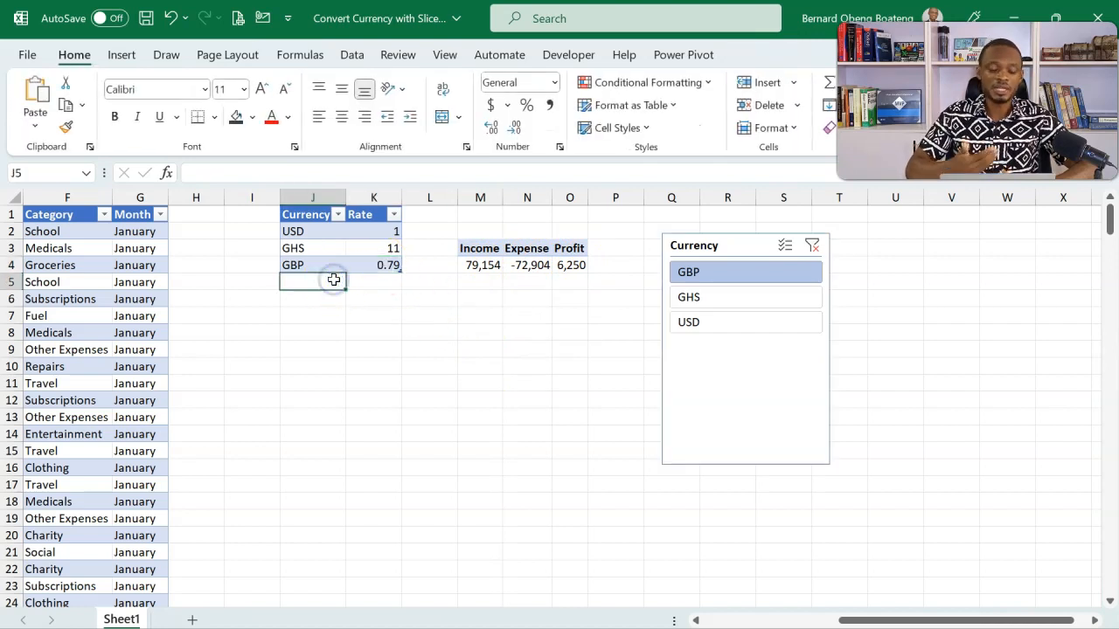
- Add EUR with rate 0.8 to the rates table and refresh the pivot table
text(EUR)
click(374, 281)
text(0)
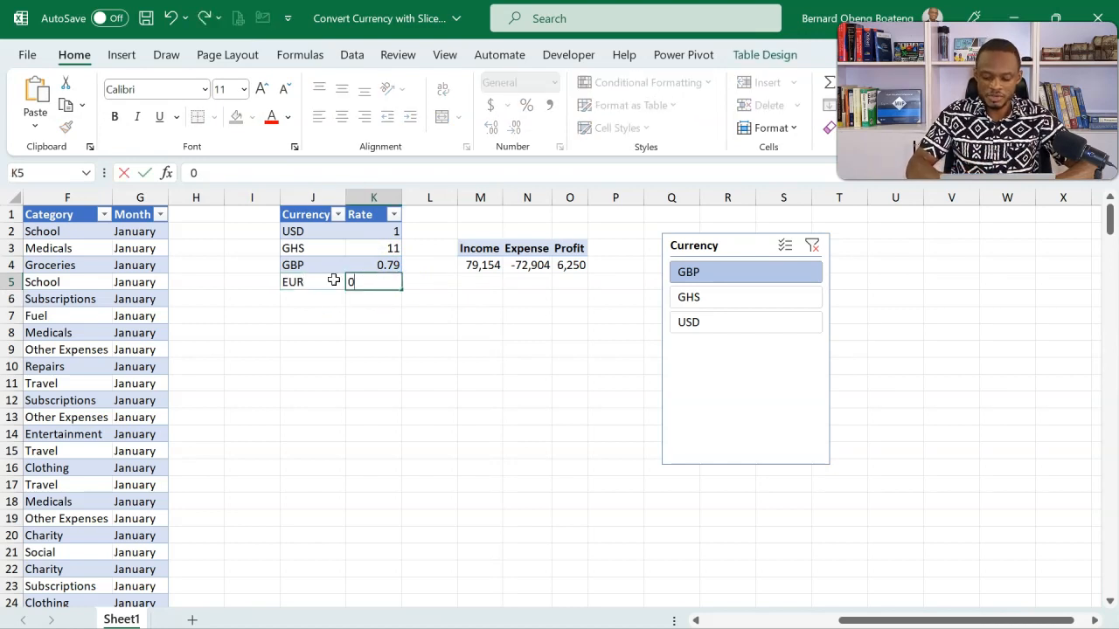
text(.8)
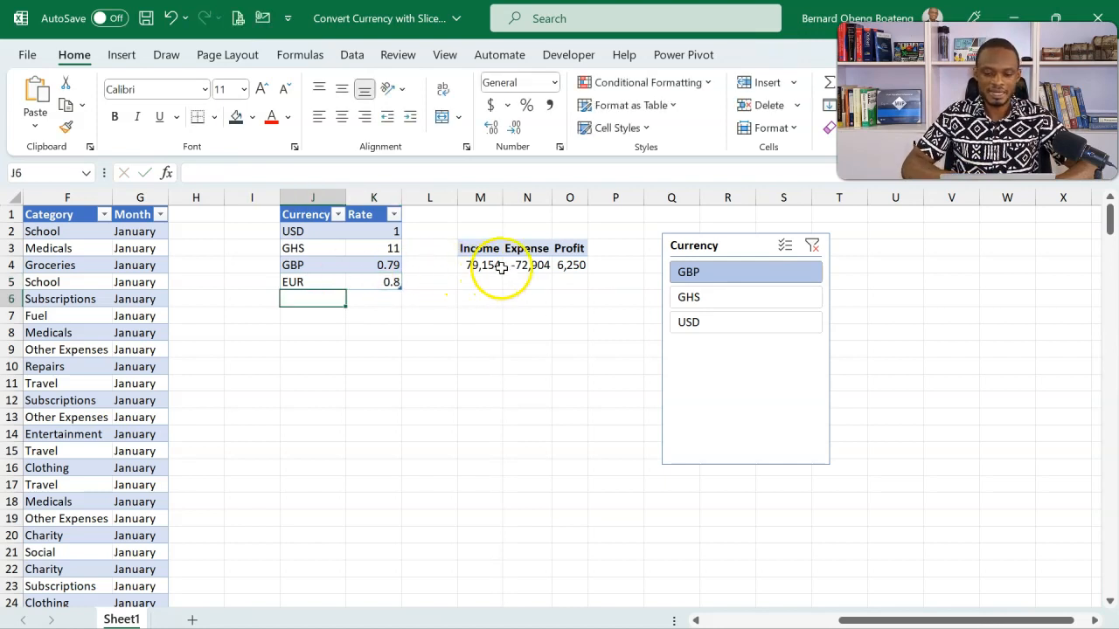
right_click(479, 265)
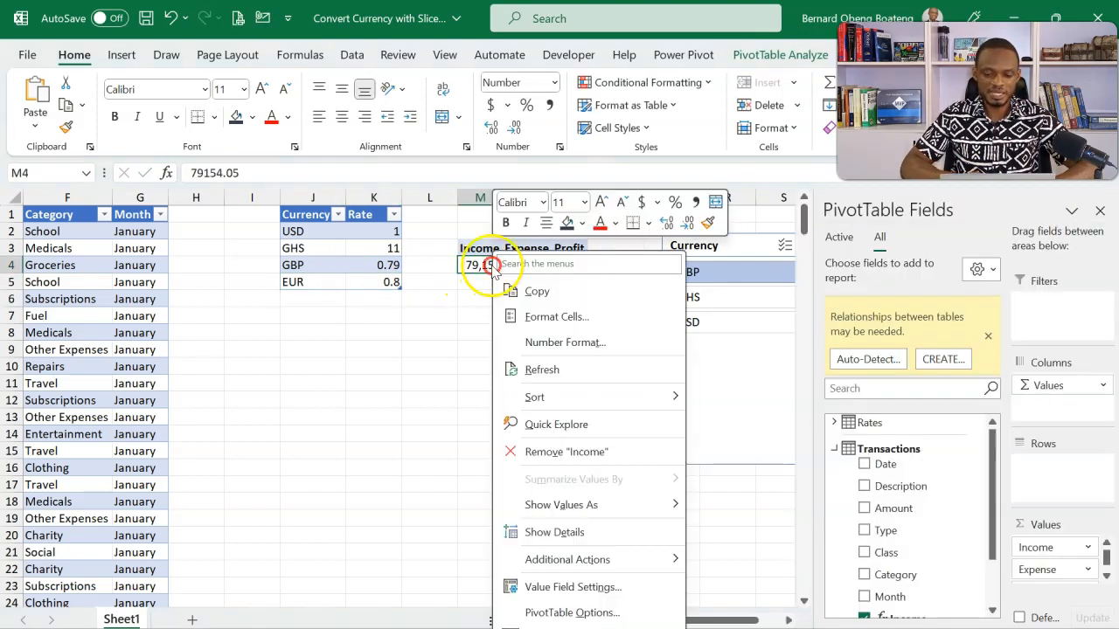
click(540, 368)
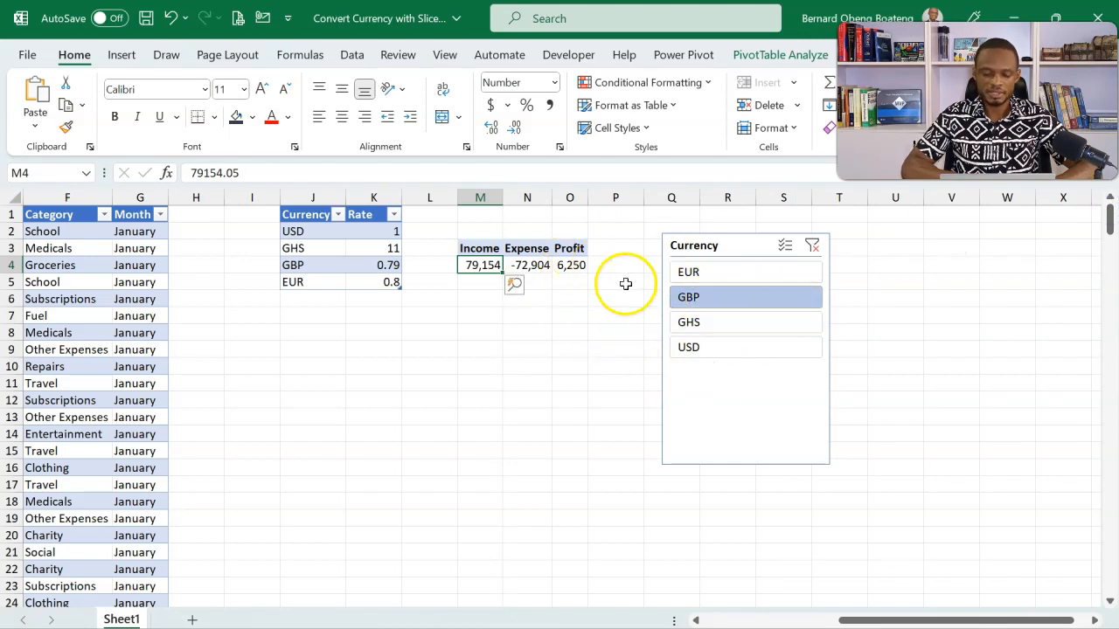
- Pick EUR in the Currency slicer, converting the totals to 80,156
click(689, 271)
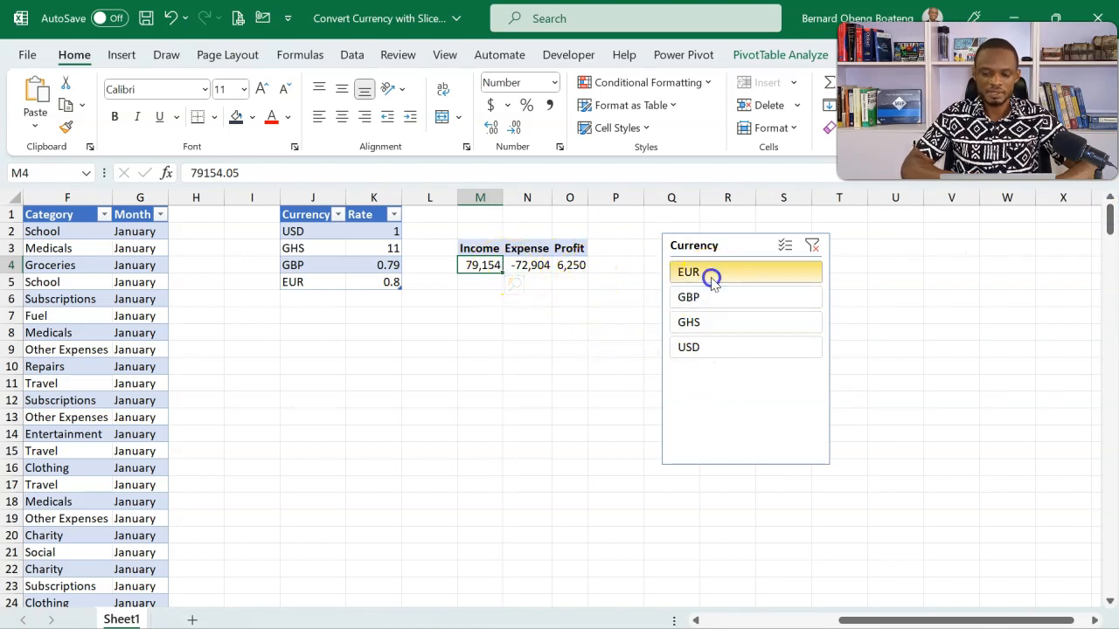
click(710, 272)
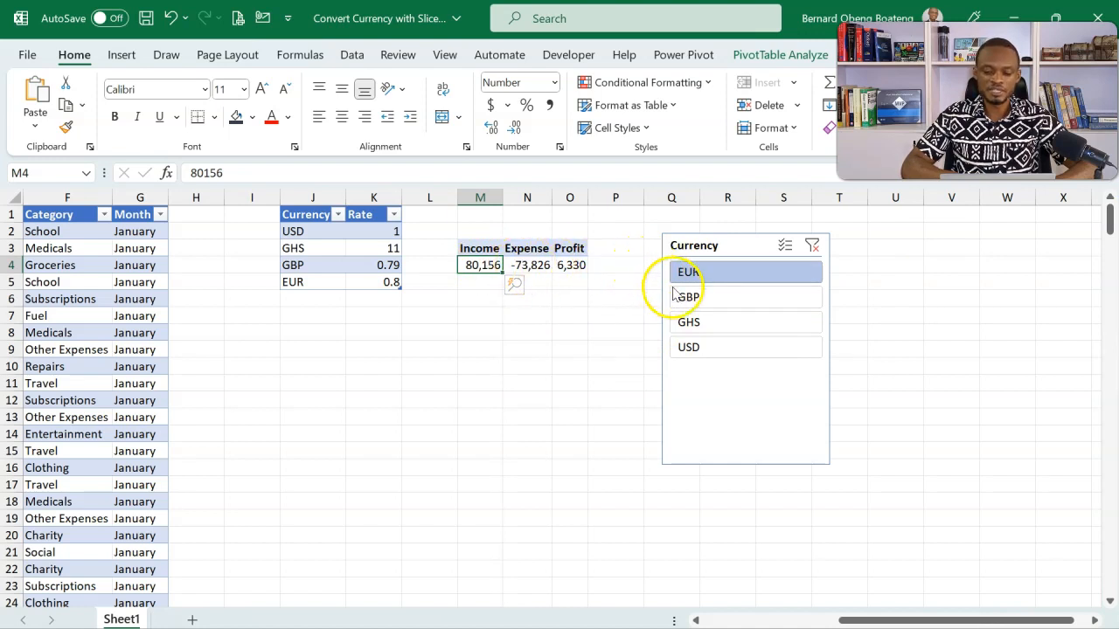
click(689, 347)
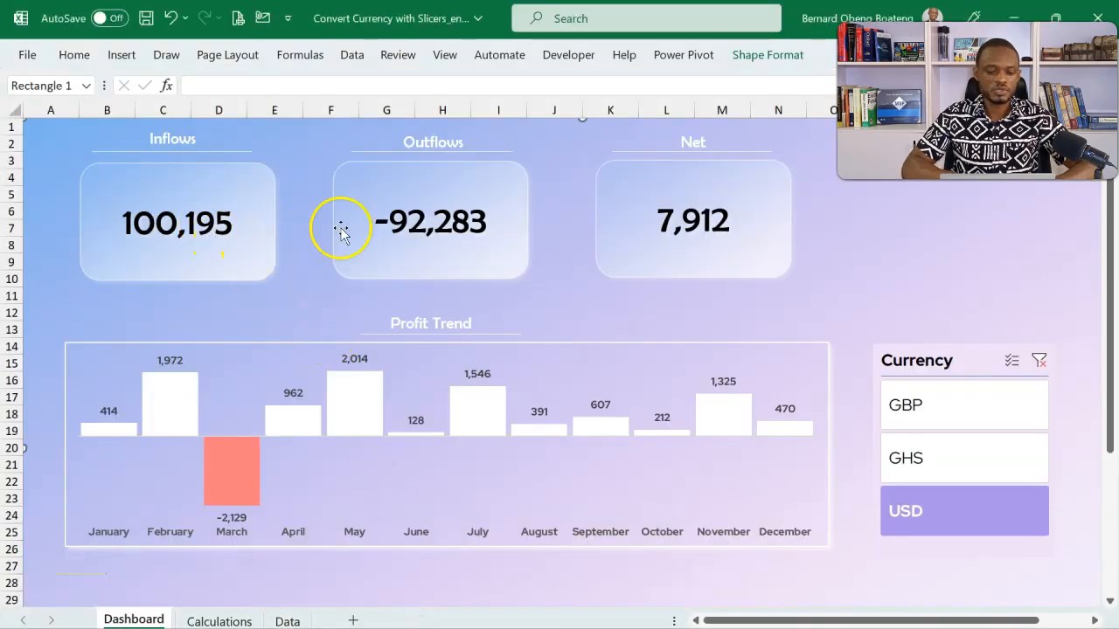
mouse_move(319, 323)
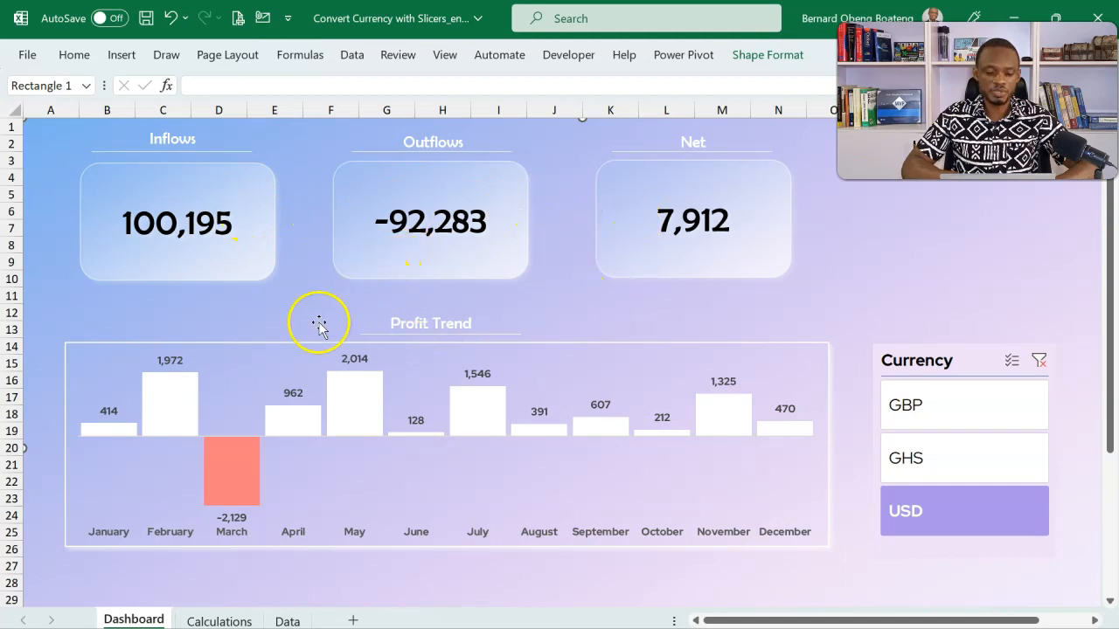
mouse_move(190, 381)
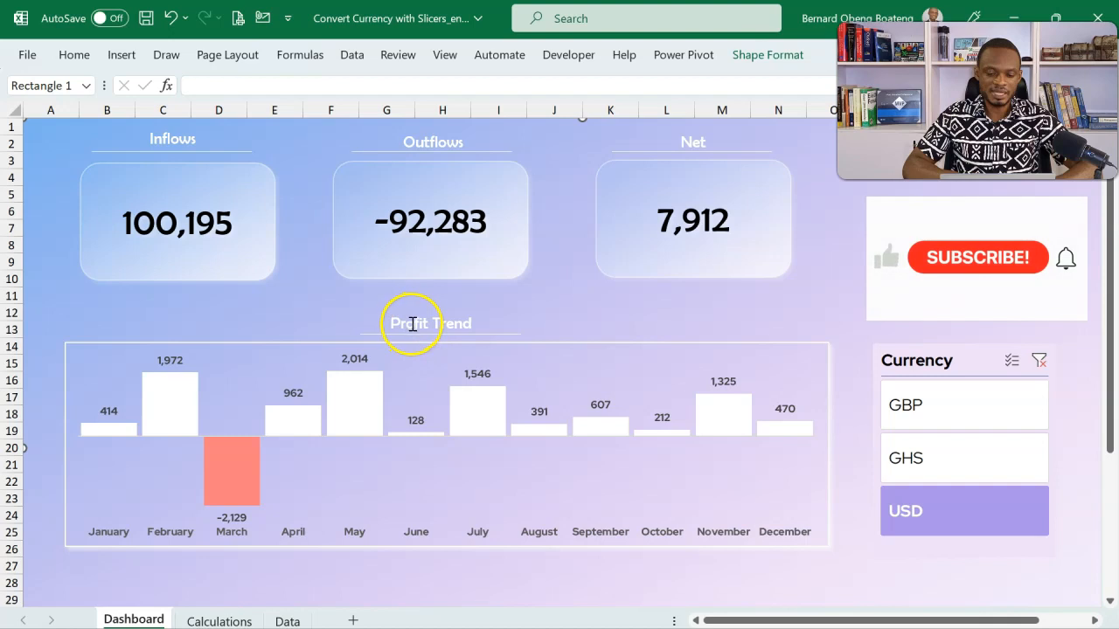
mouse_move(501, 313)
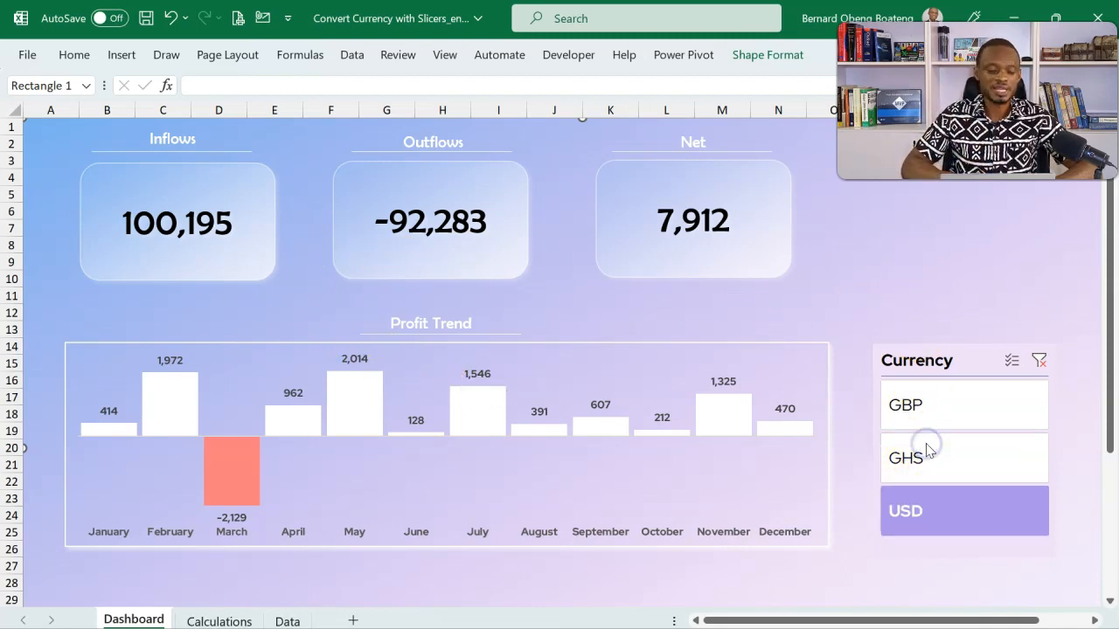
- Pick GHS in the dashboard slicer, showing inflows 1,102,145 and net 87,032
click(904, 457)
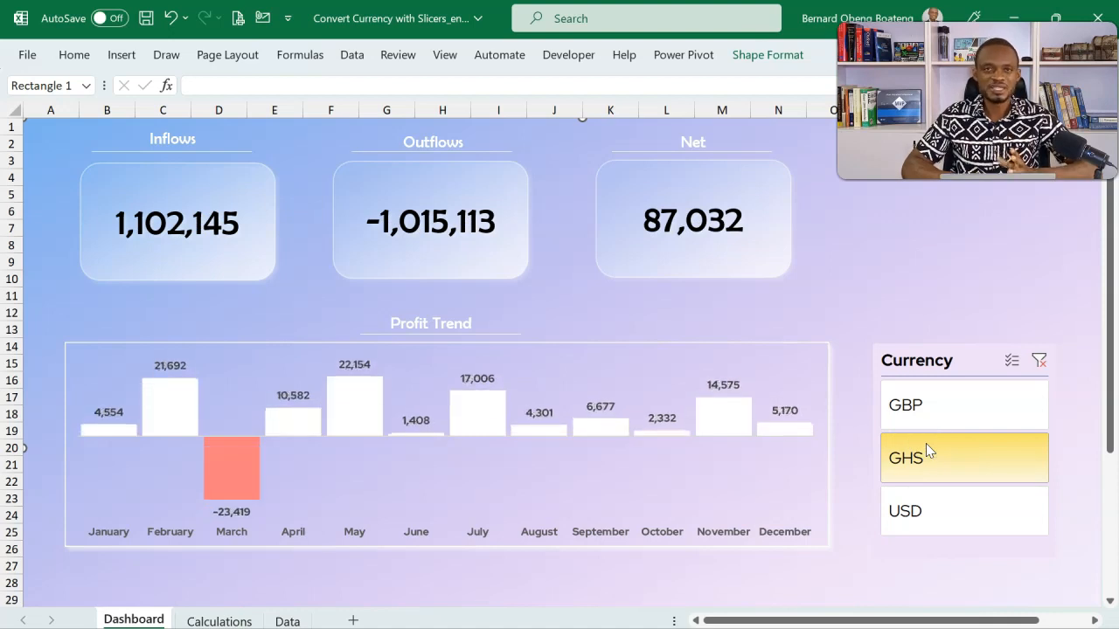